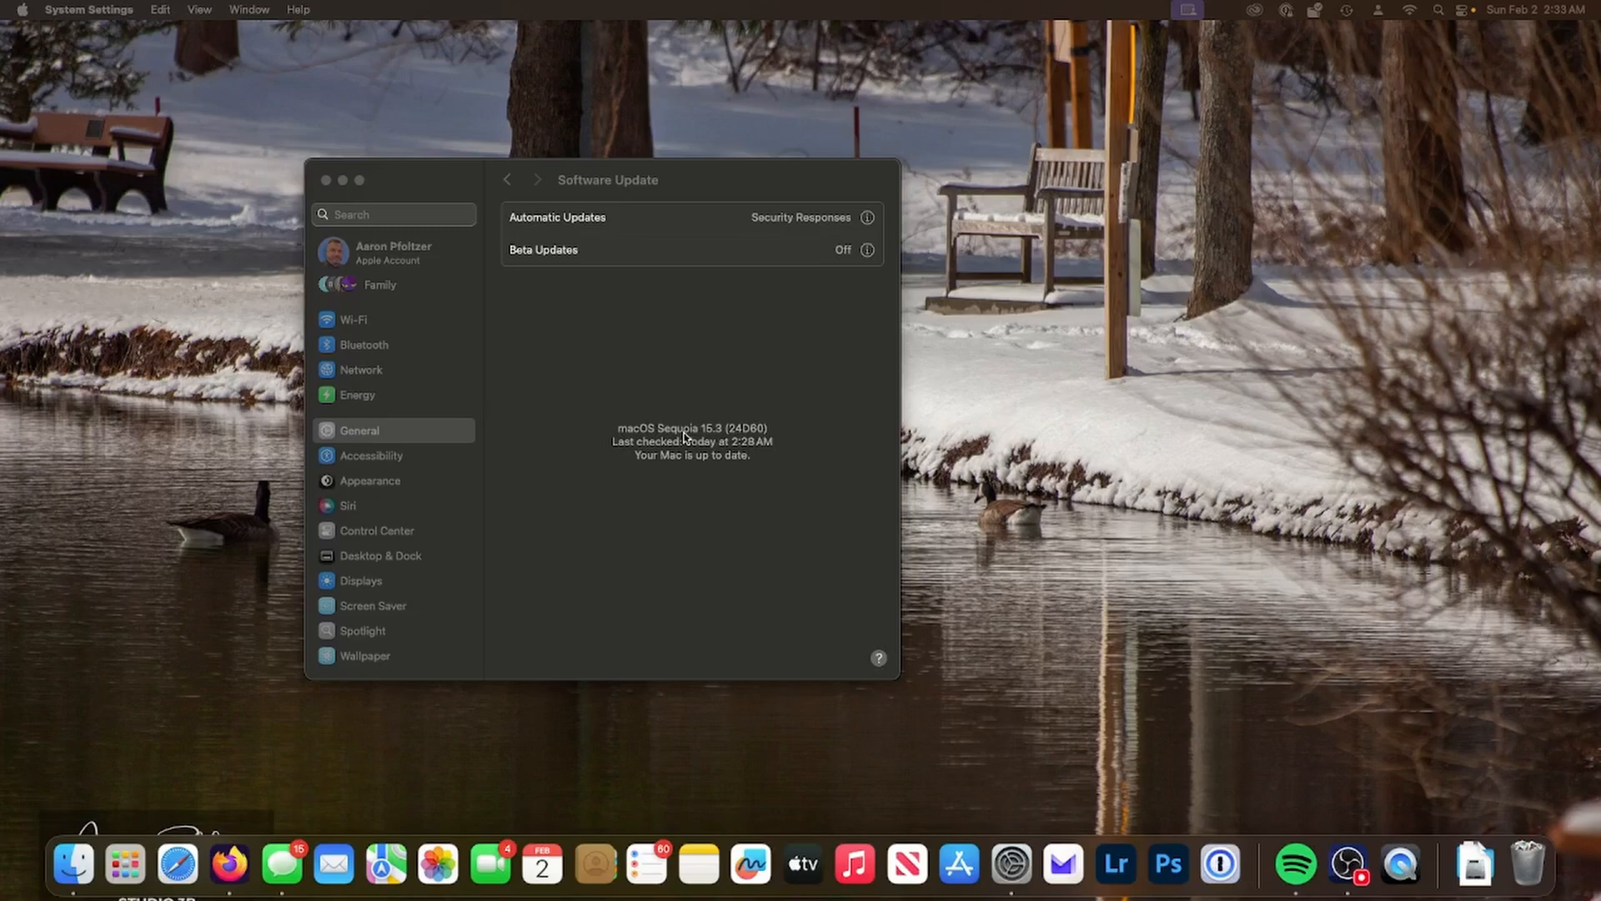
mouse_move(1406, 20)
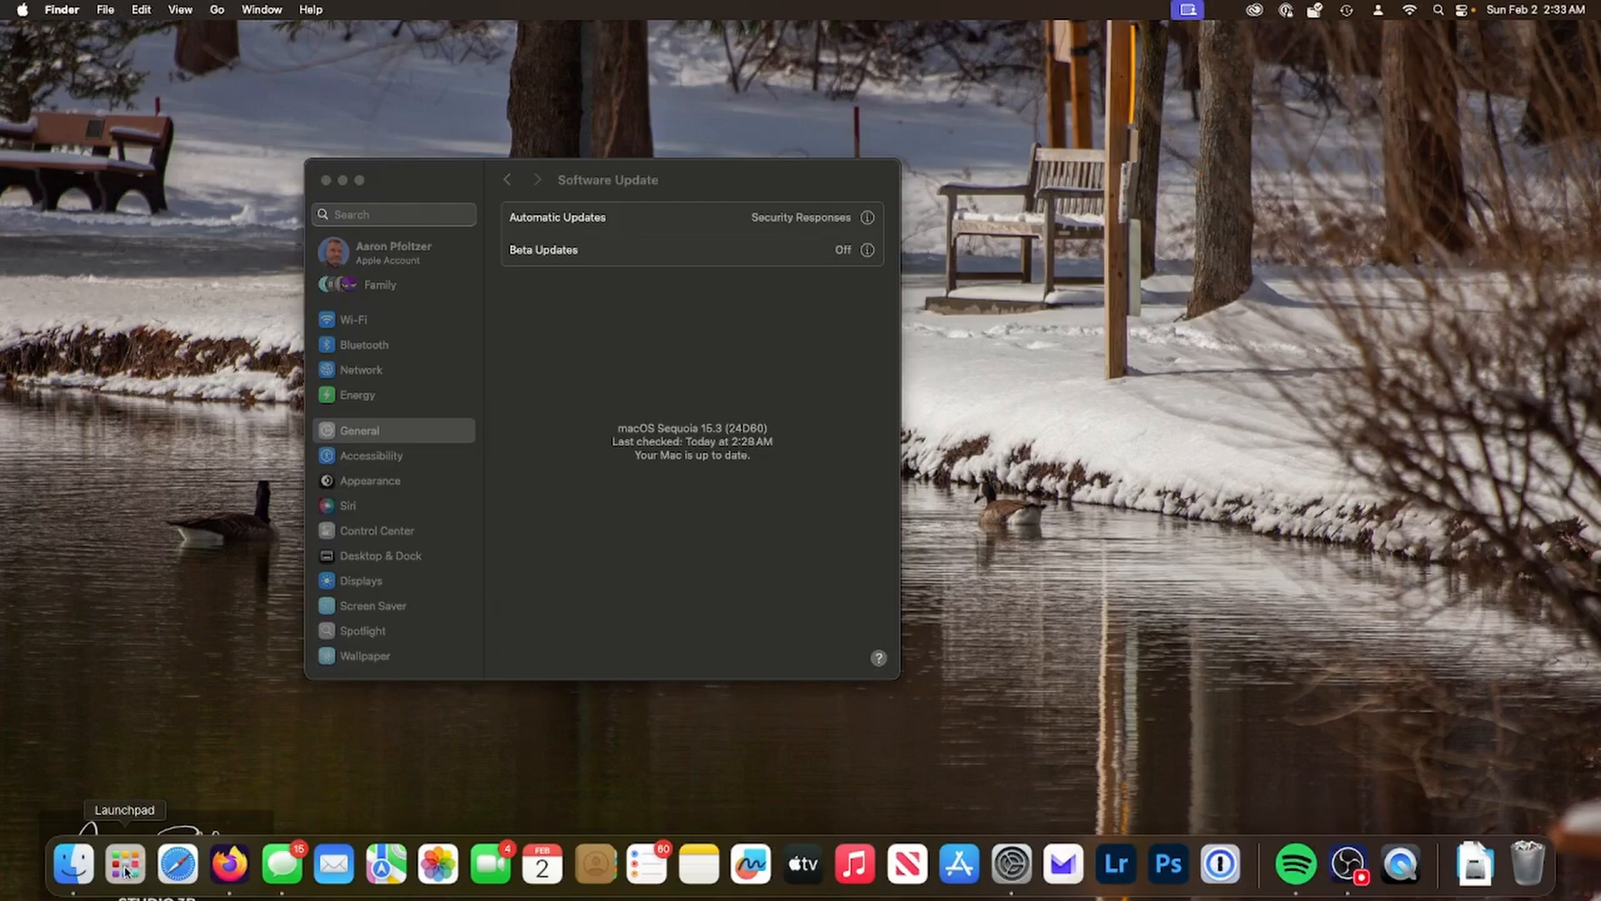
mouse_move(634, 453)
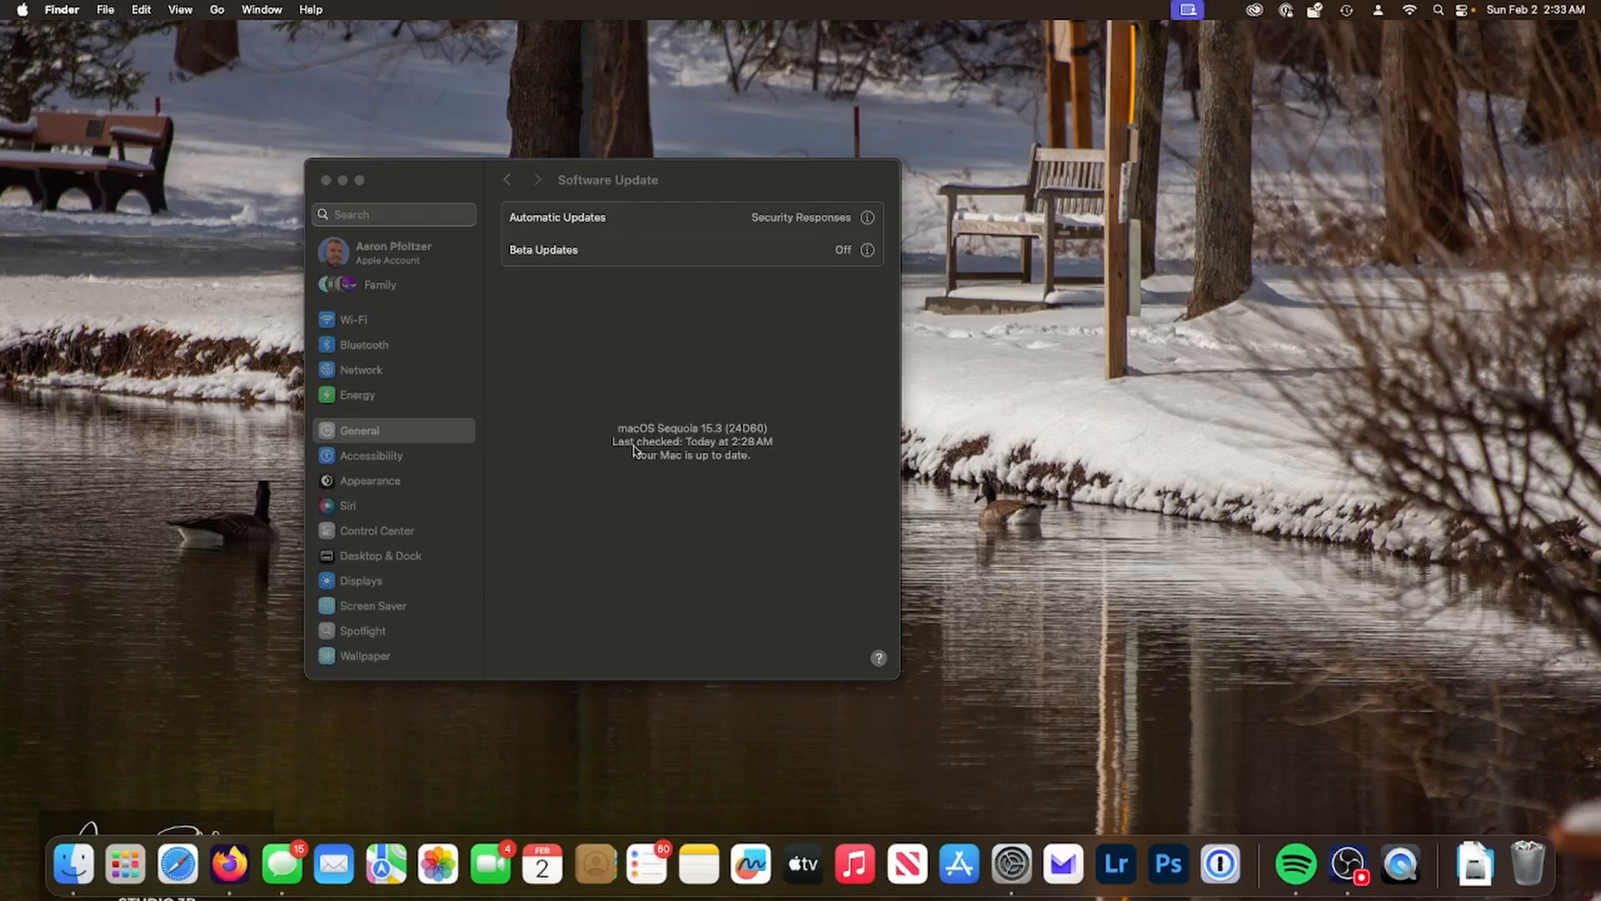
mouse_move(772, 437)
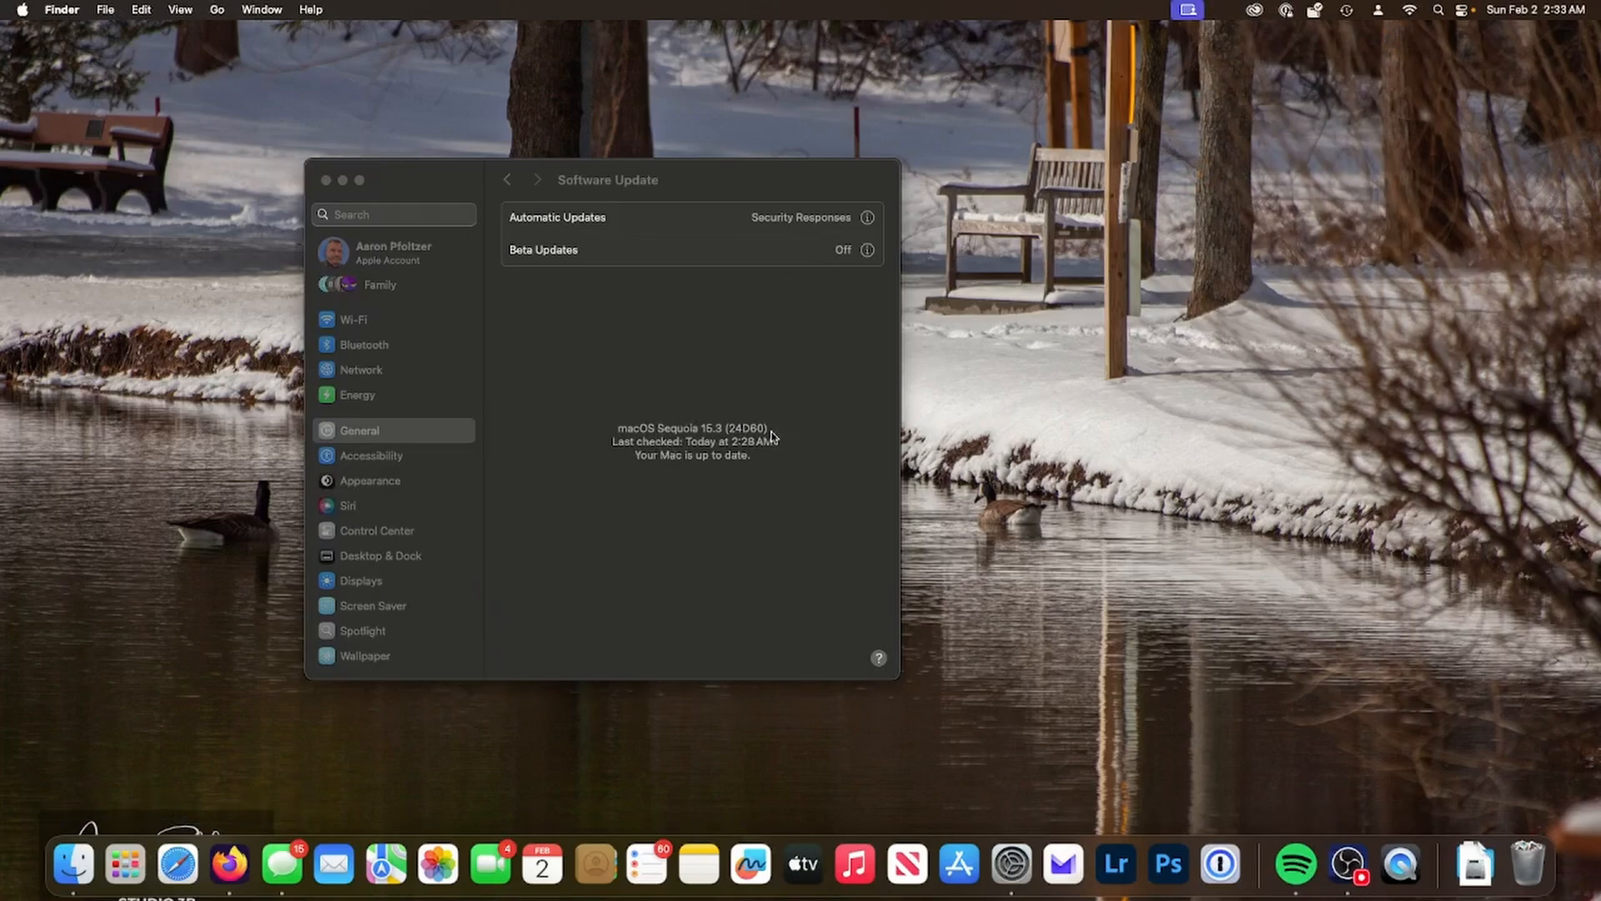
mouse_move(783, 435)
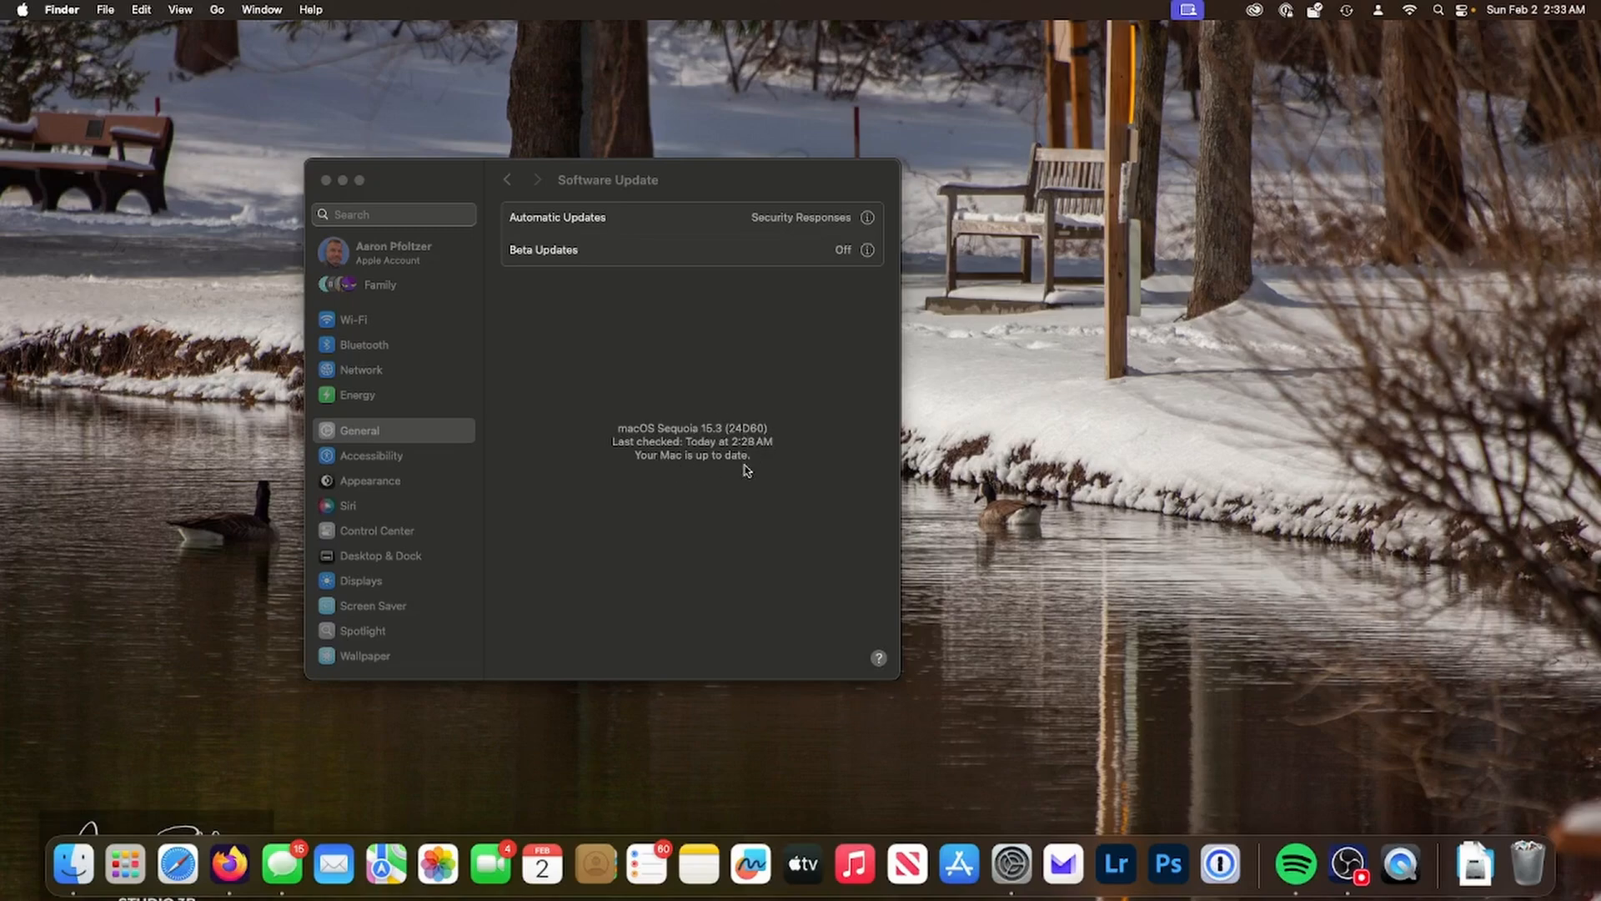
mouse_move(731, 464)
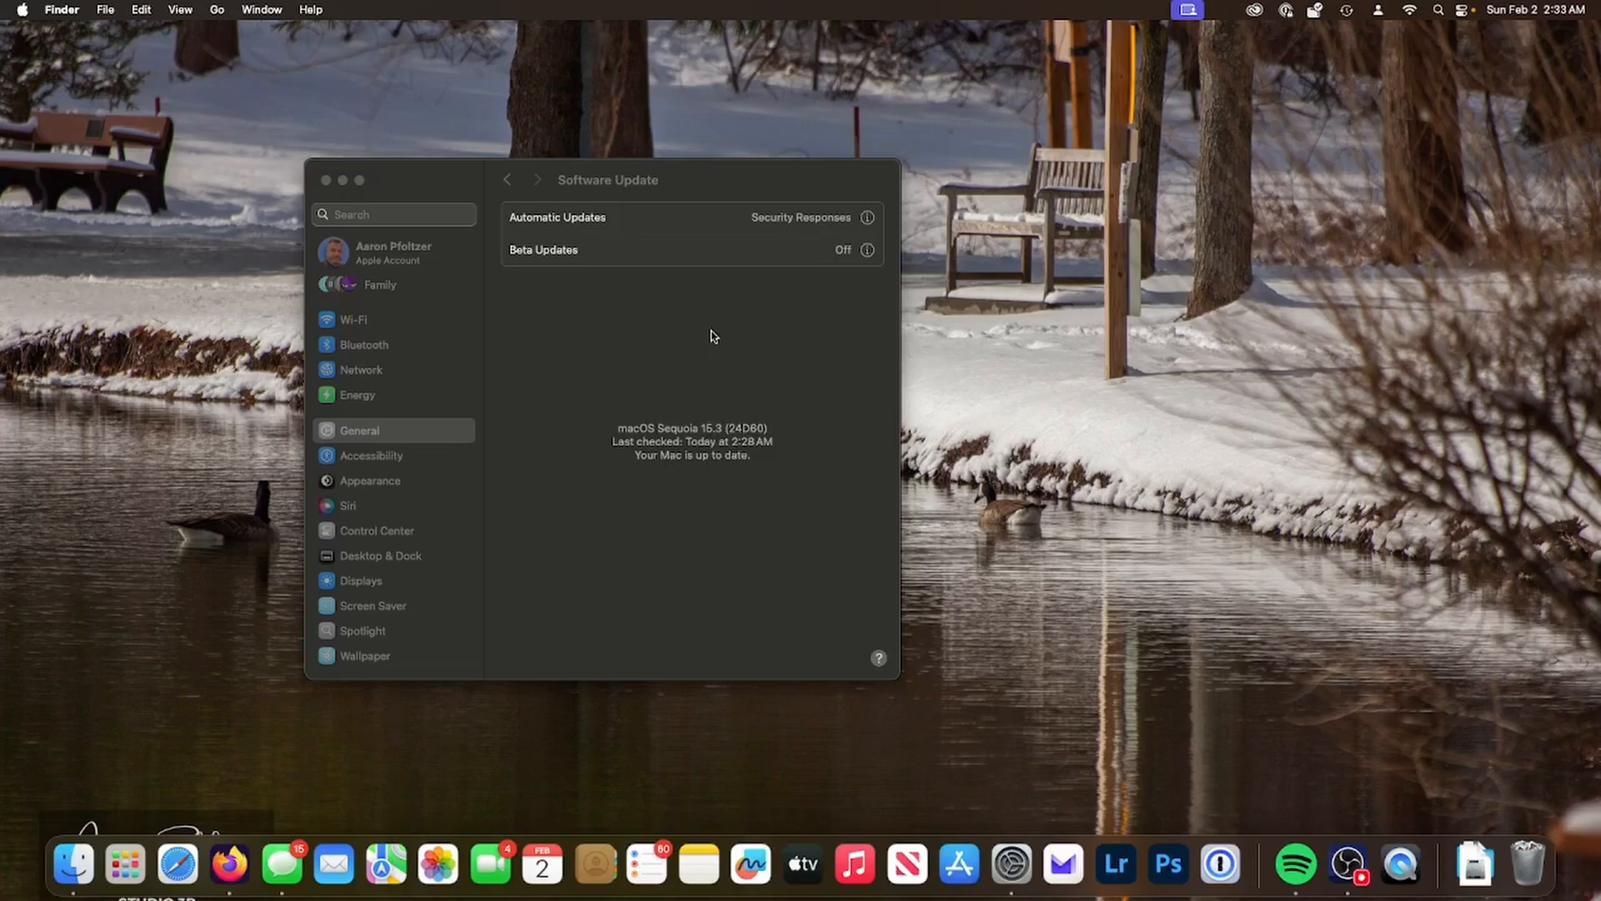
mouse_move(894, 371)
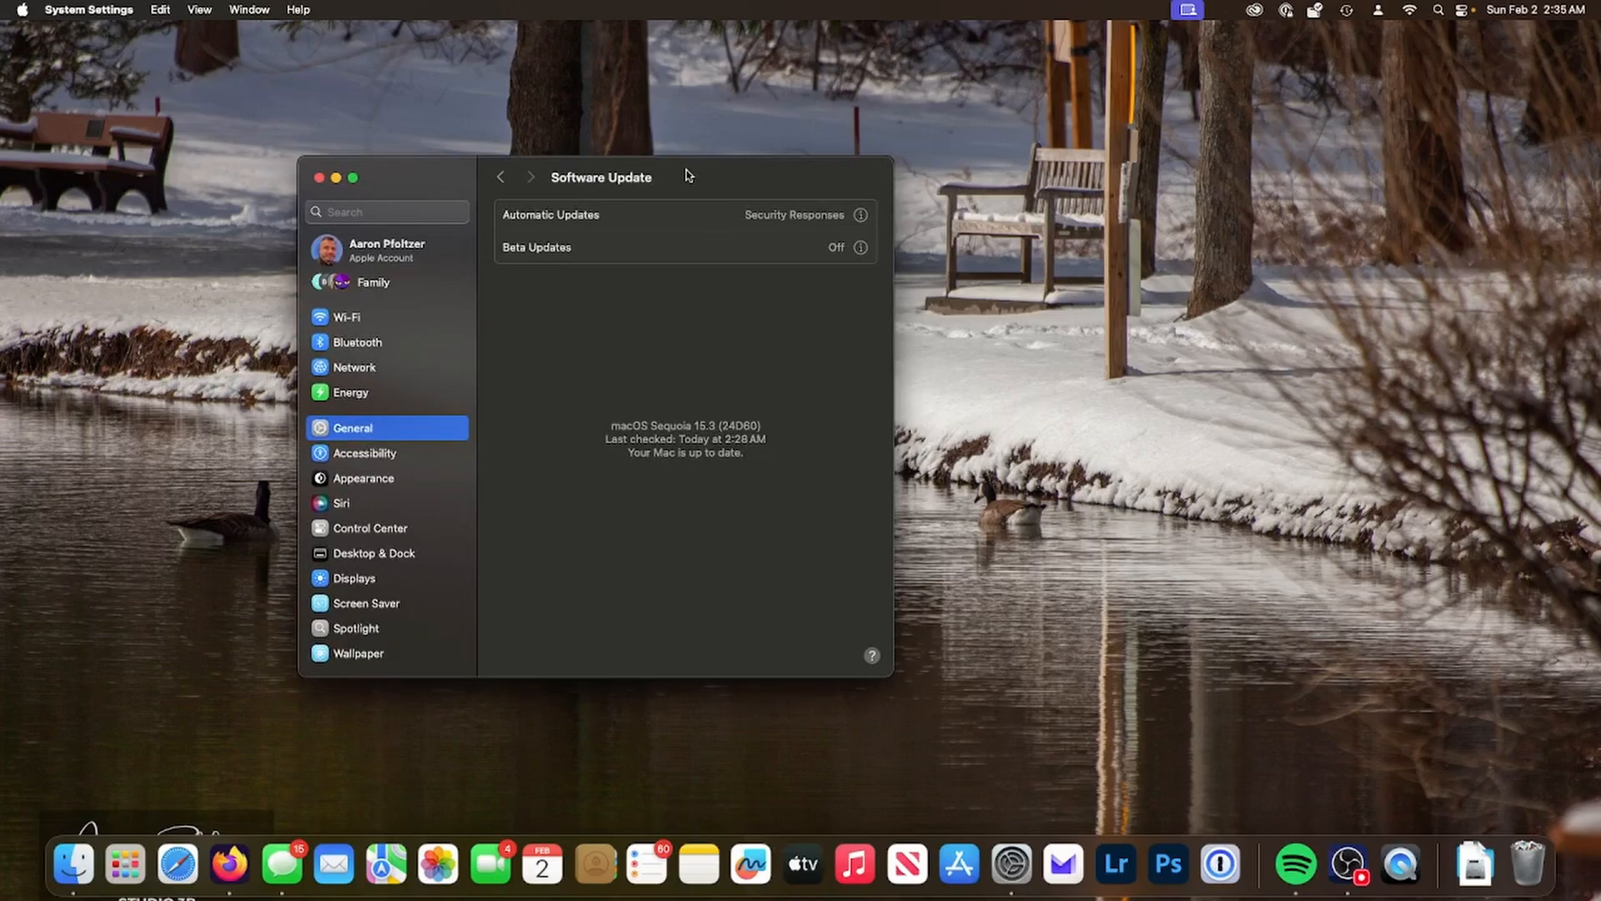
mouse_move(686, 175)
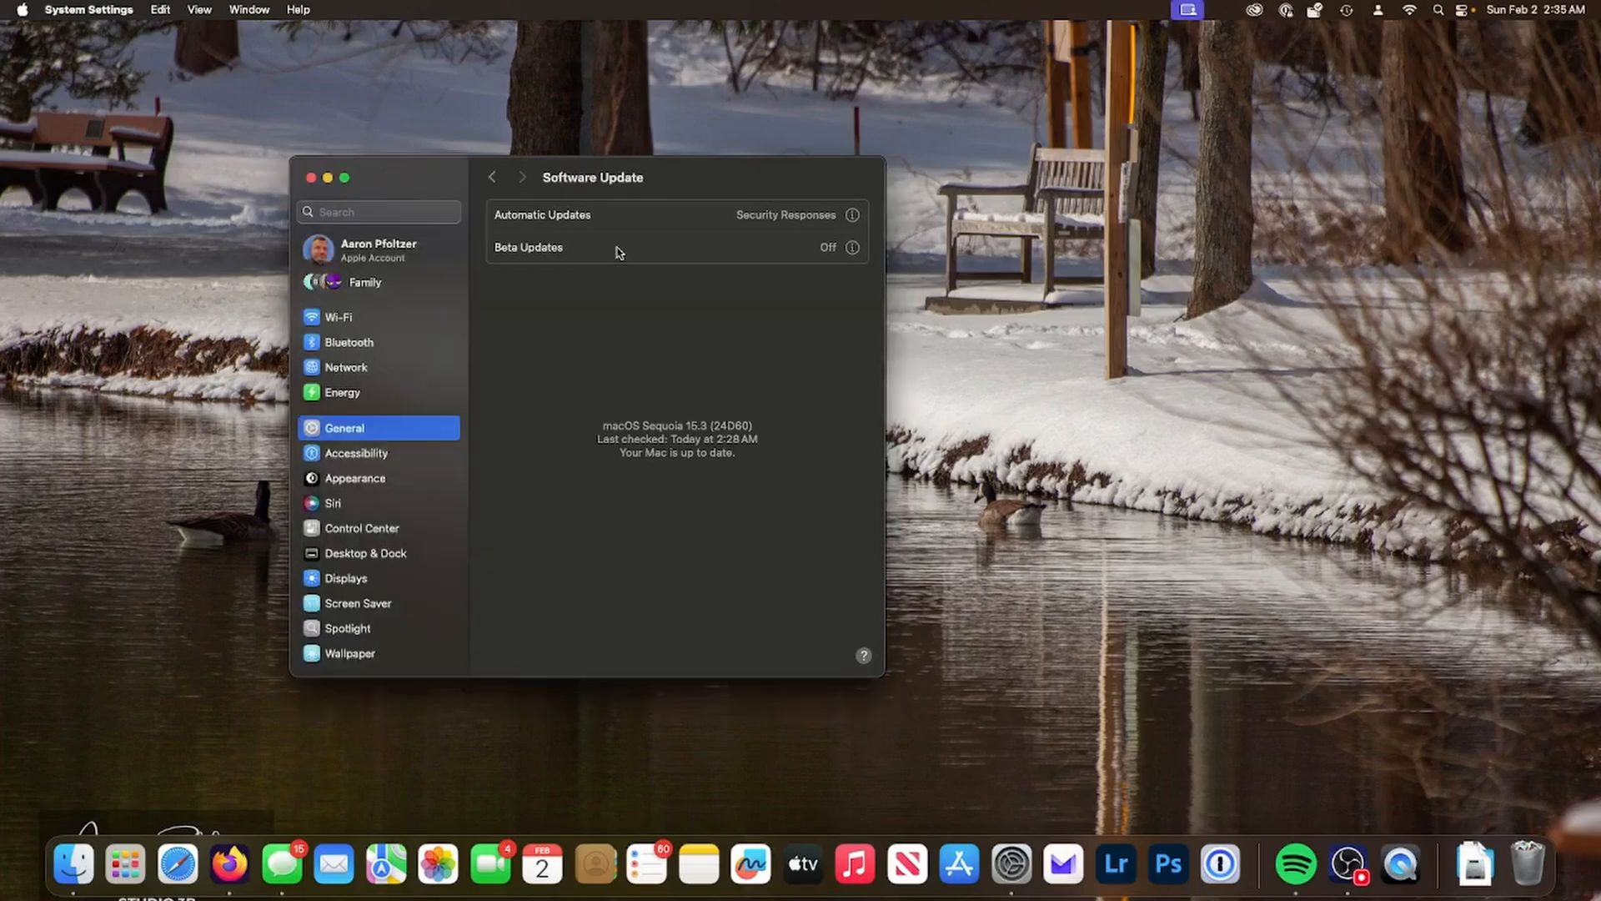
mouse_move(717, 501)
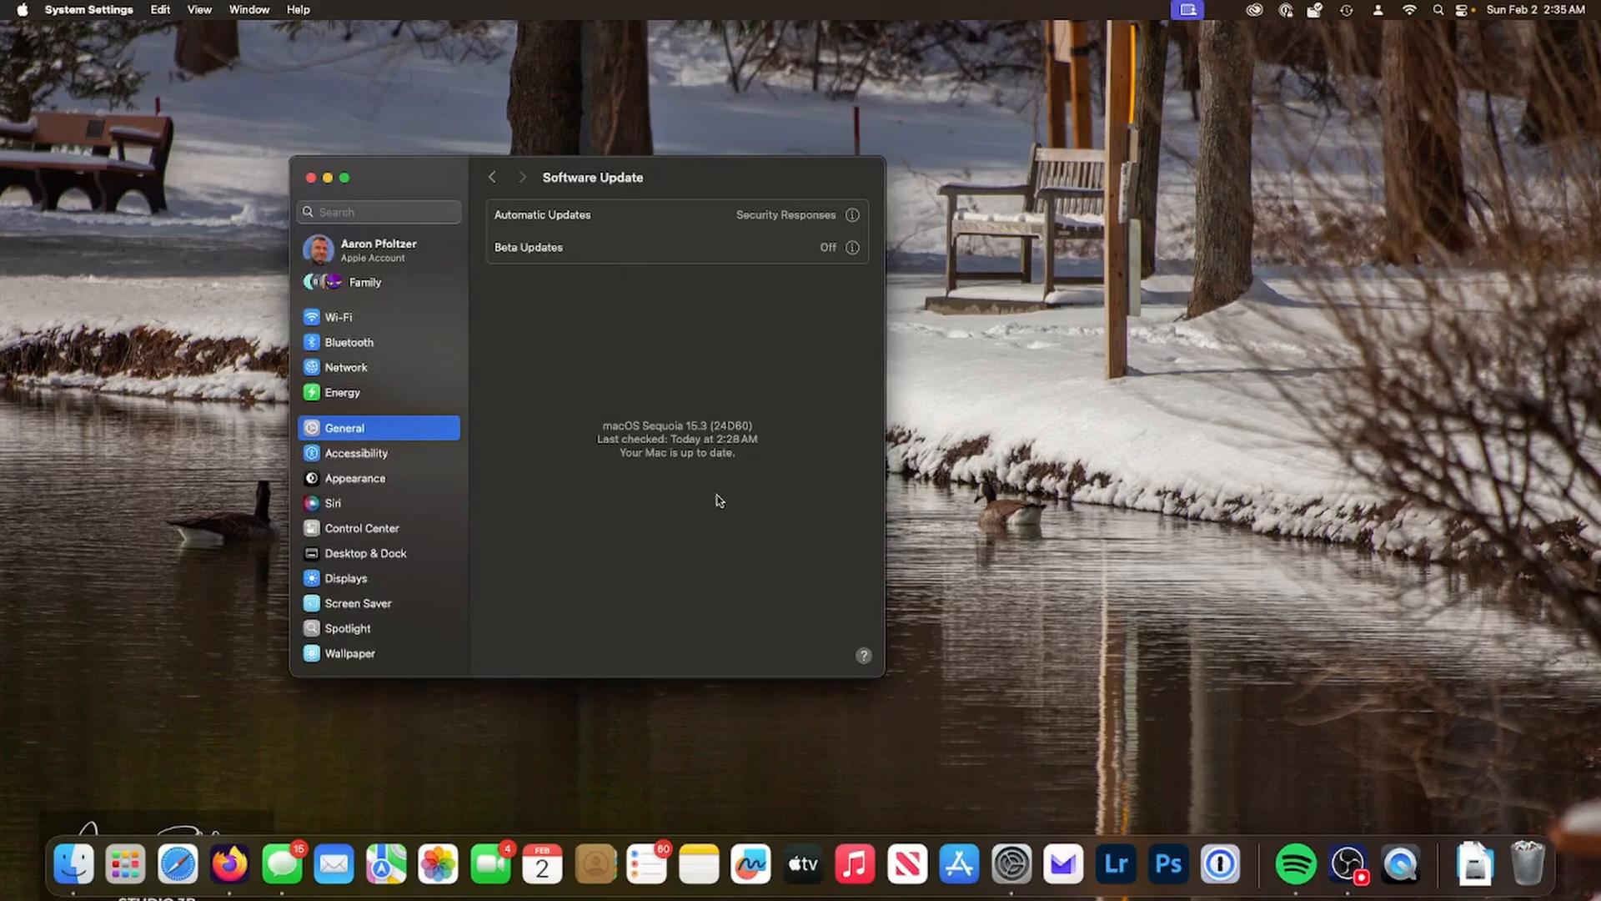
mouse_move(847, 409)
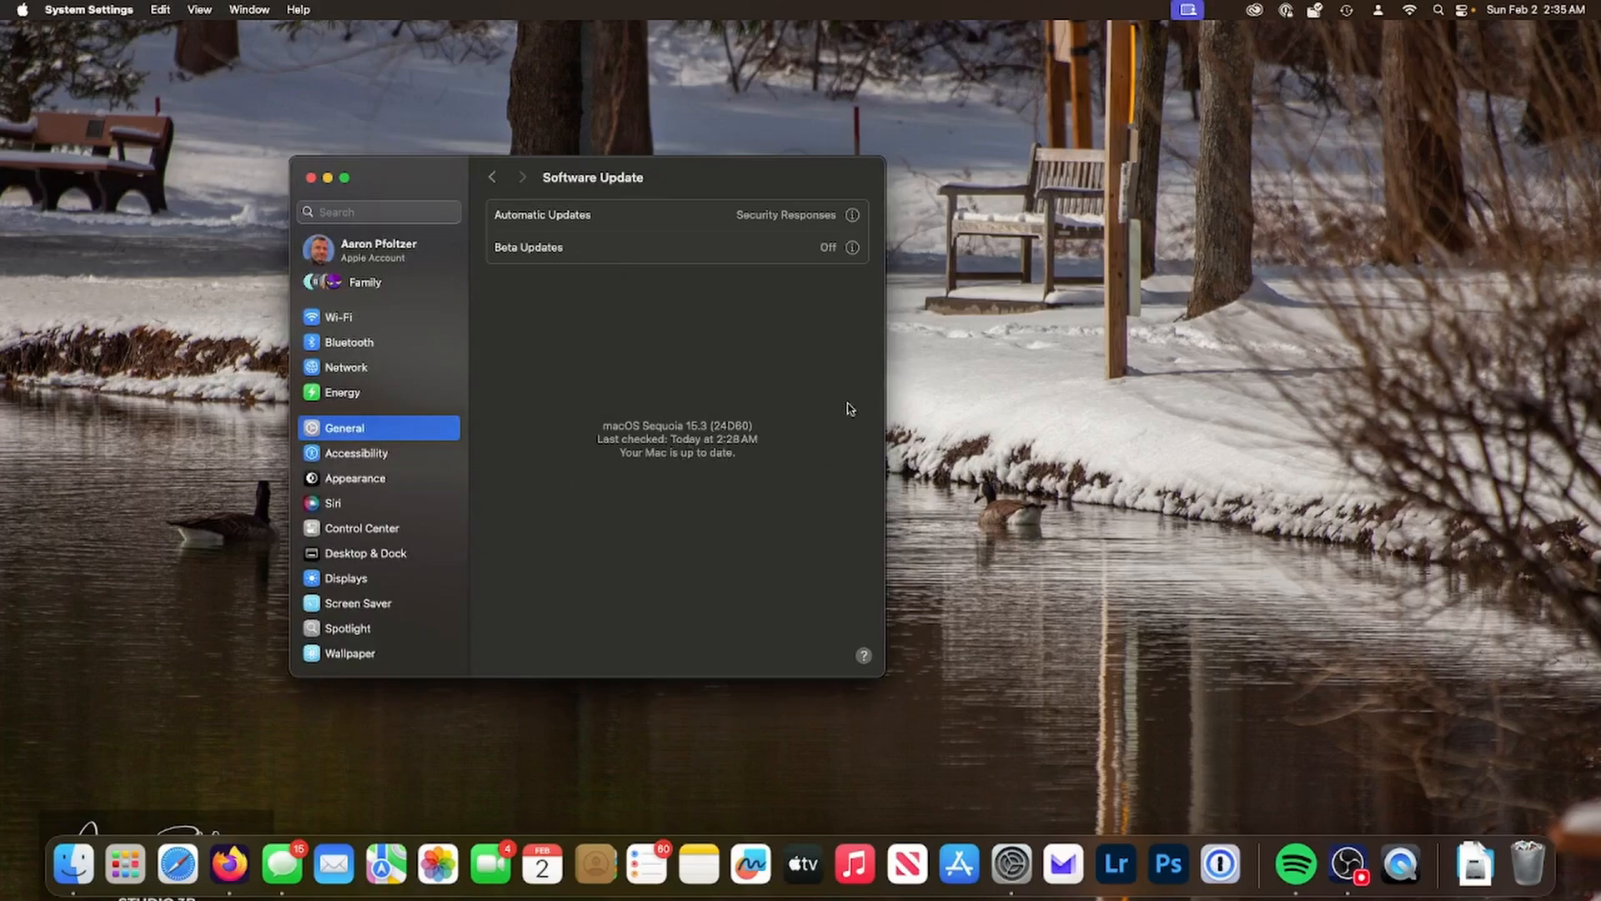
mouse_move(736, 424)
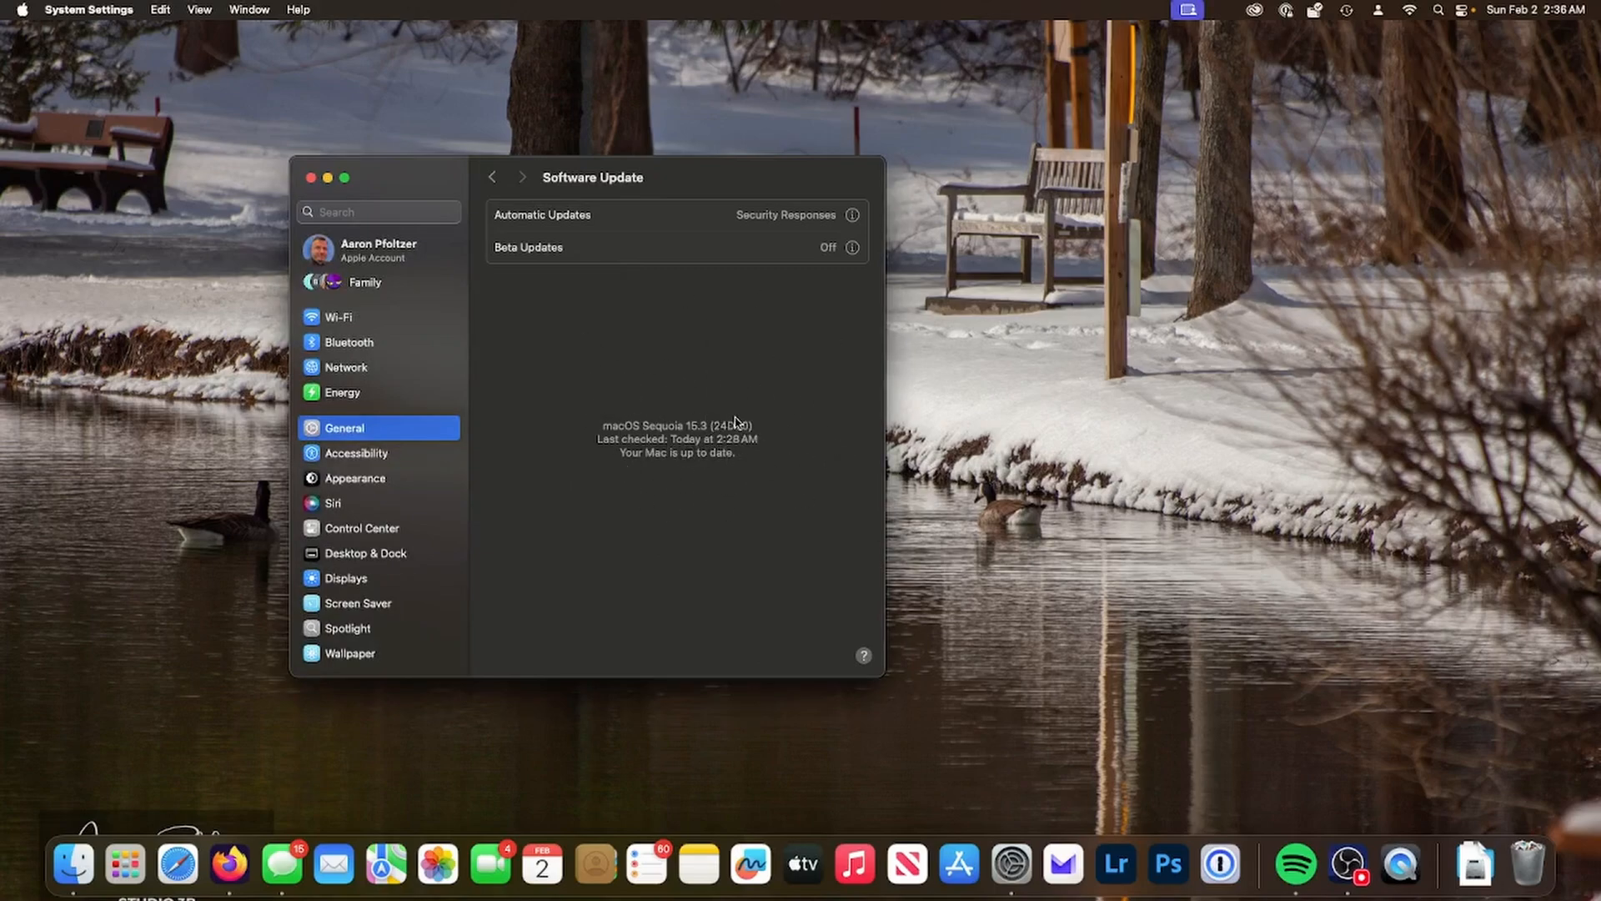
mouse_move(601, 414)
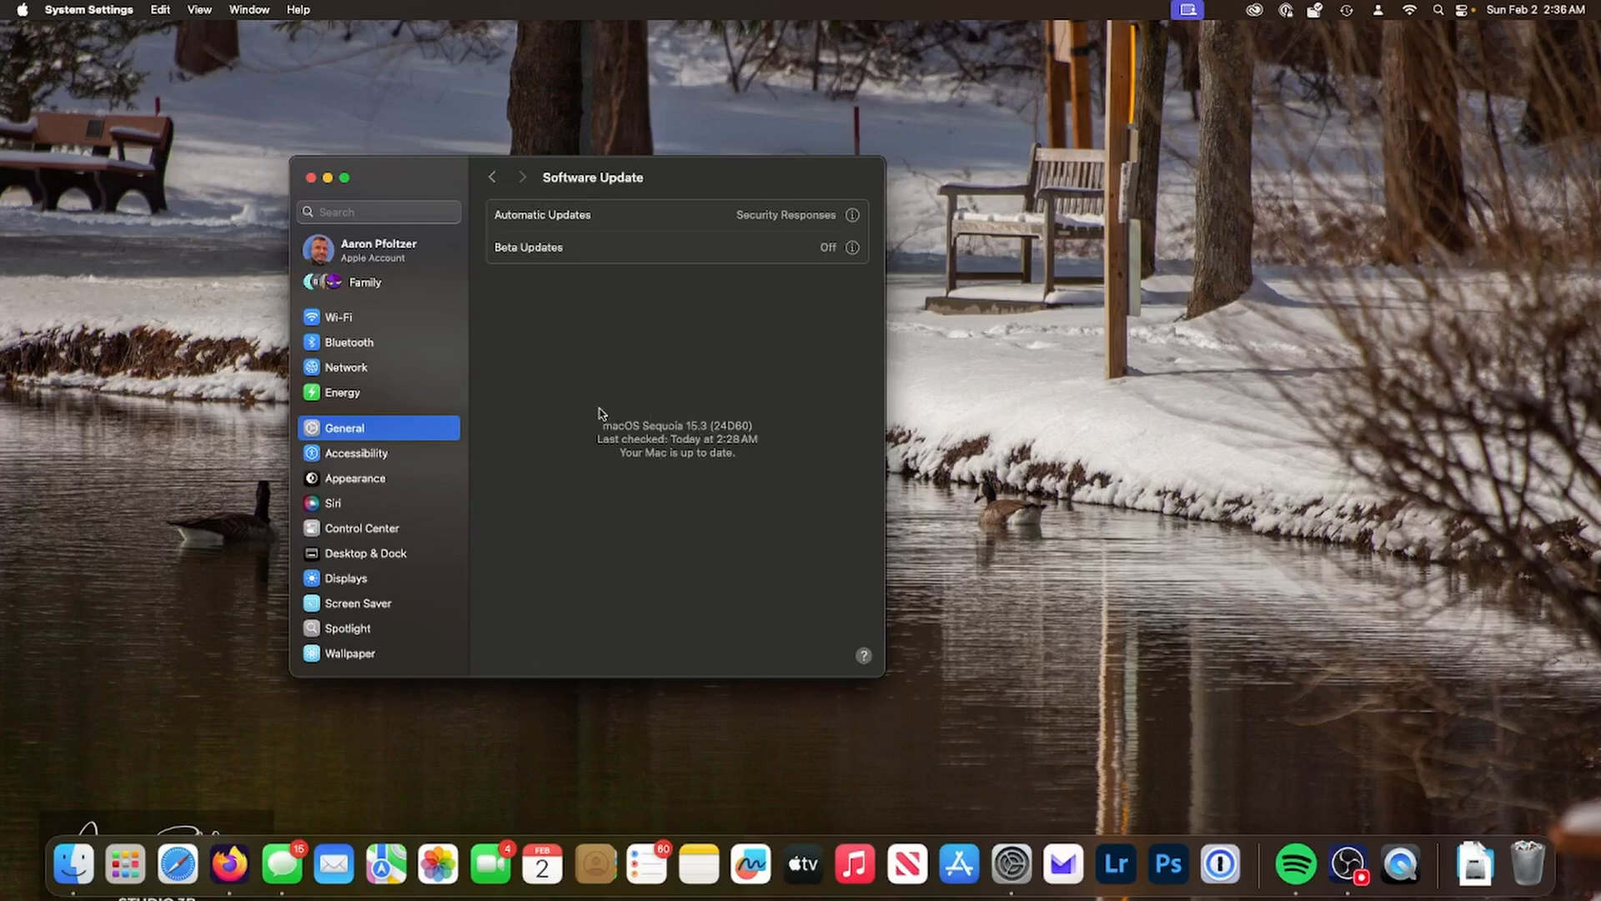
mouse_move(585, 407)
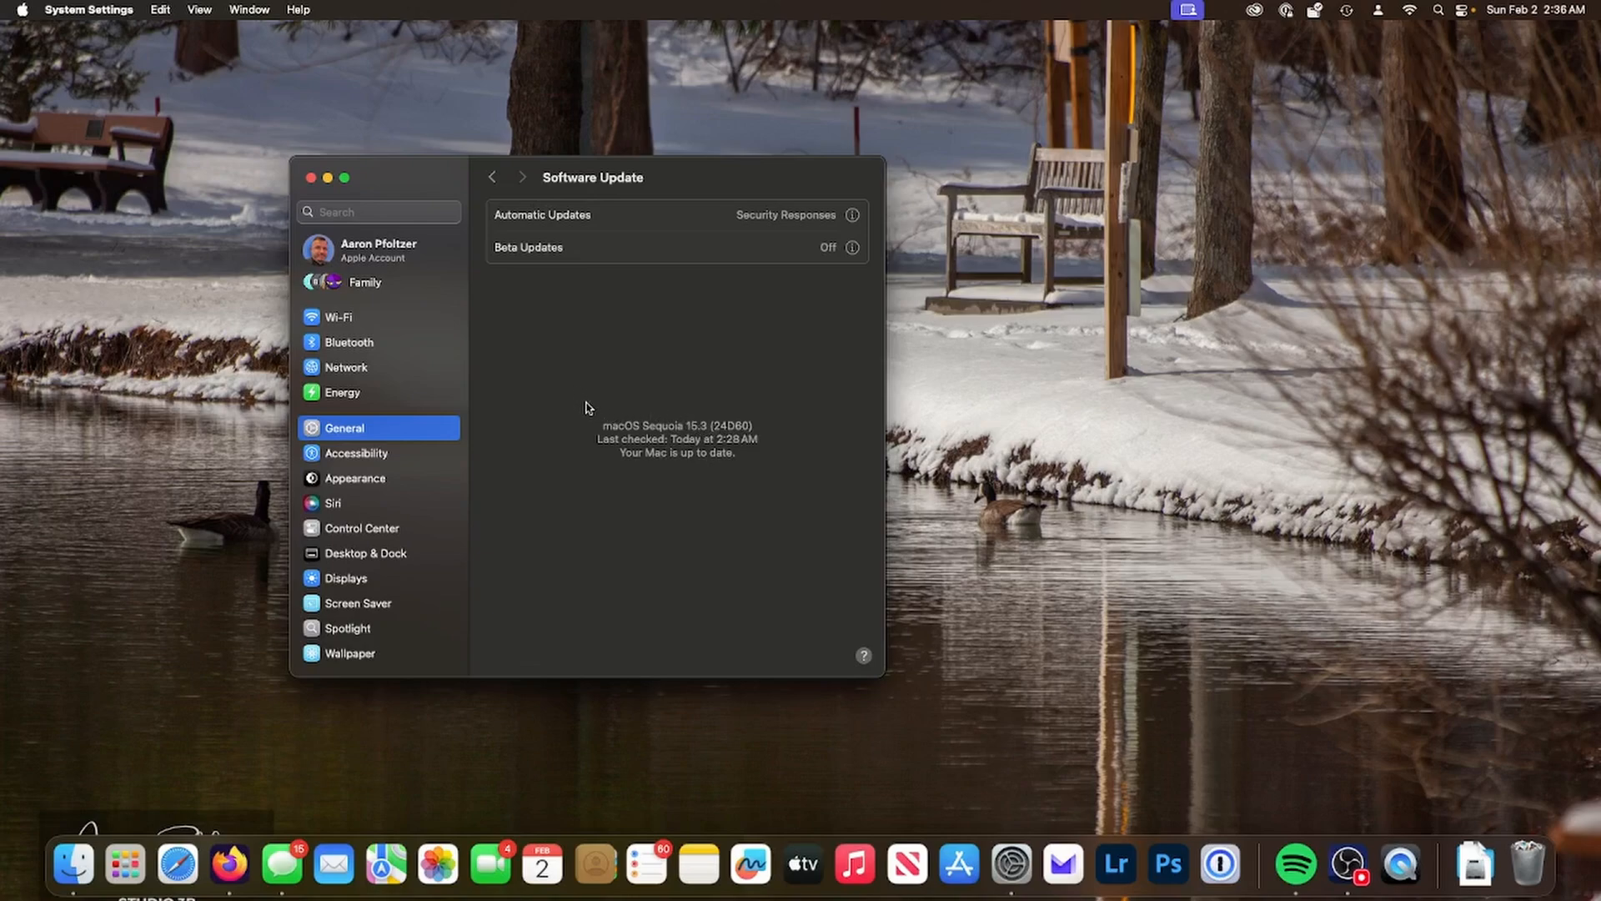
mouse_move(229, 864)
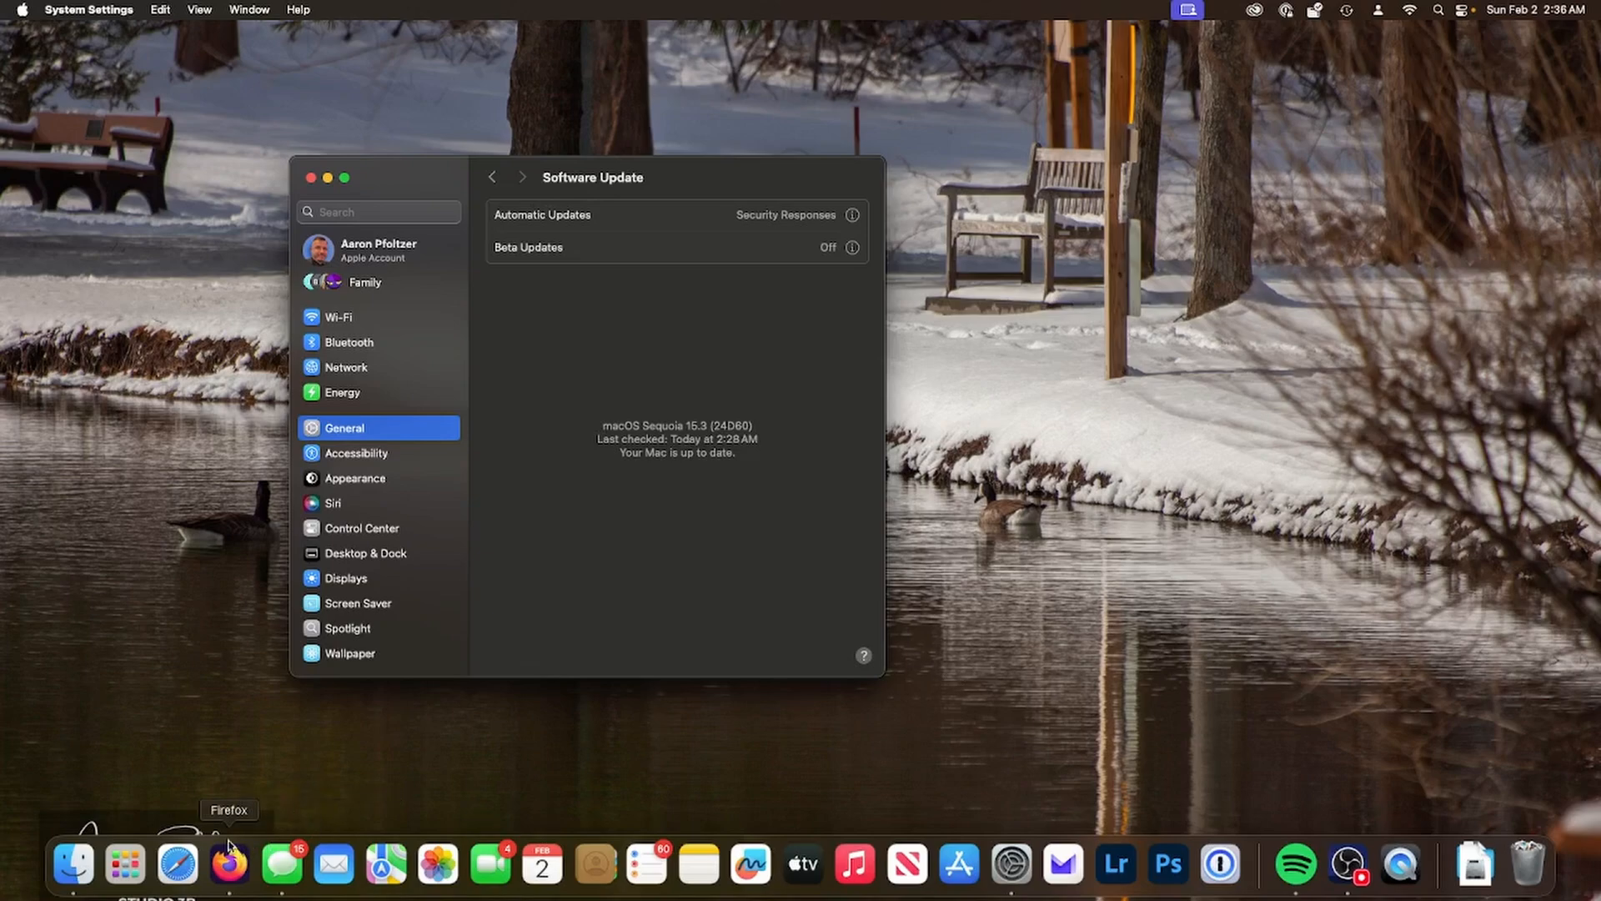
mouse_move(236, 881)
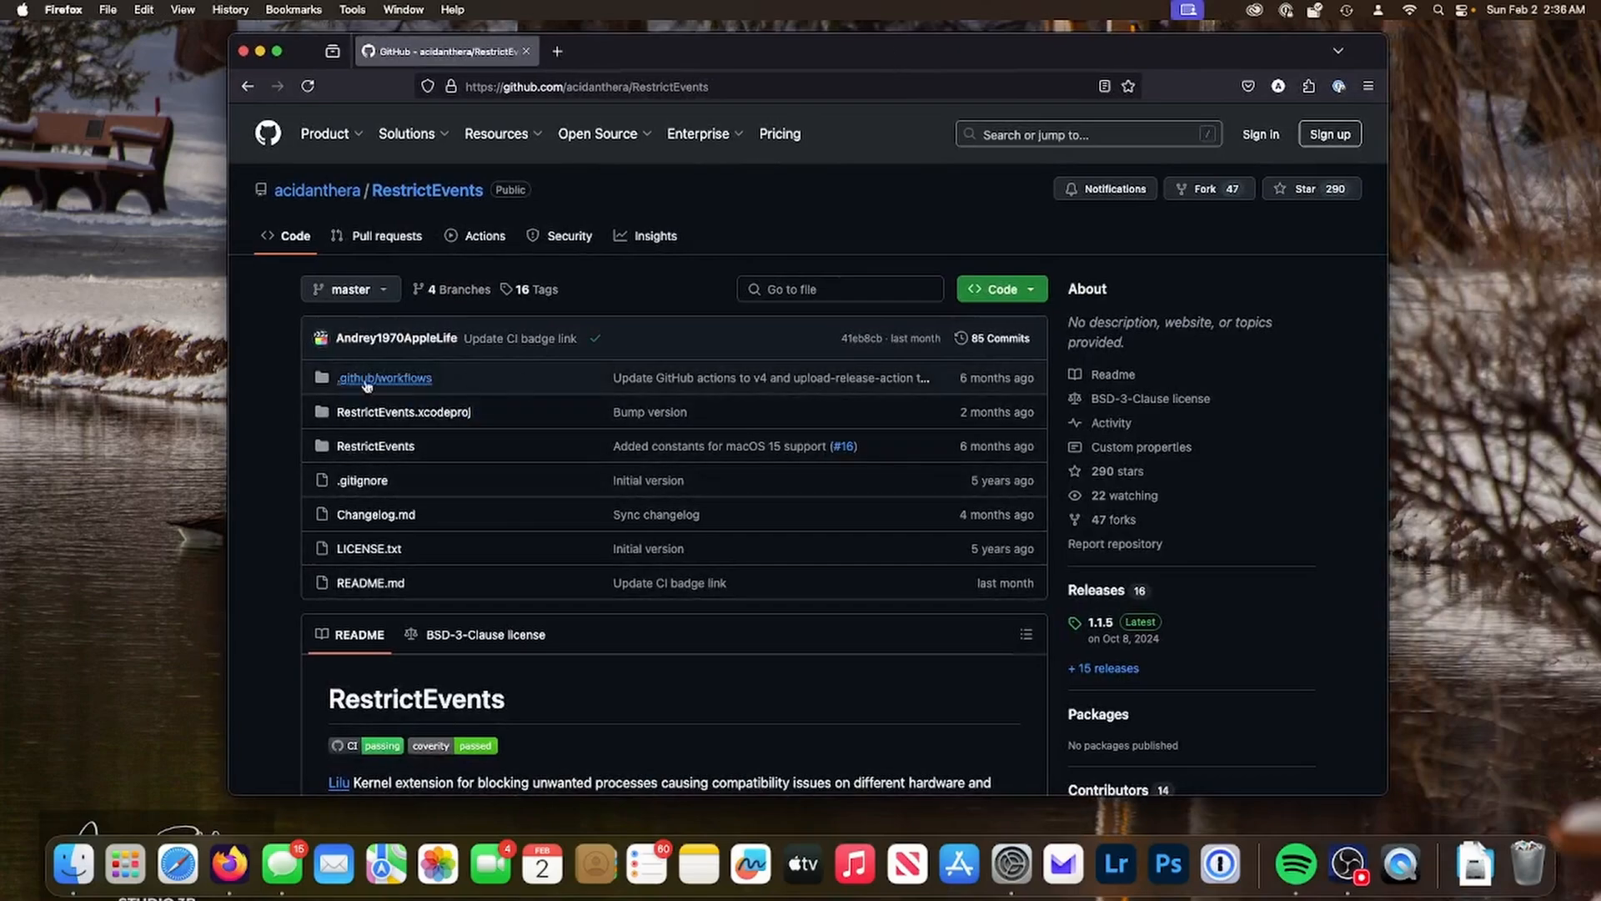
mouse_move(413, 169)
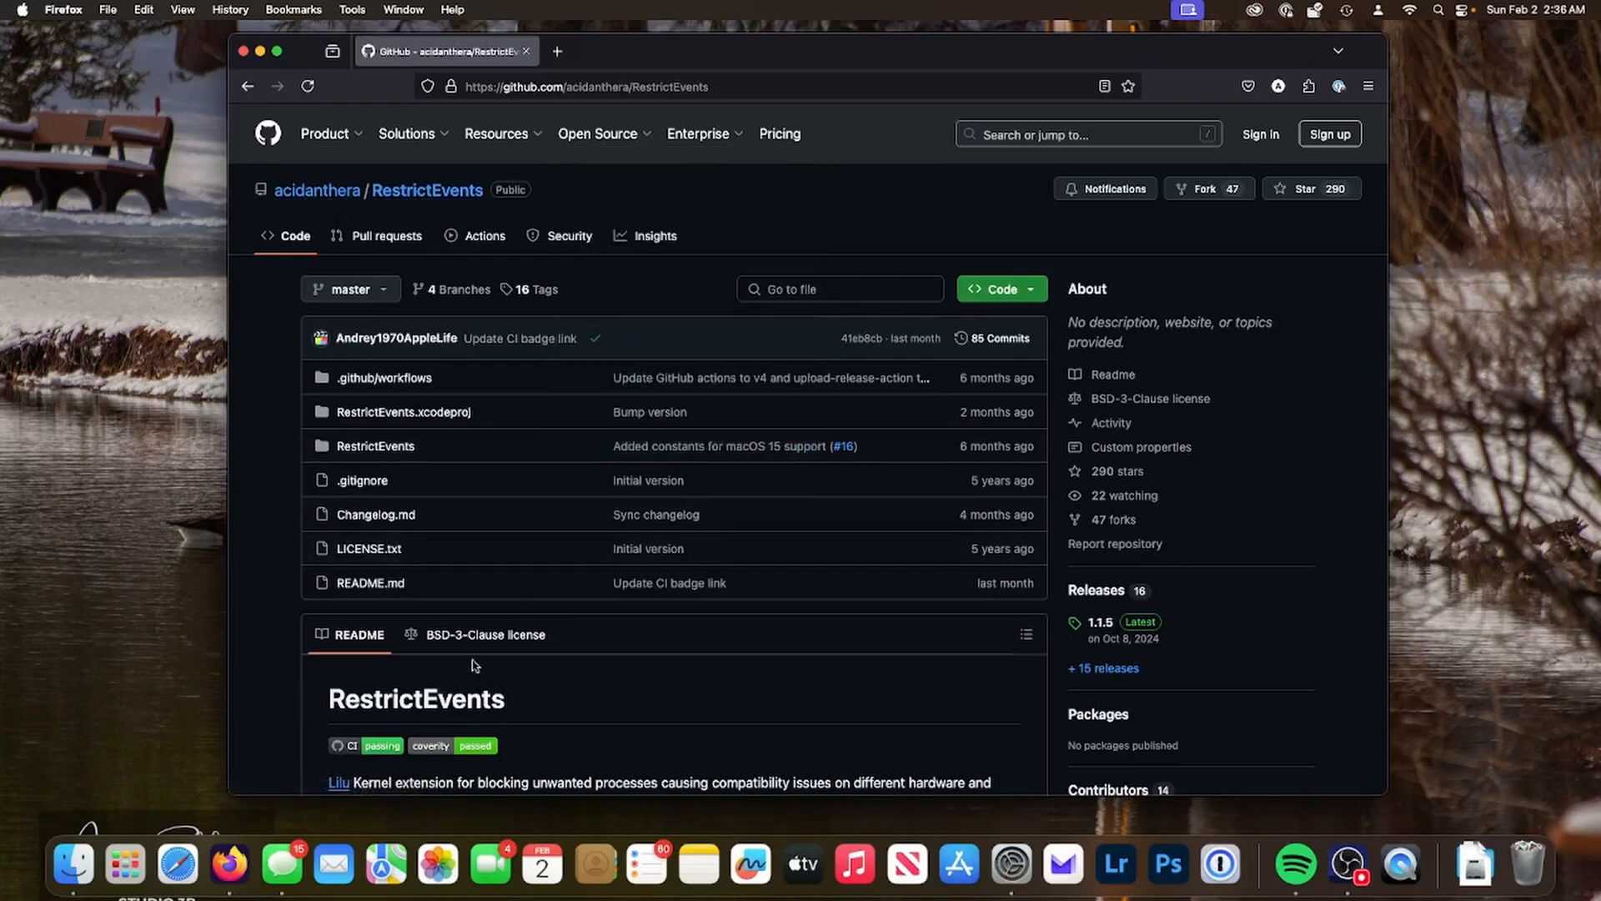
View the RestrictEvents version tags on GitHub, then minimize the browser window.
click(535, 288)
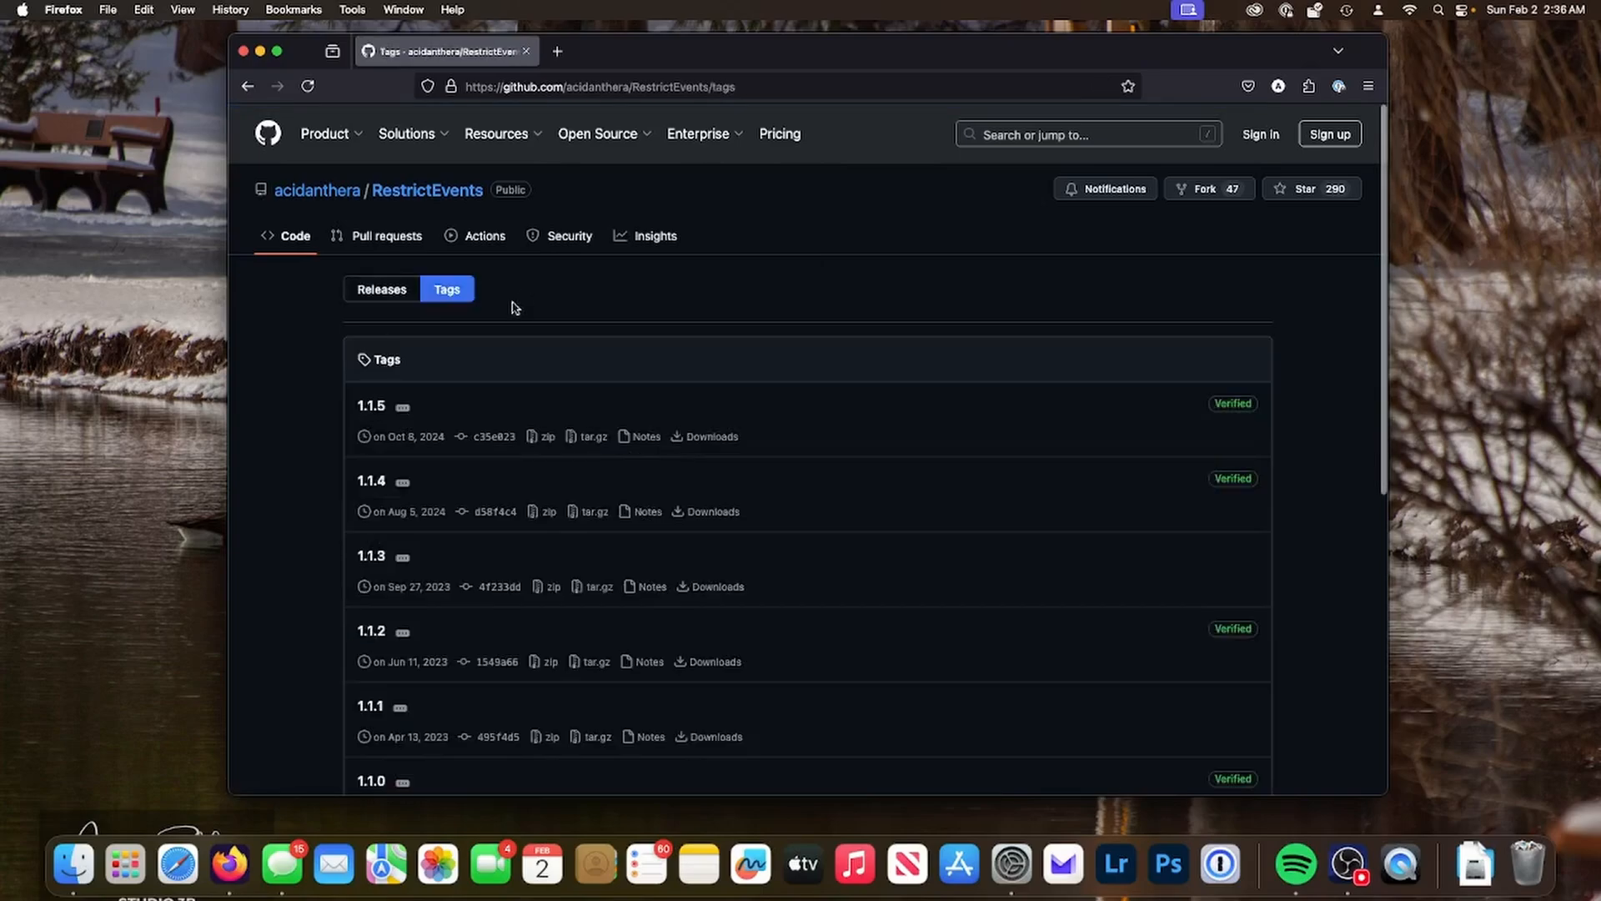
mouse_move(370, 406)
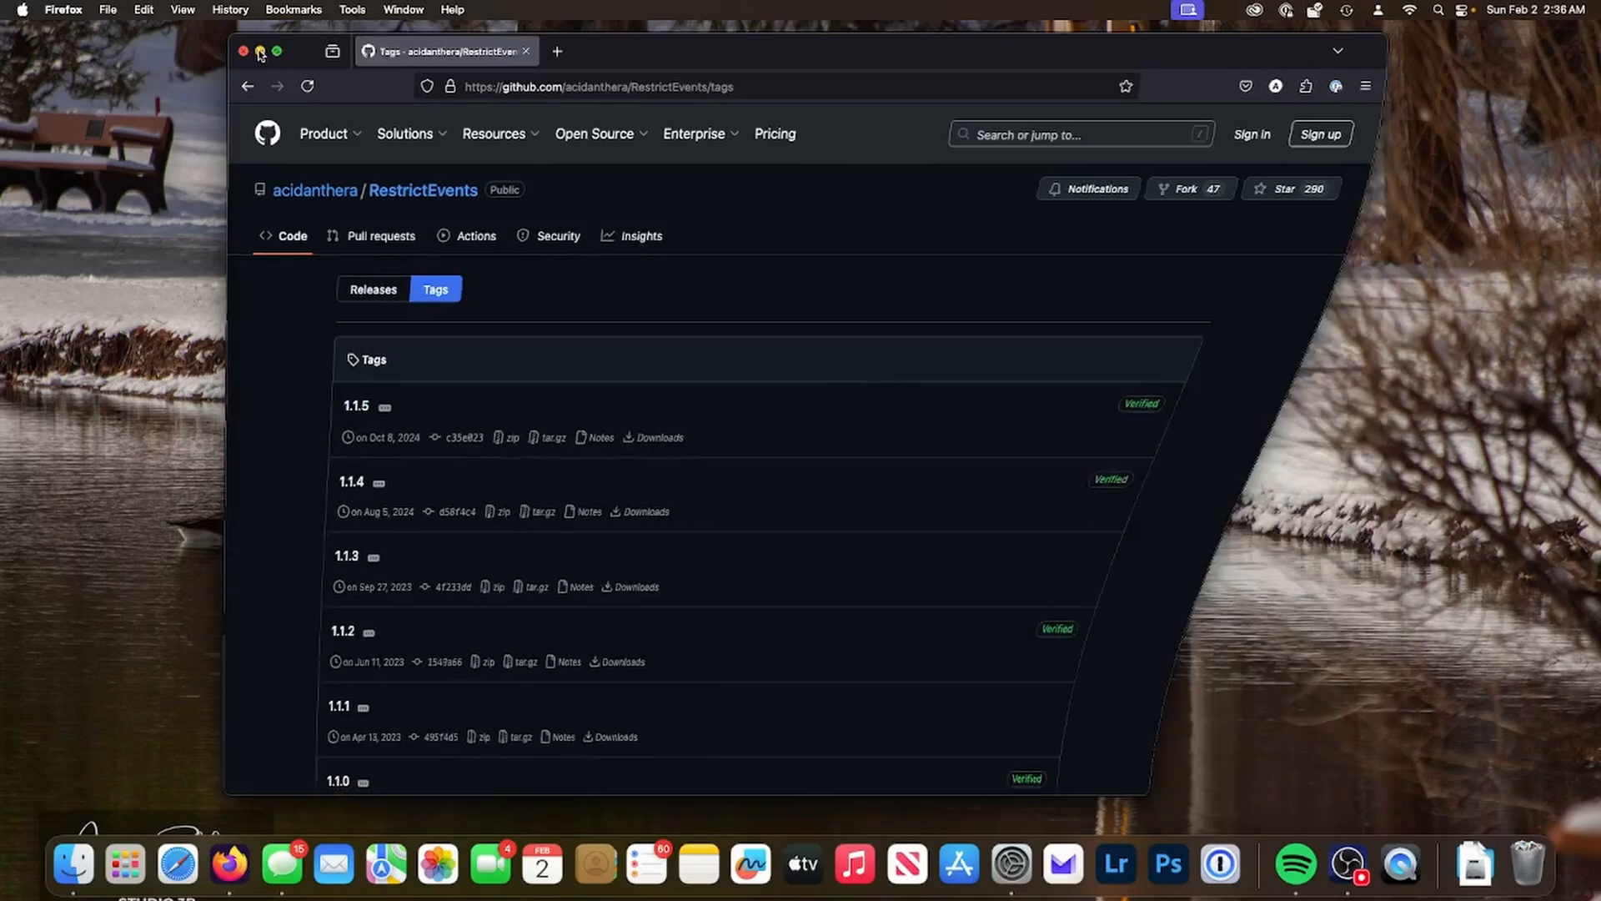
click(242, 51)
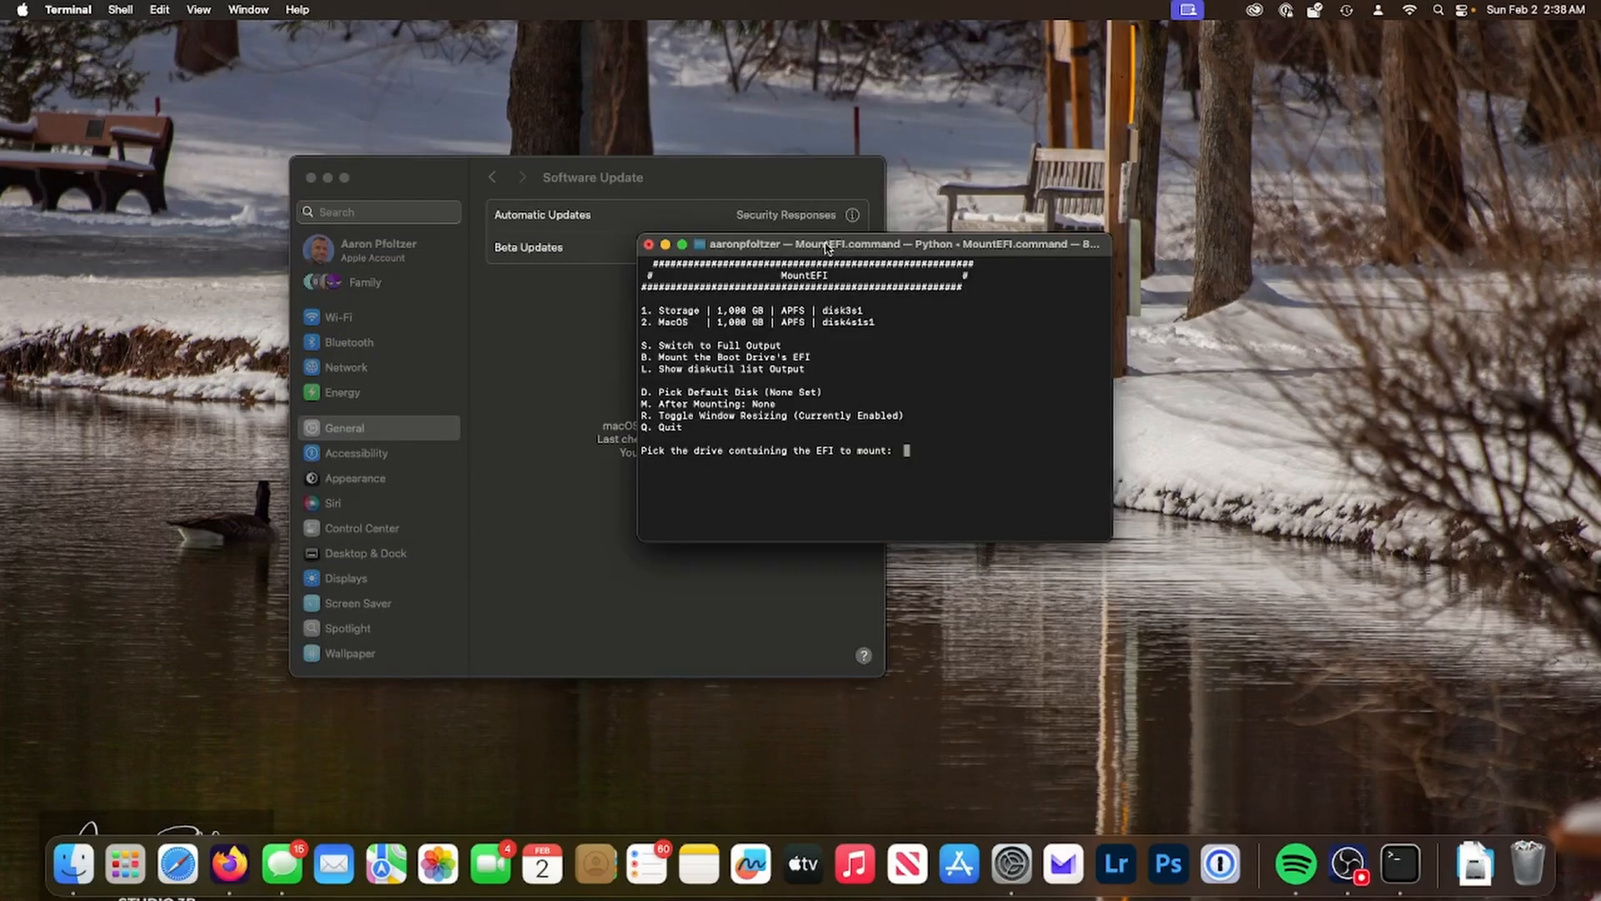
Choose drive 2 (MacOS) in MountEFI and enter the password to mount its EFI.
text(2)
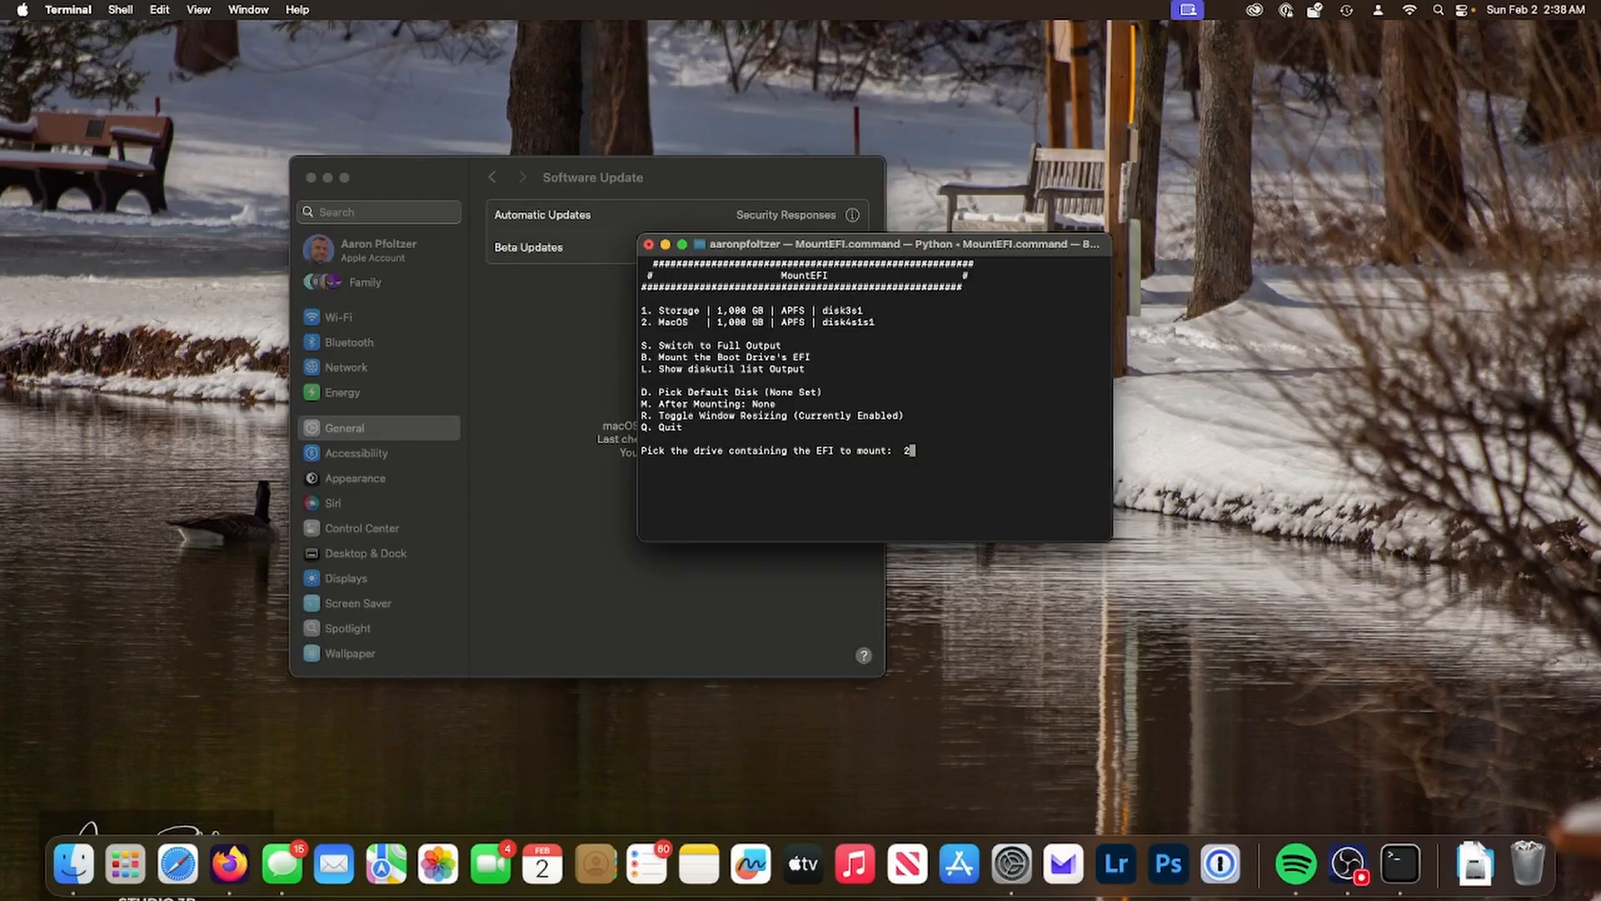
key(enter)
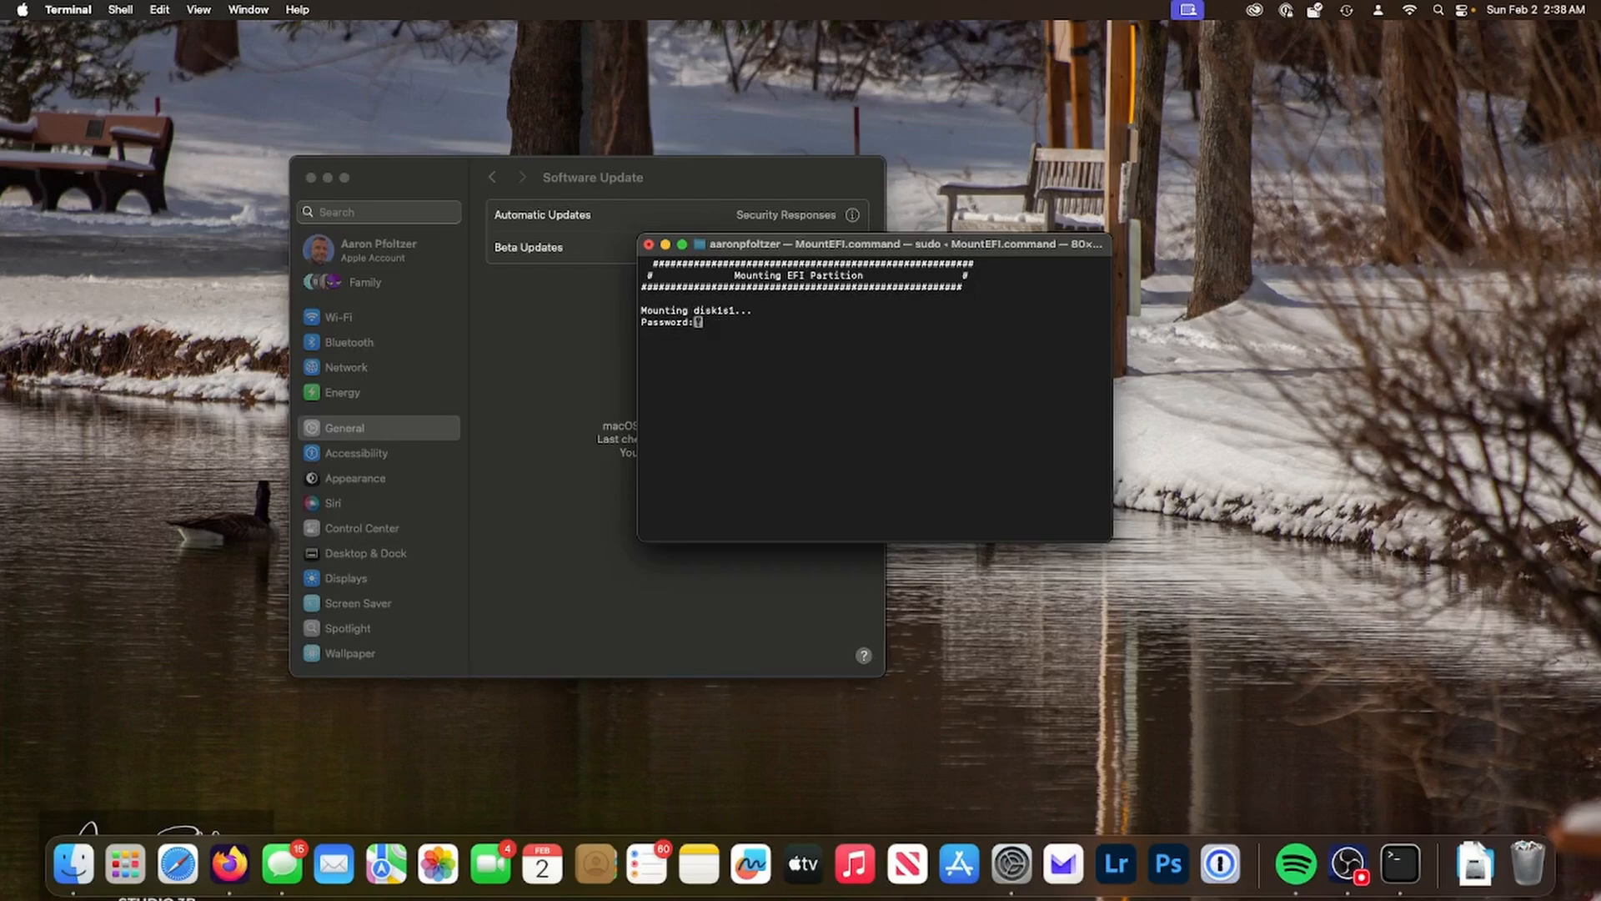
key(Return)
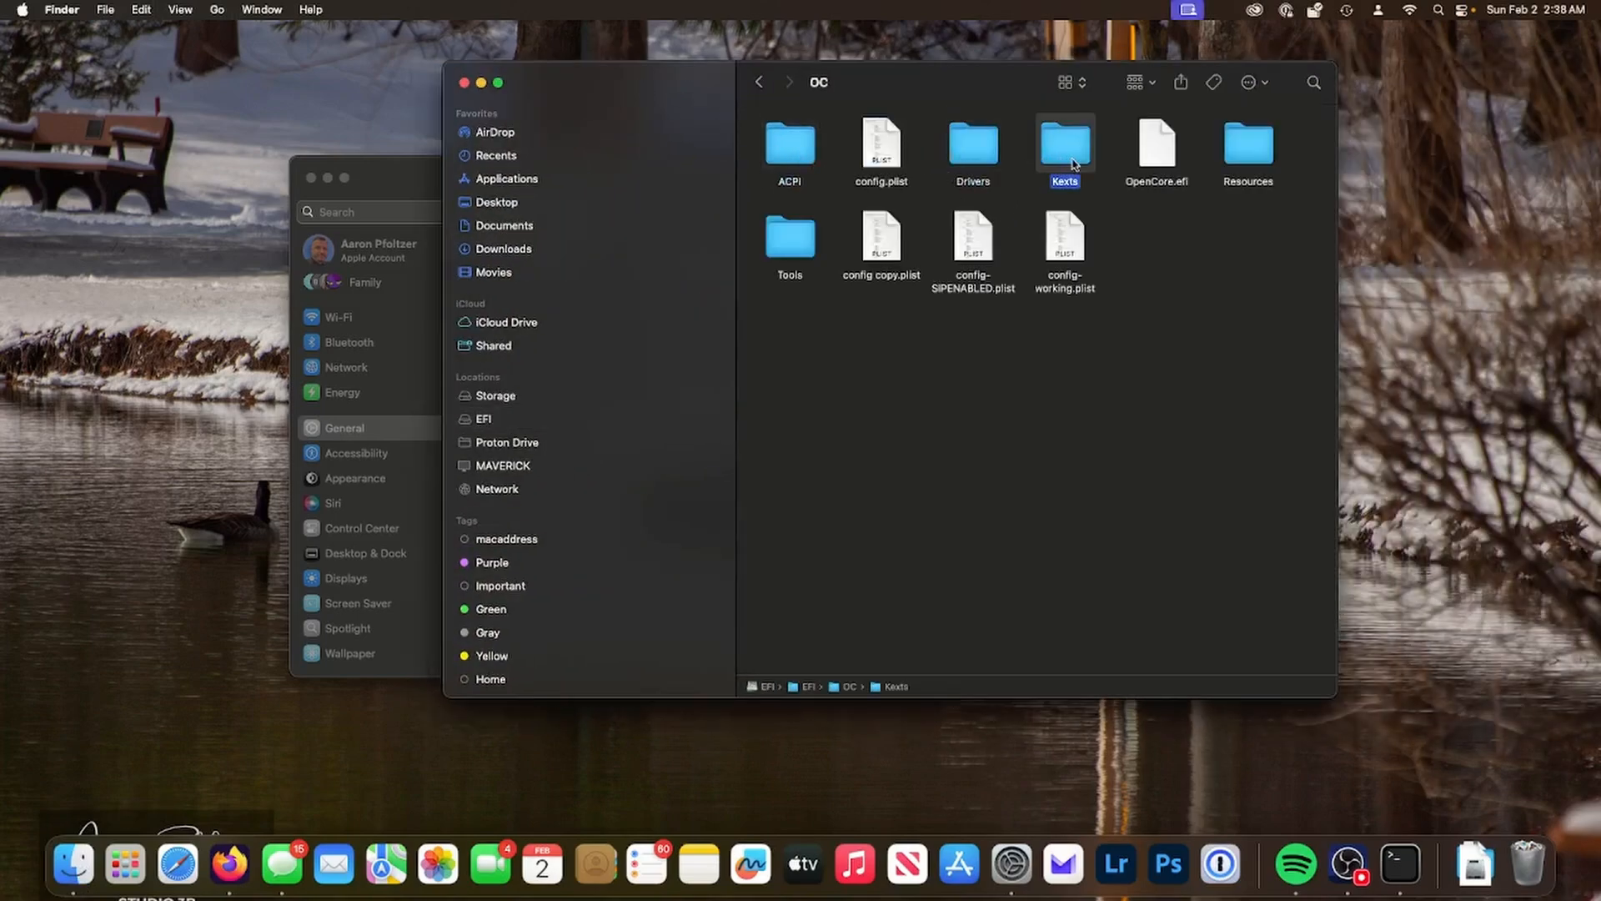
Open the Kexts folder to confirm RestrictEvents.kext, then bring up a plist editor.
double_click(1064, 146)
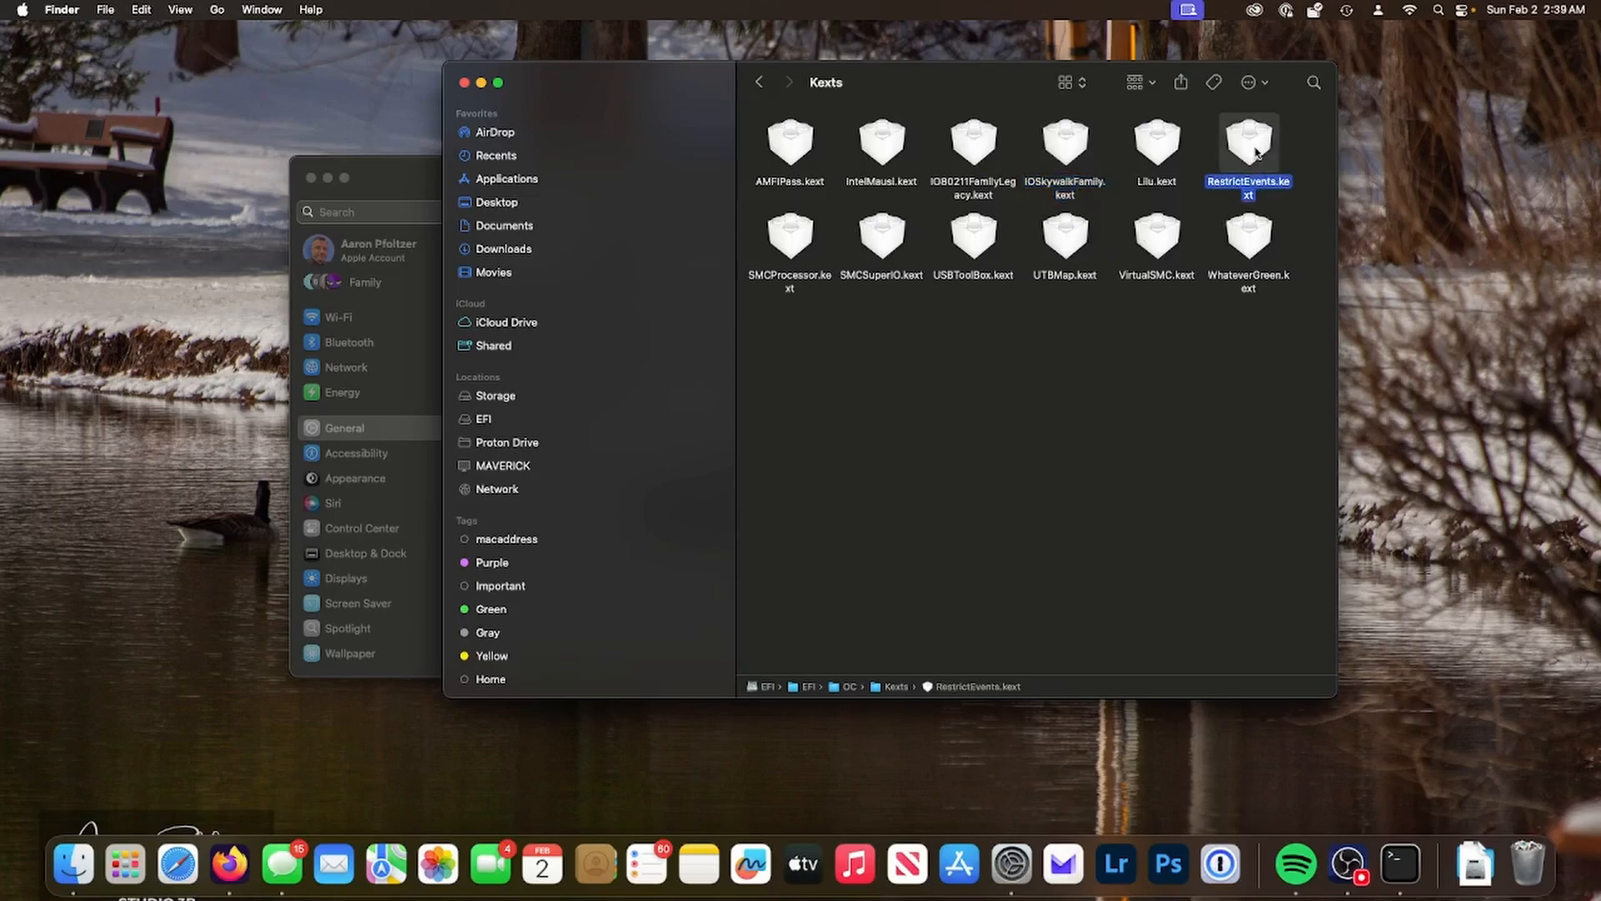
mouse_move(1271, 193)
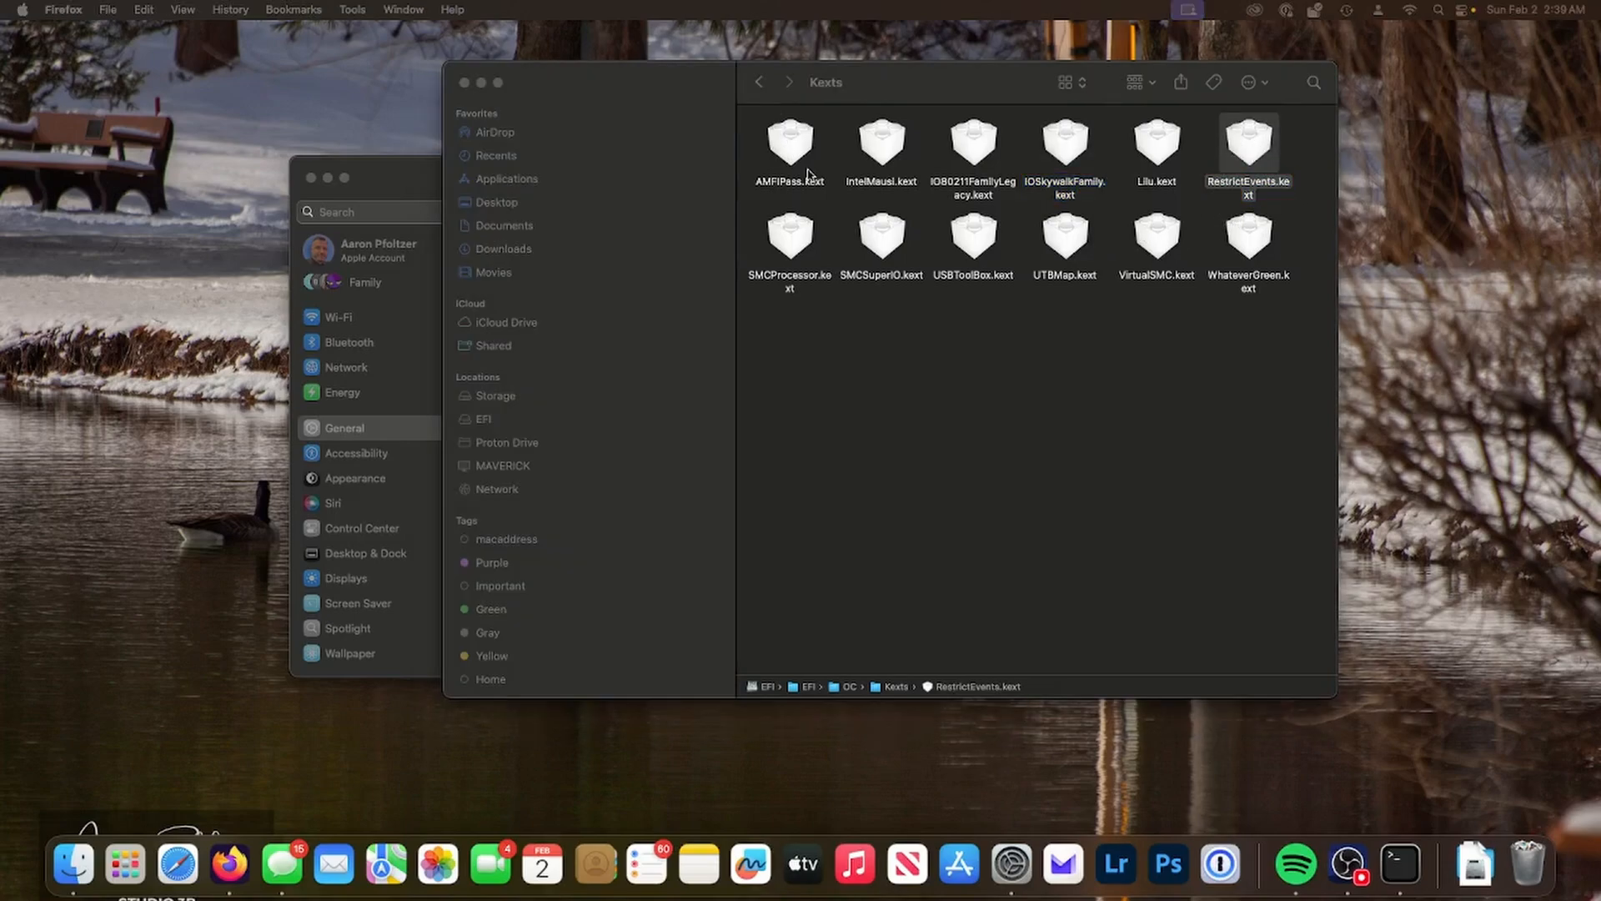
mouse_move(71, 862)
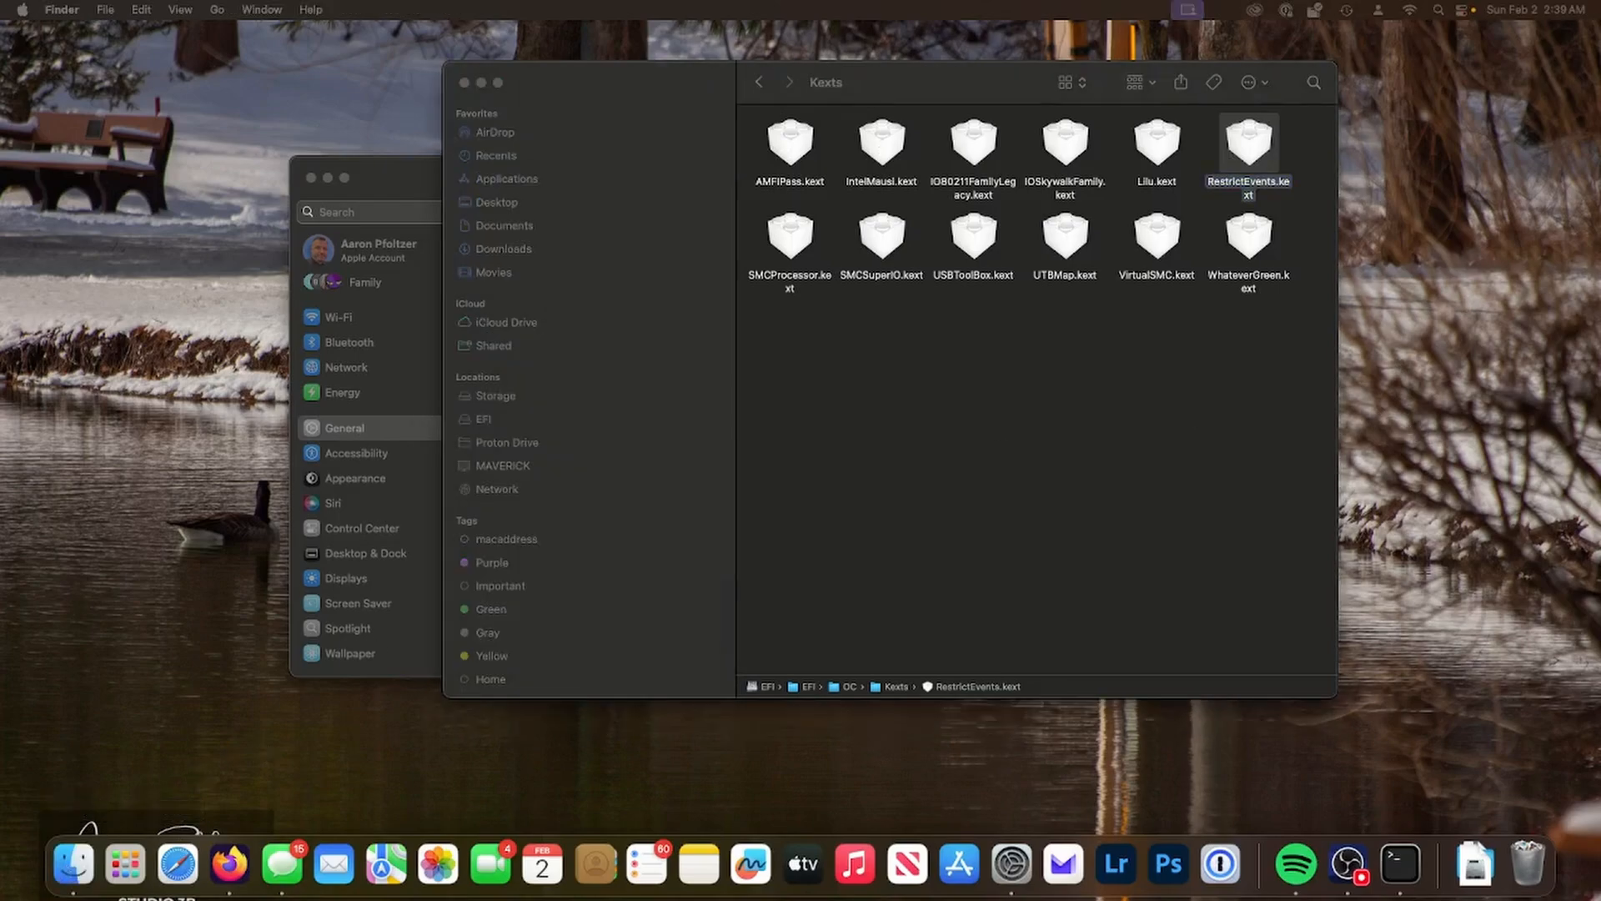
click(72, 864)
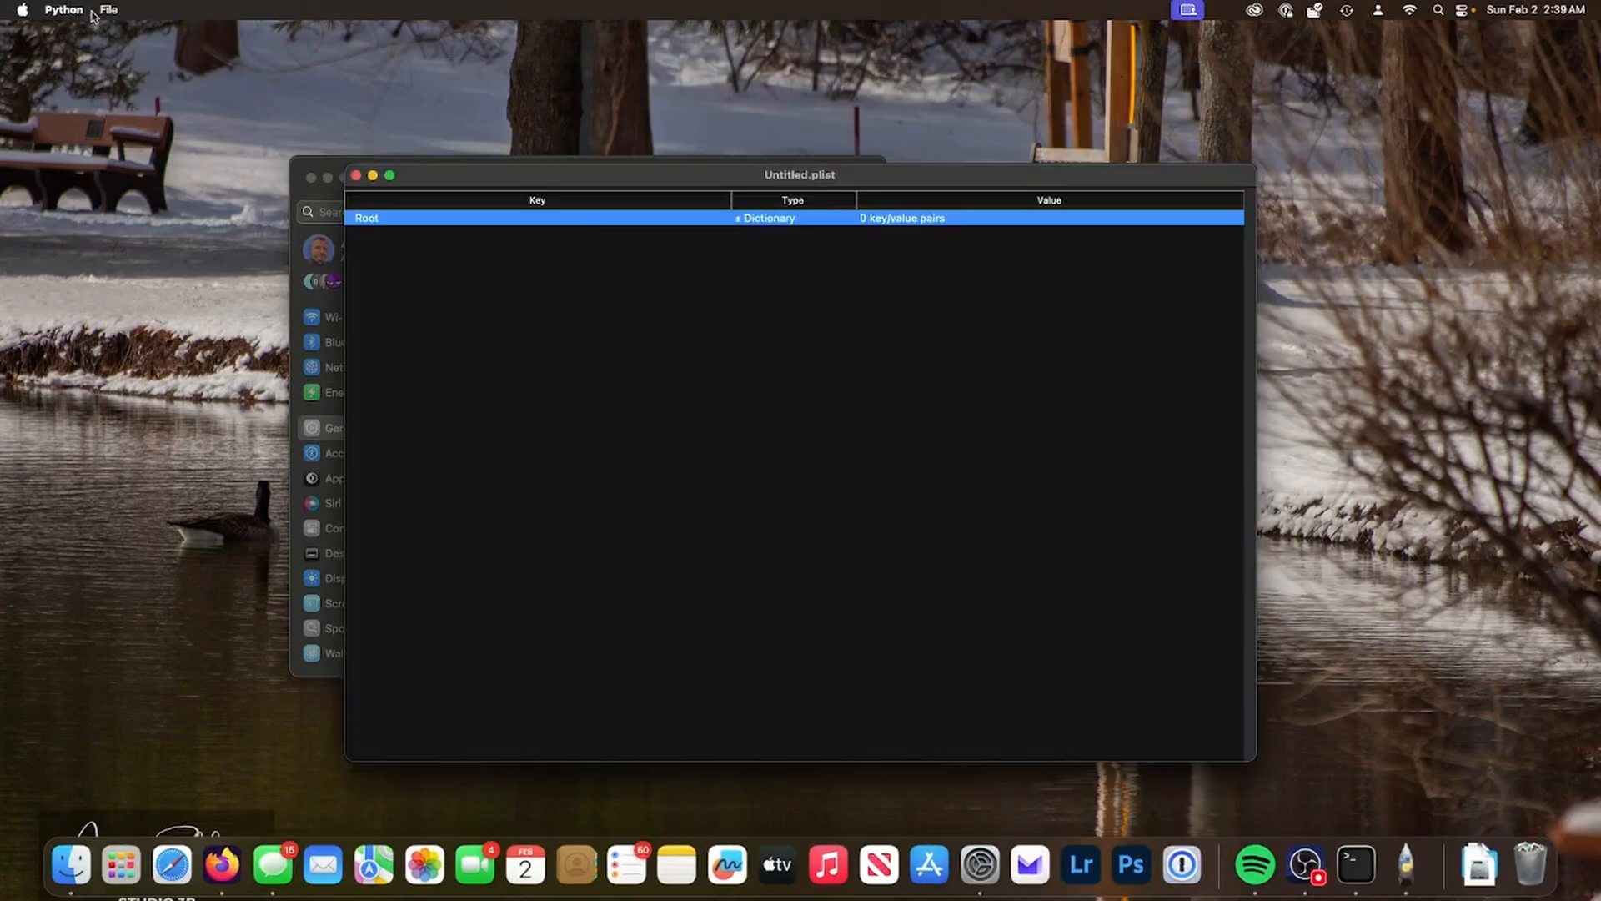
Open the recent file /Volumes/EFI/EFI/OC/config.plist in ProperTree.
click(109, 10)
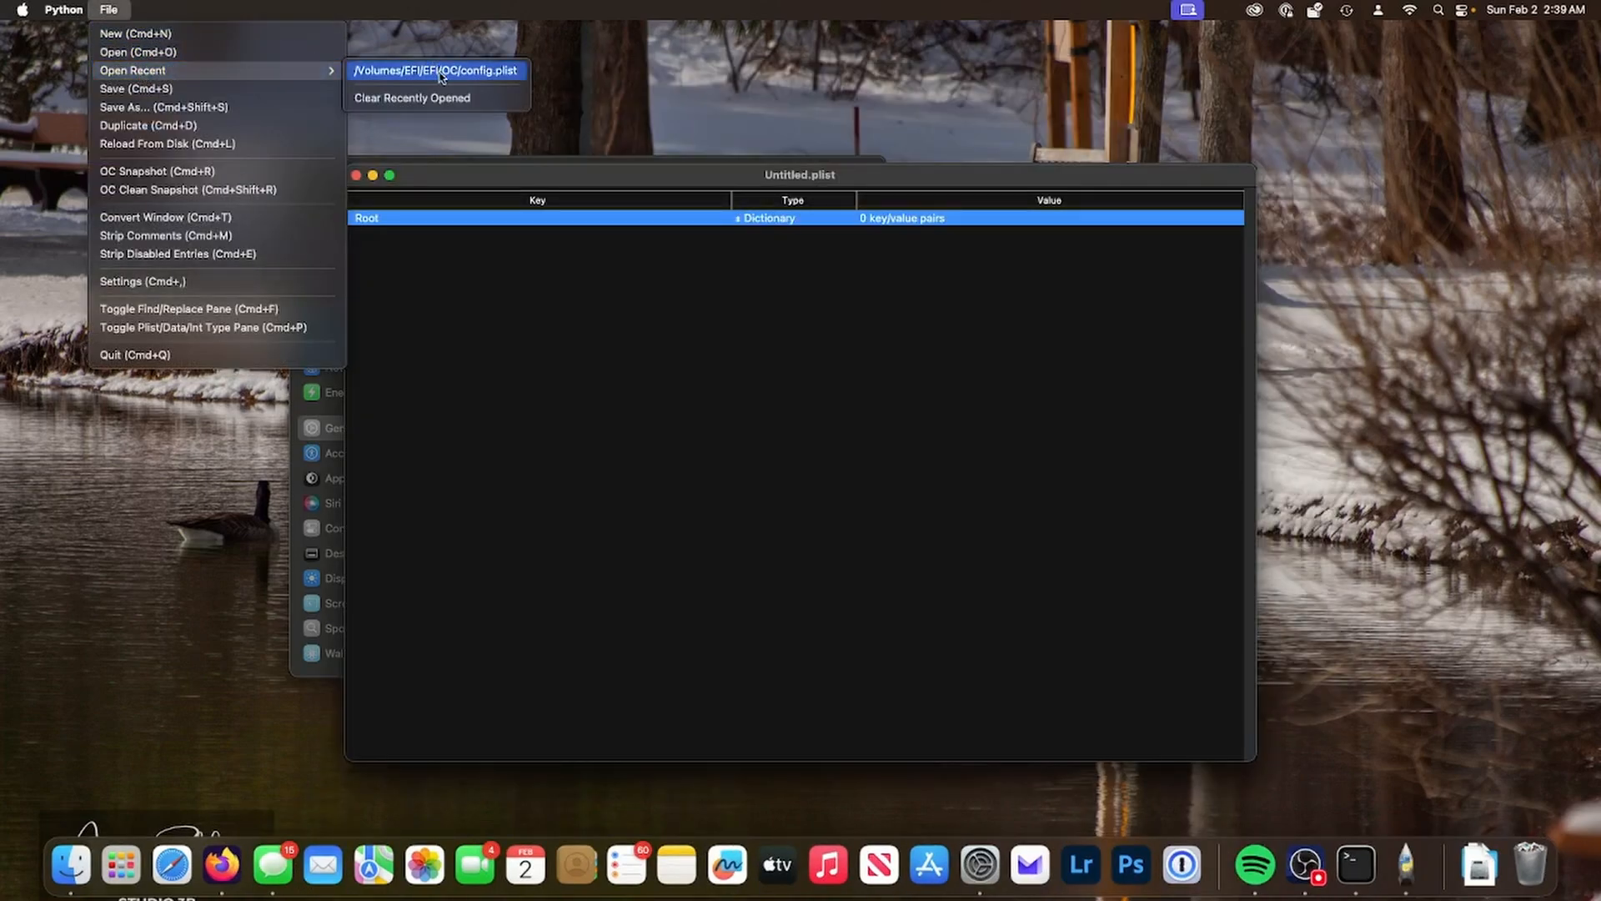
click(435, 70)
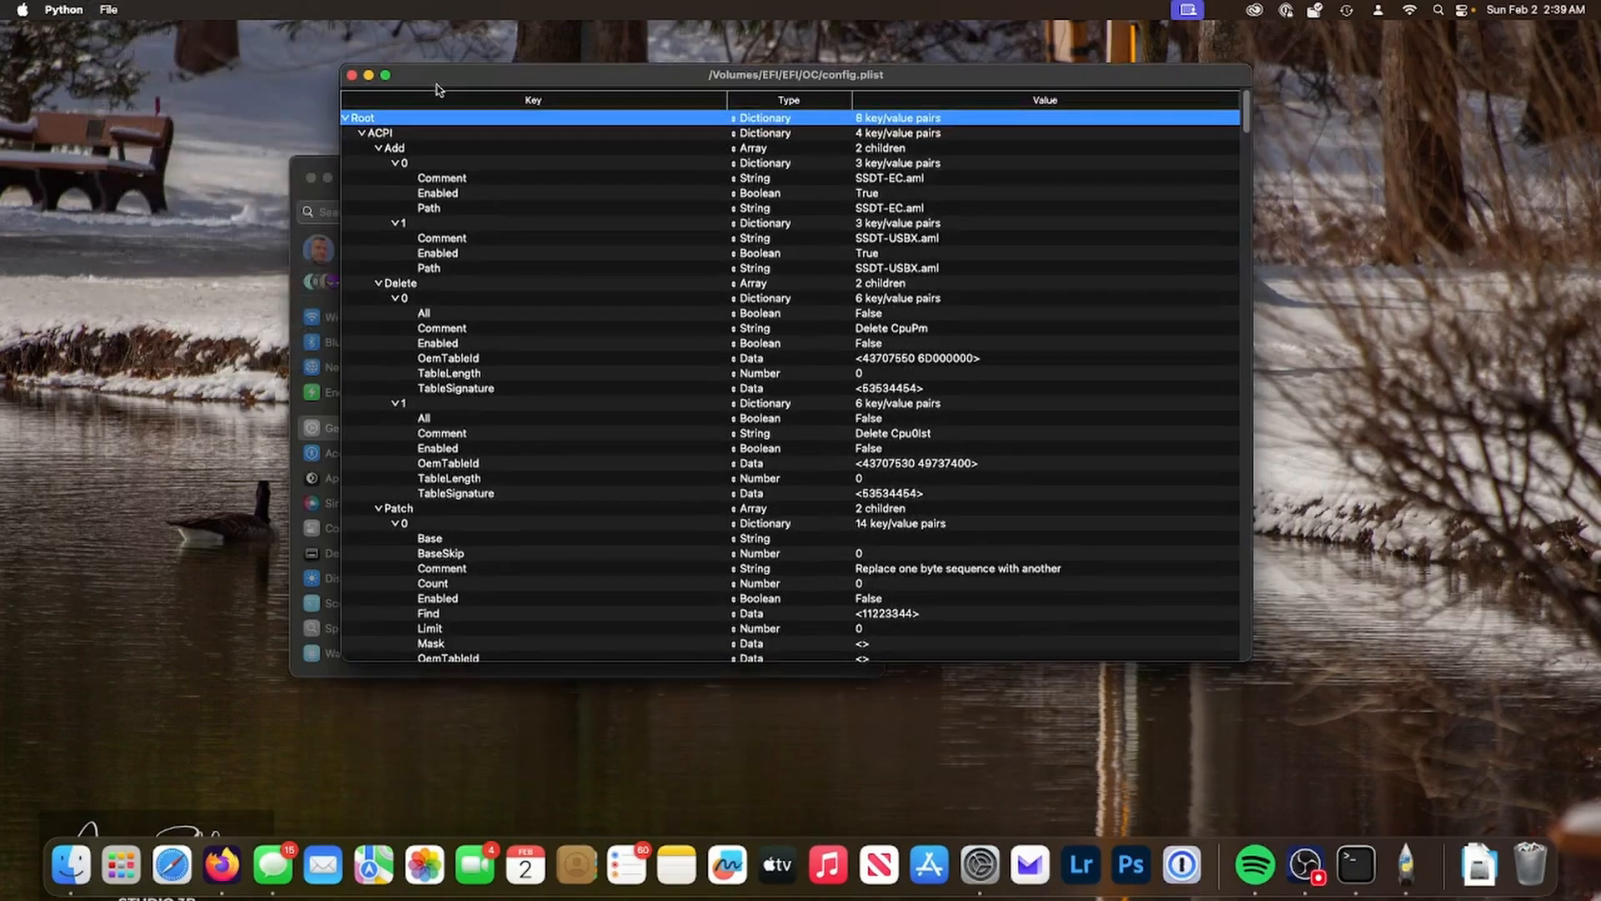
Run an OC Snapshot against the EFI's OC folder.
click(107, 10)
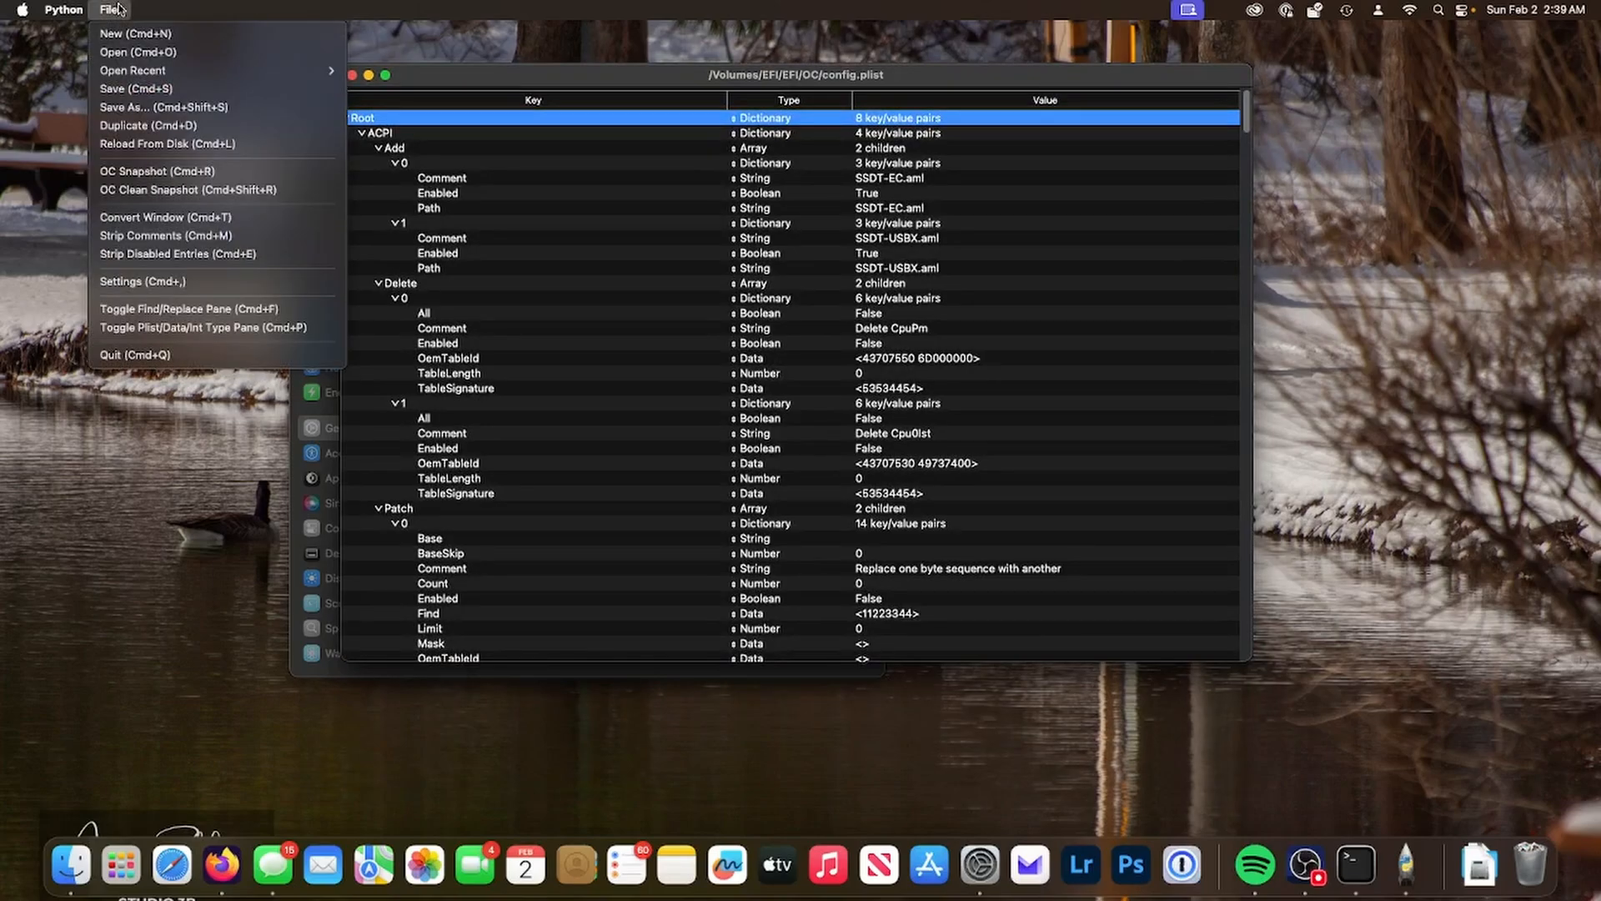
mouse_move(133, 34)
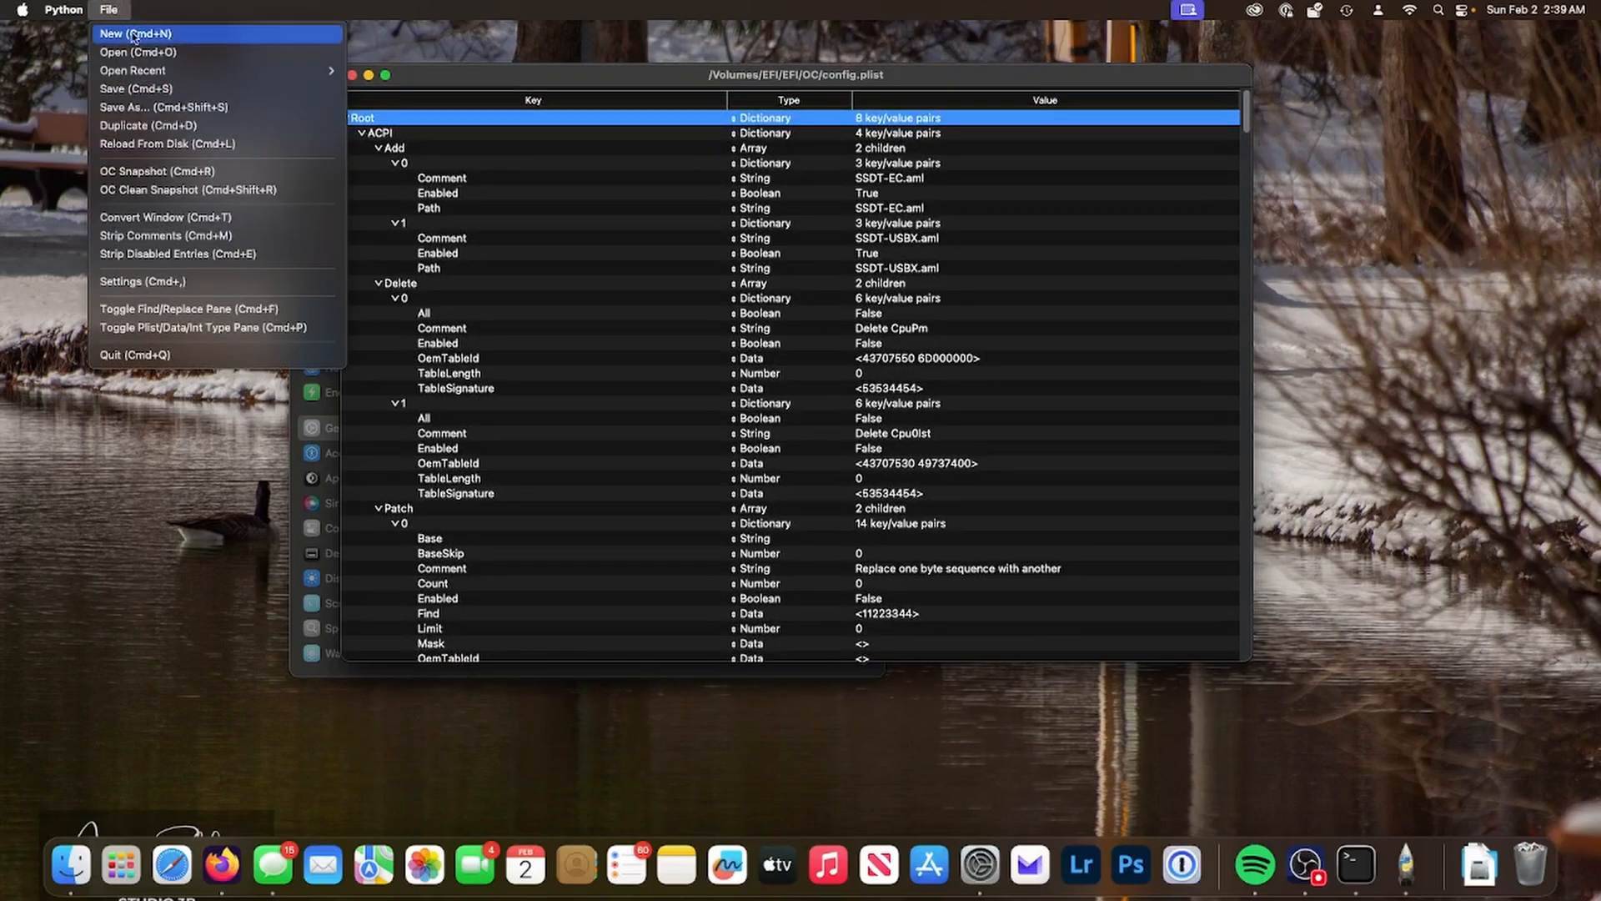
mouse_move(133, 171)
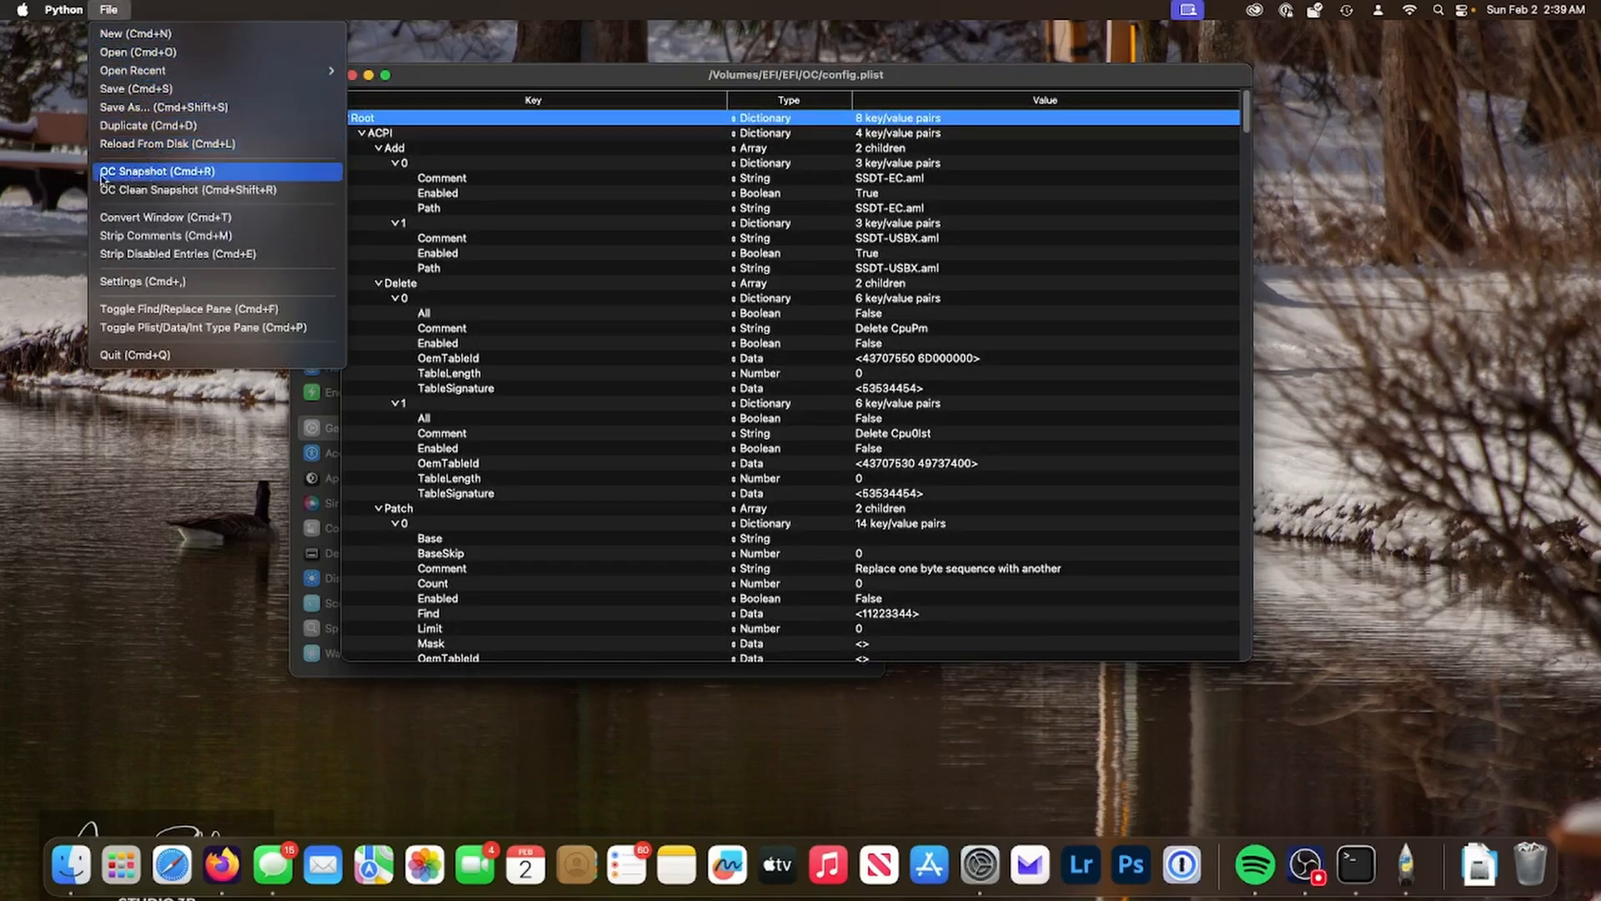
mouse_move(188, 190)
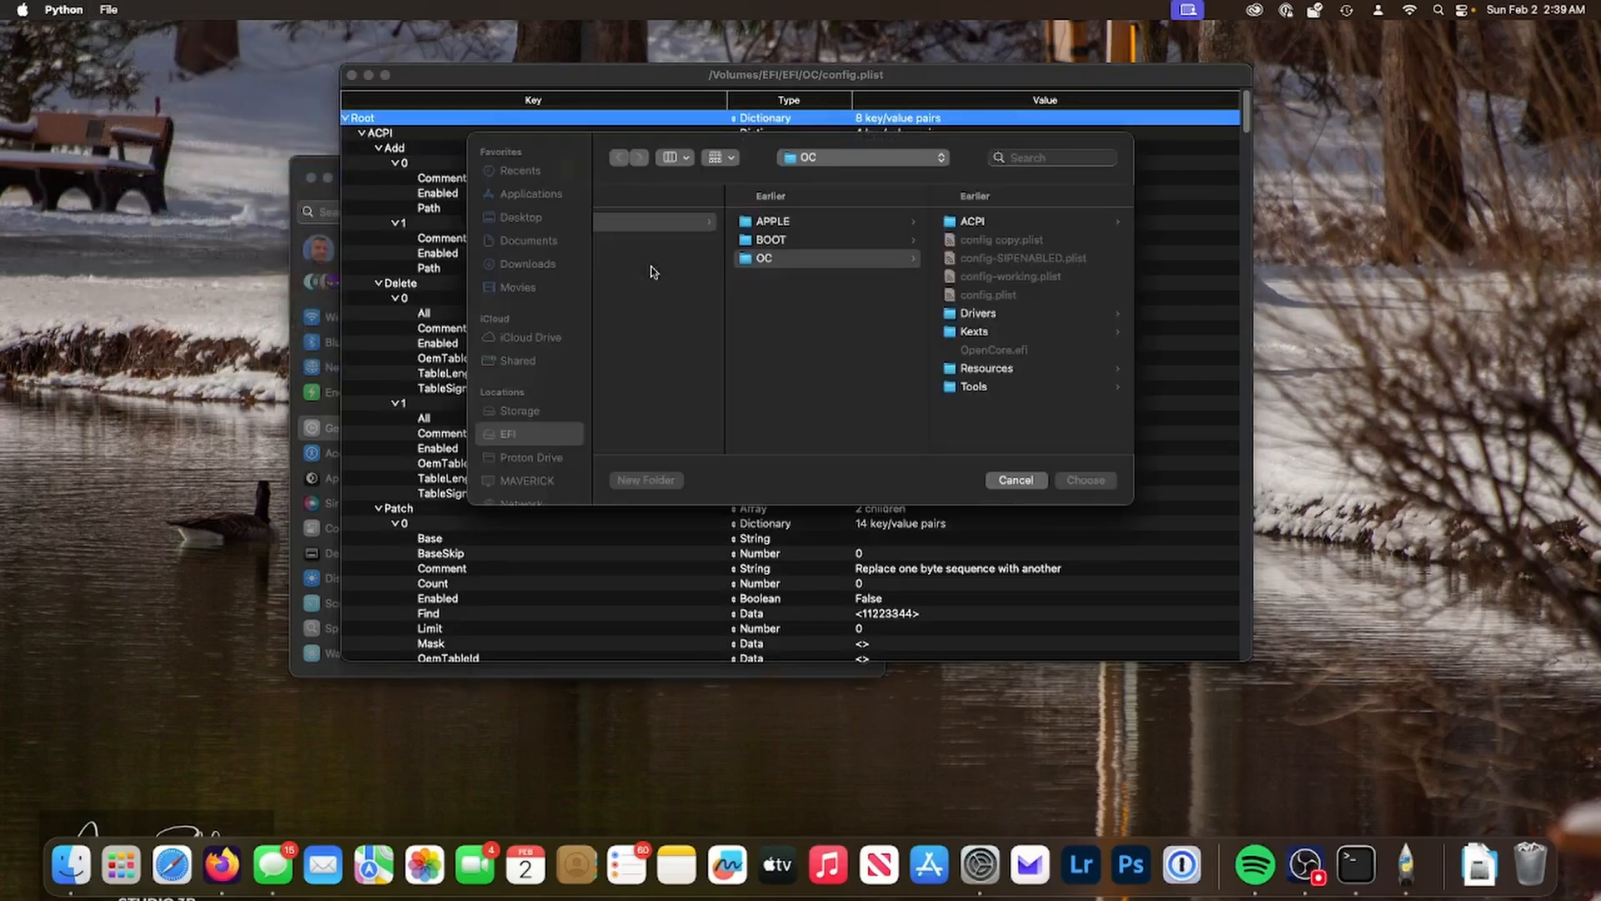
click(766, 256)
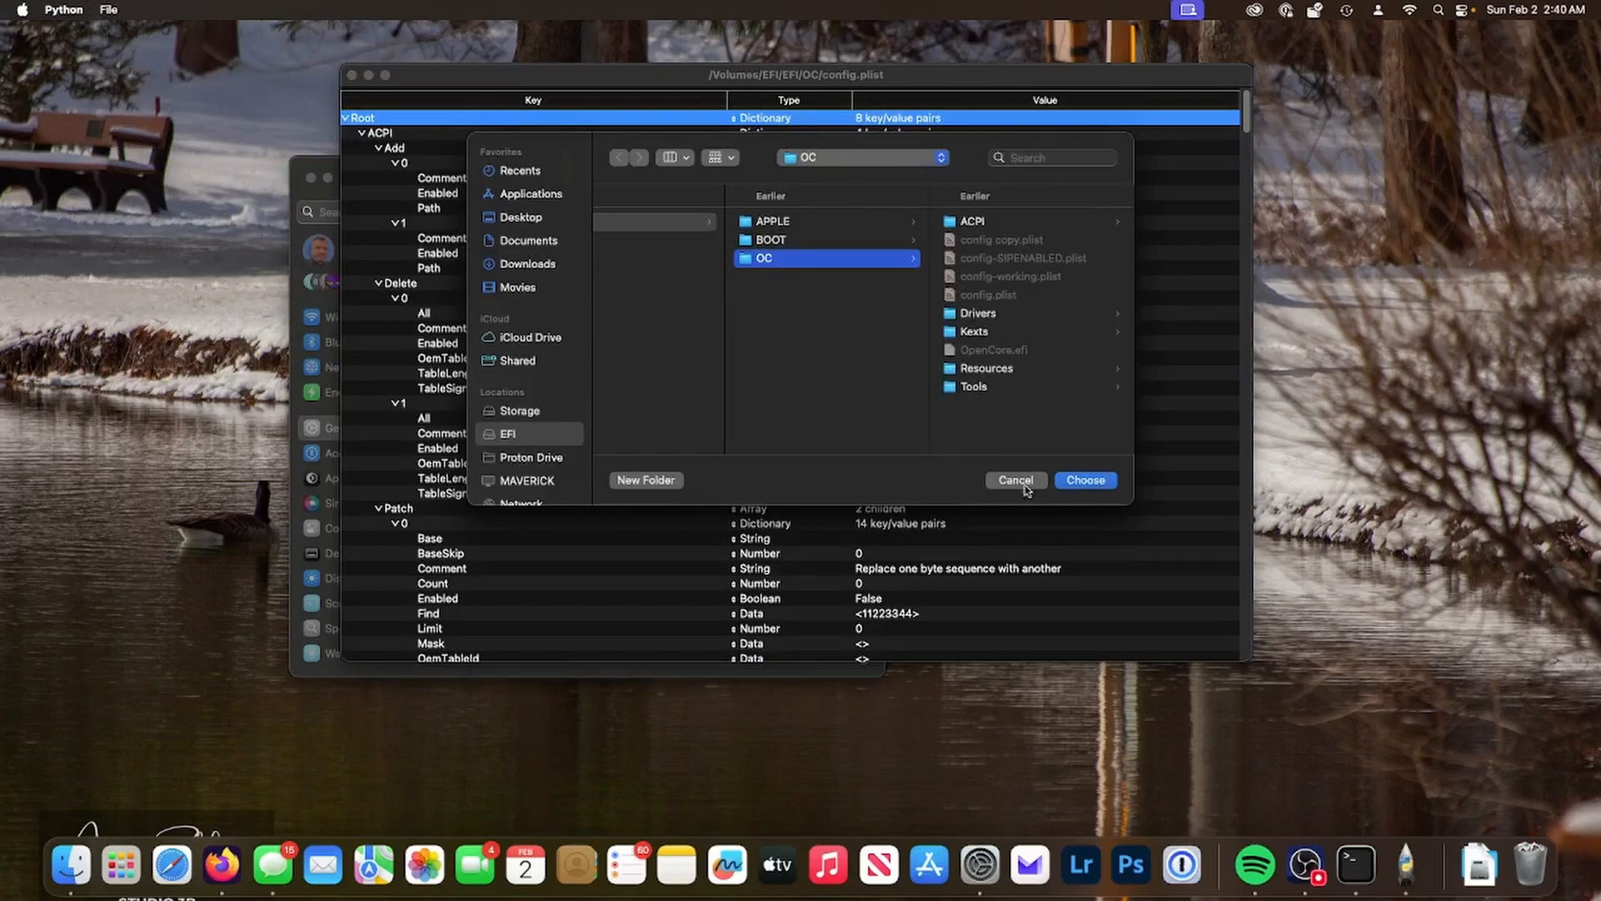
click(1084, 481)
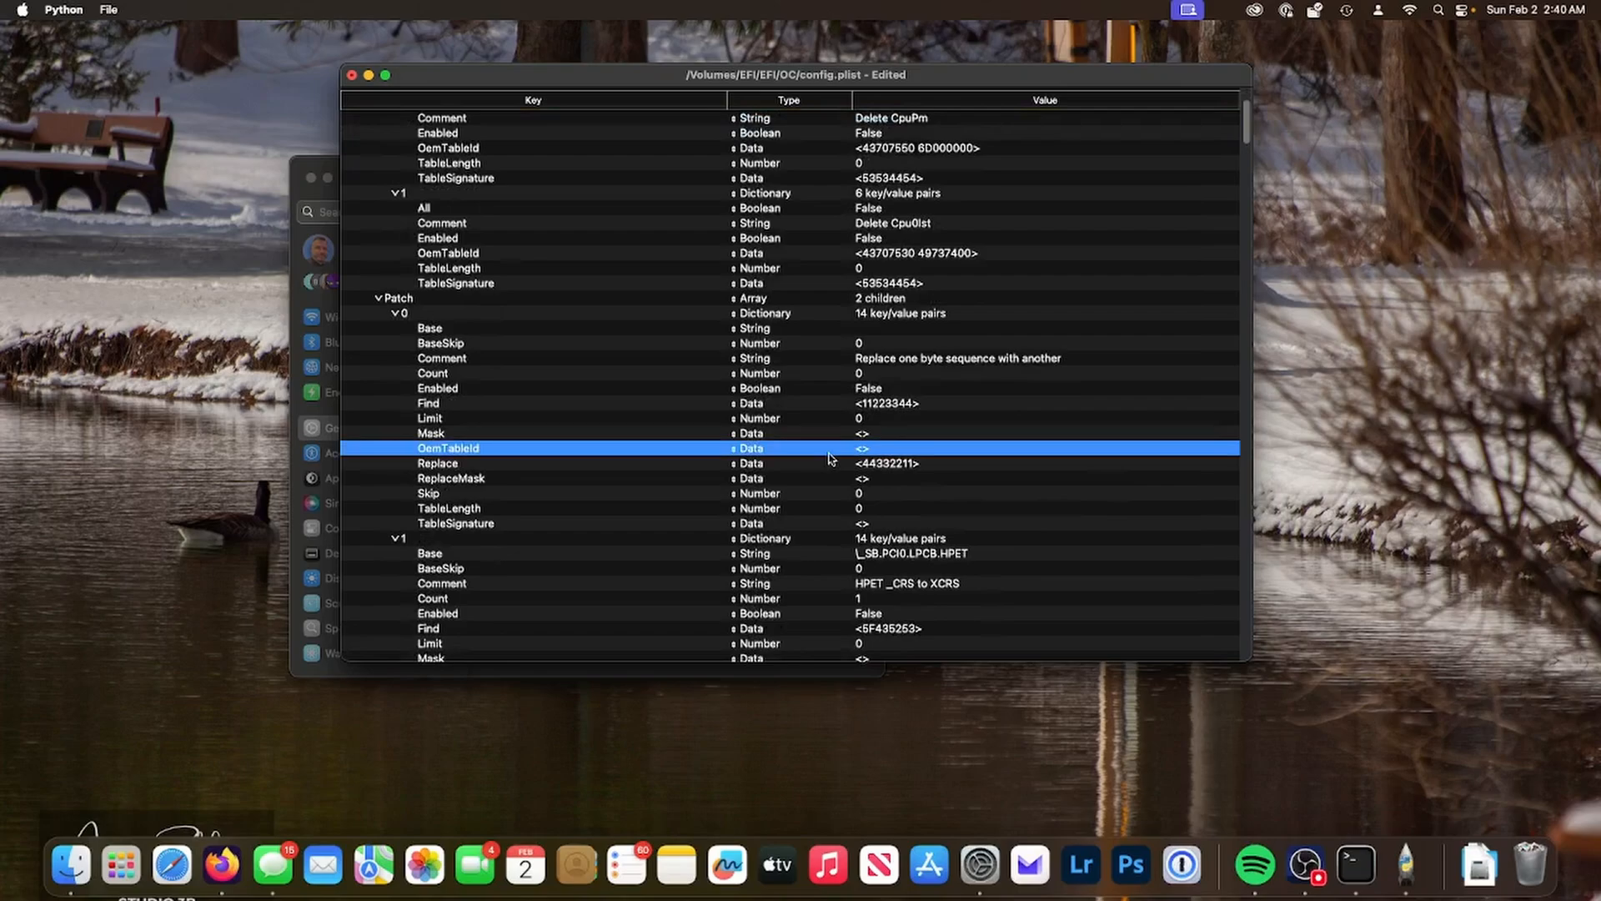
Find the NVRAM boot-args entry and append revpatch=sbvmm to its value.
scroll(down, 3)
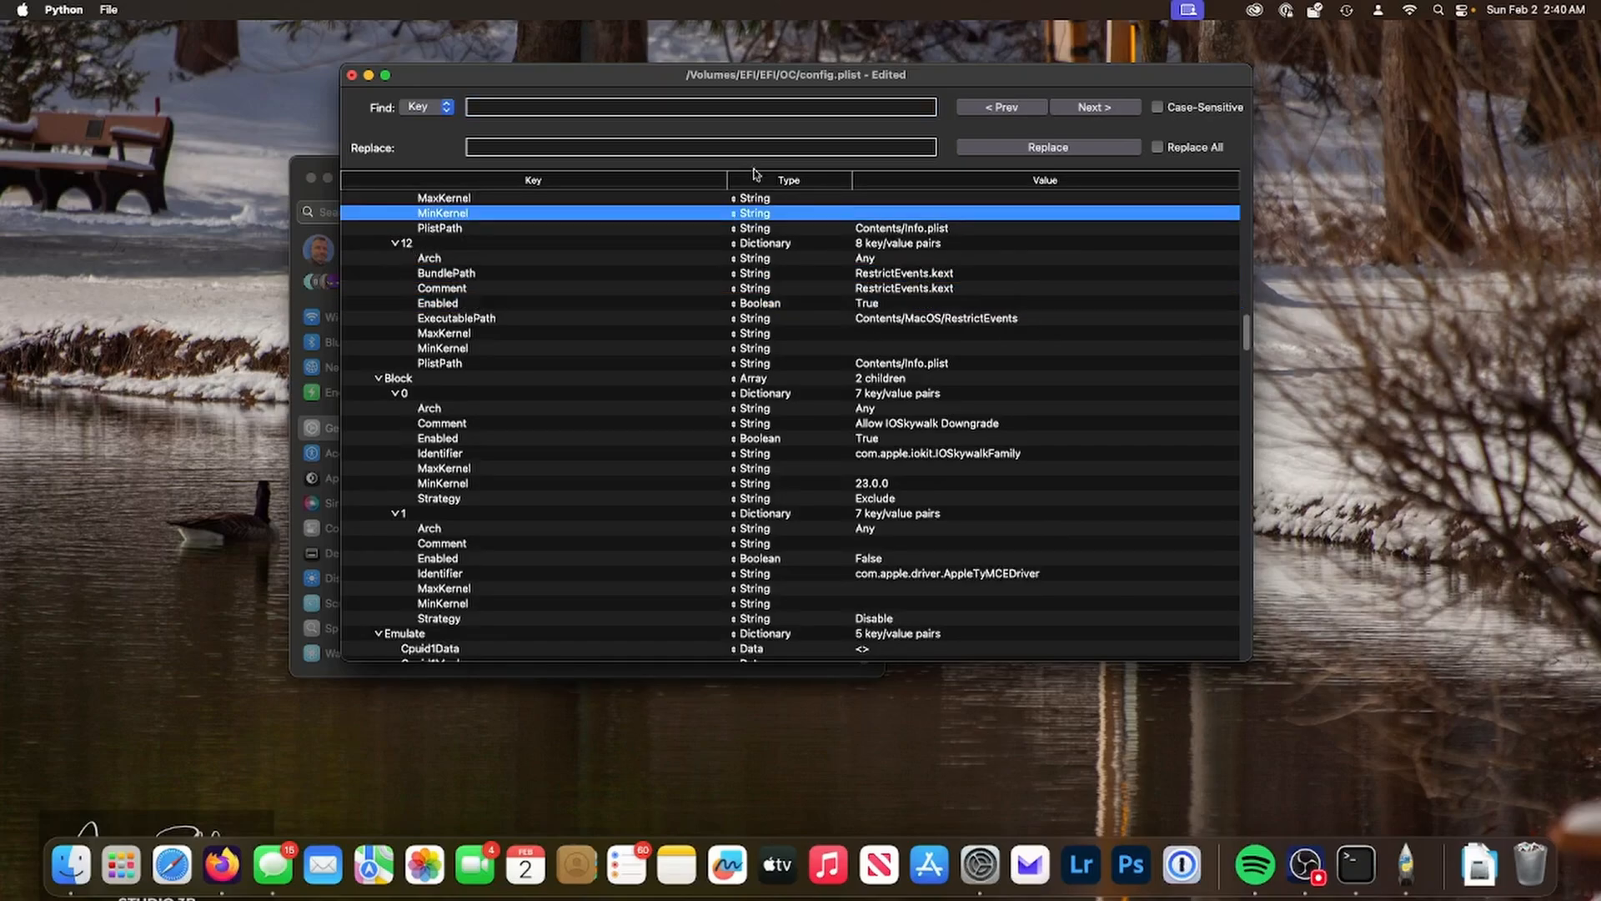
click(699, 106)
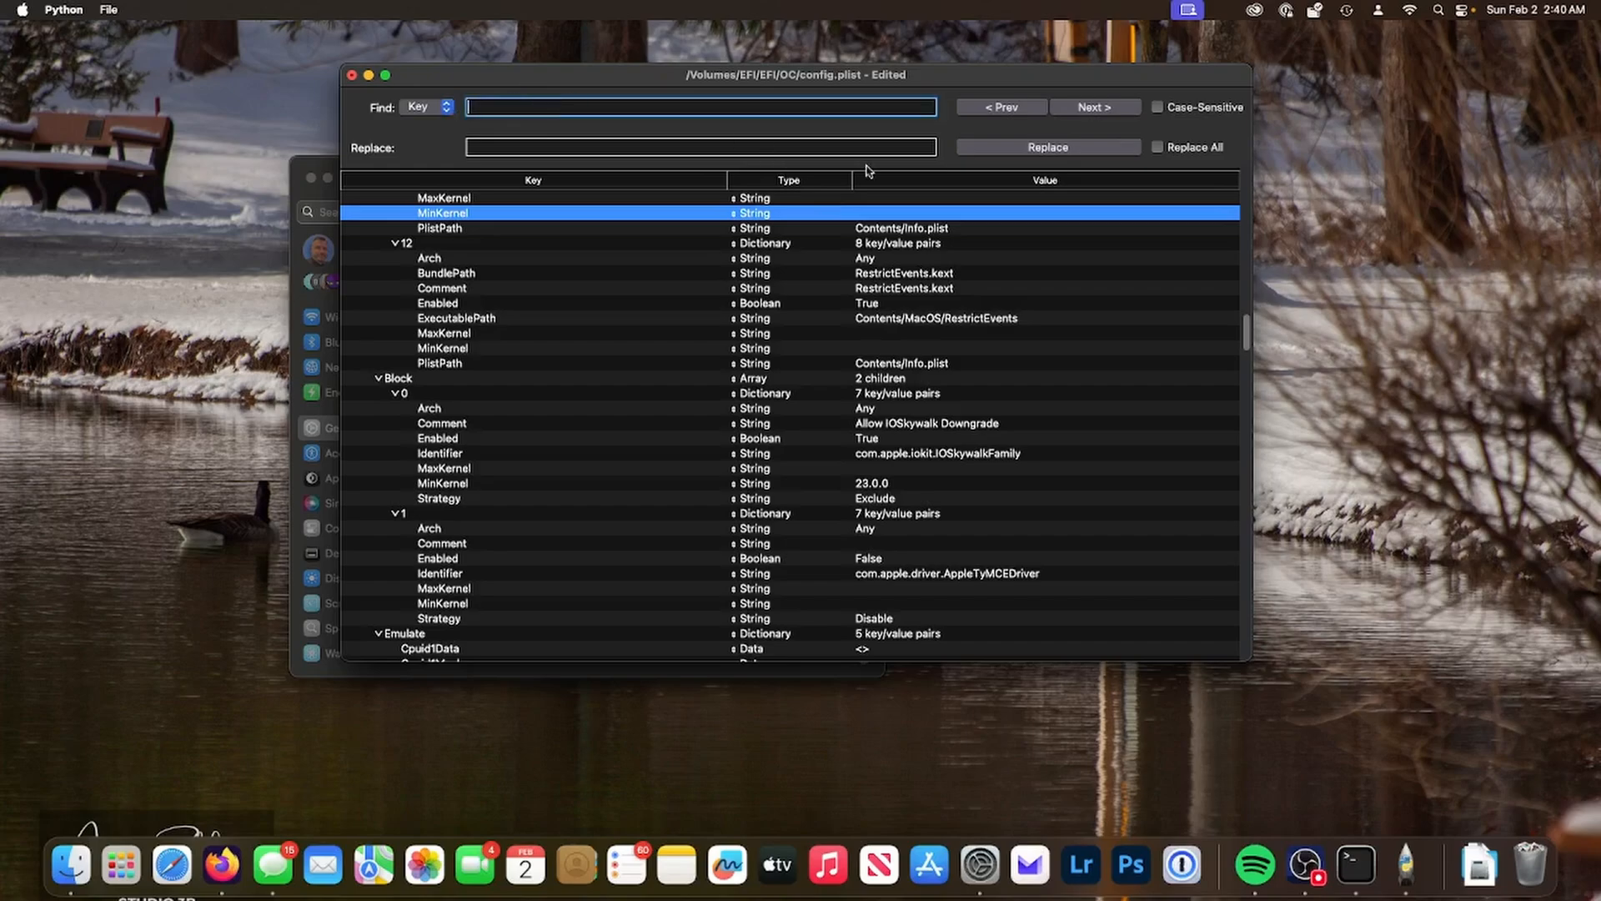
scroll(down, 3)
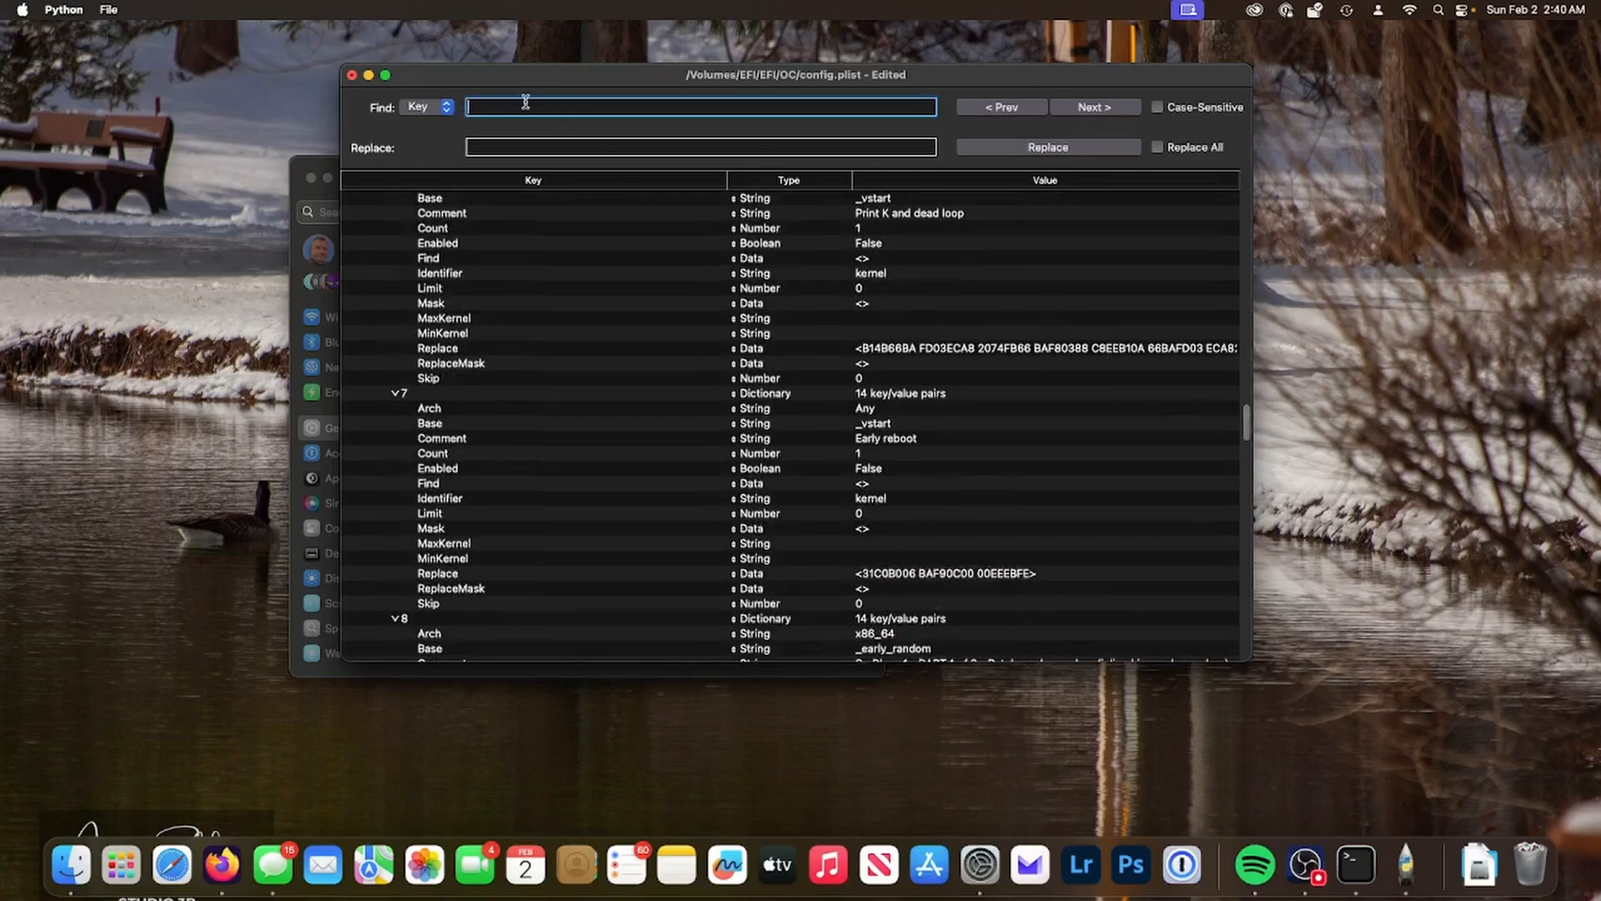
text(boot-args)
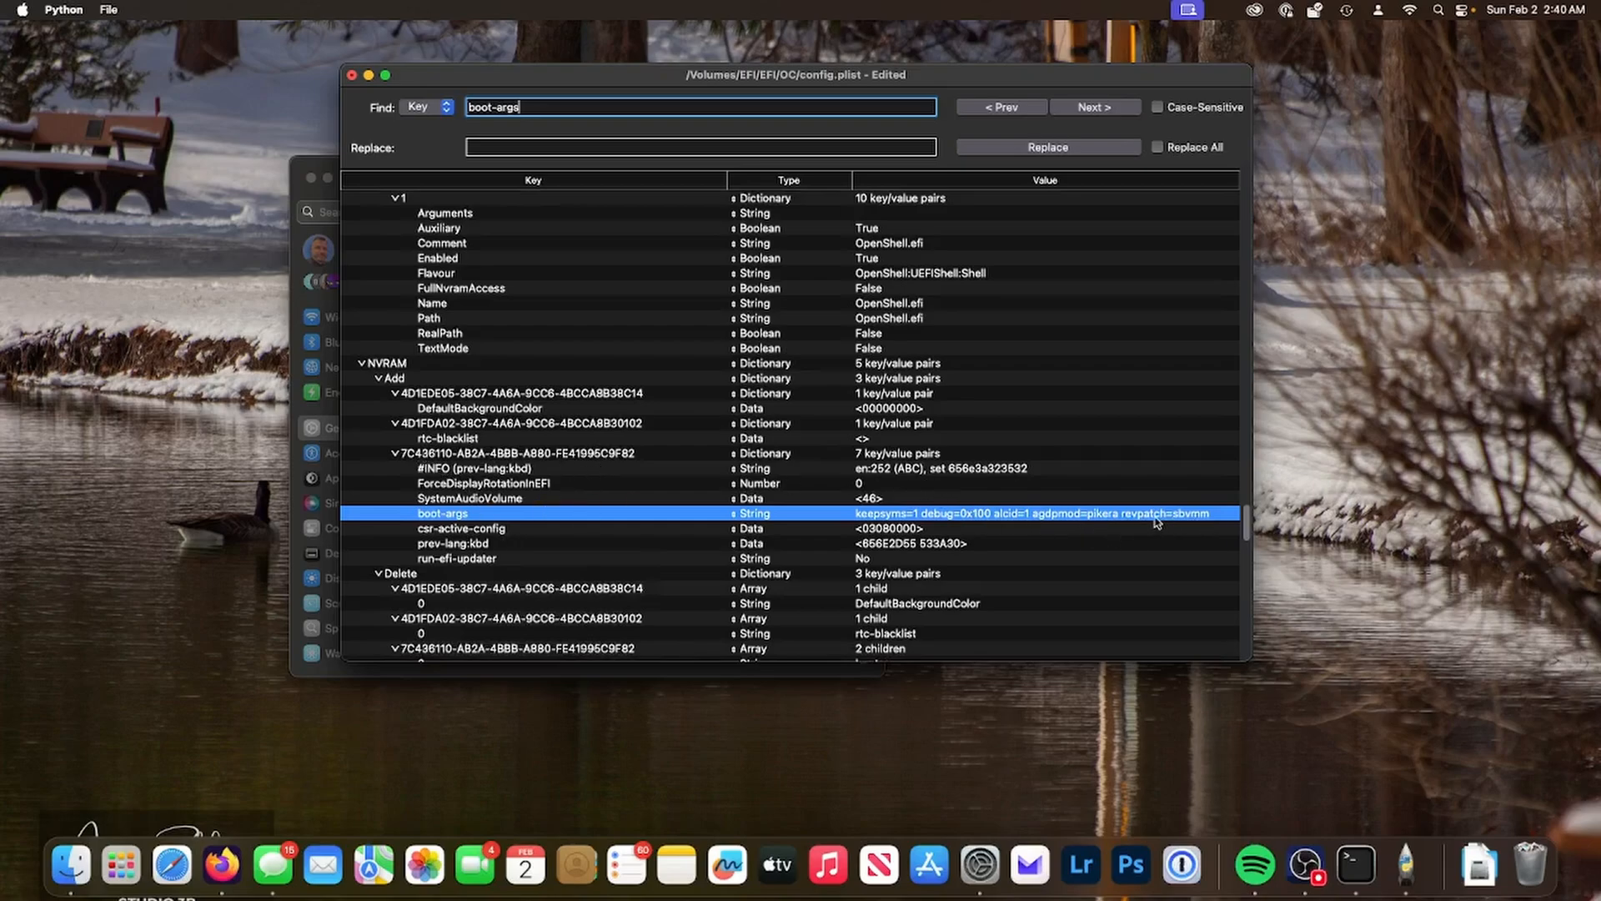
double_click(1036, 513)
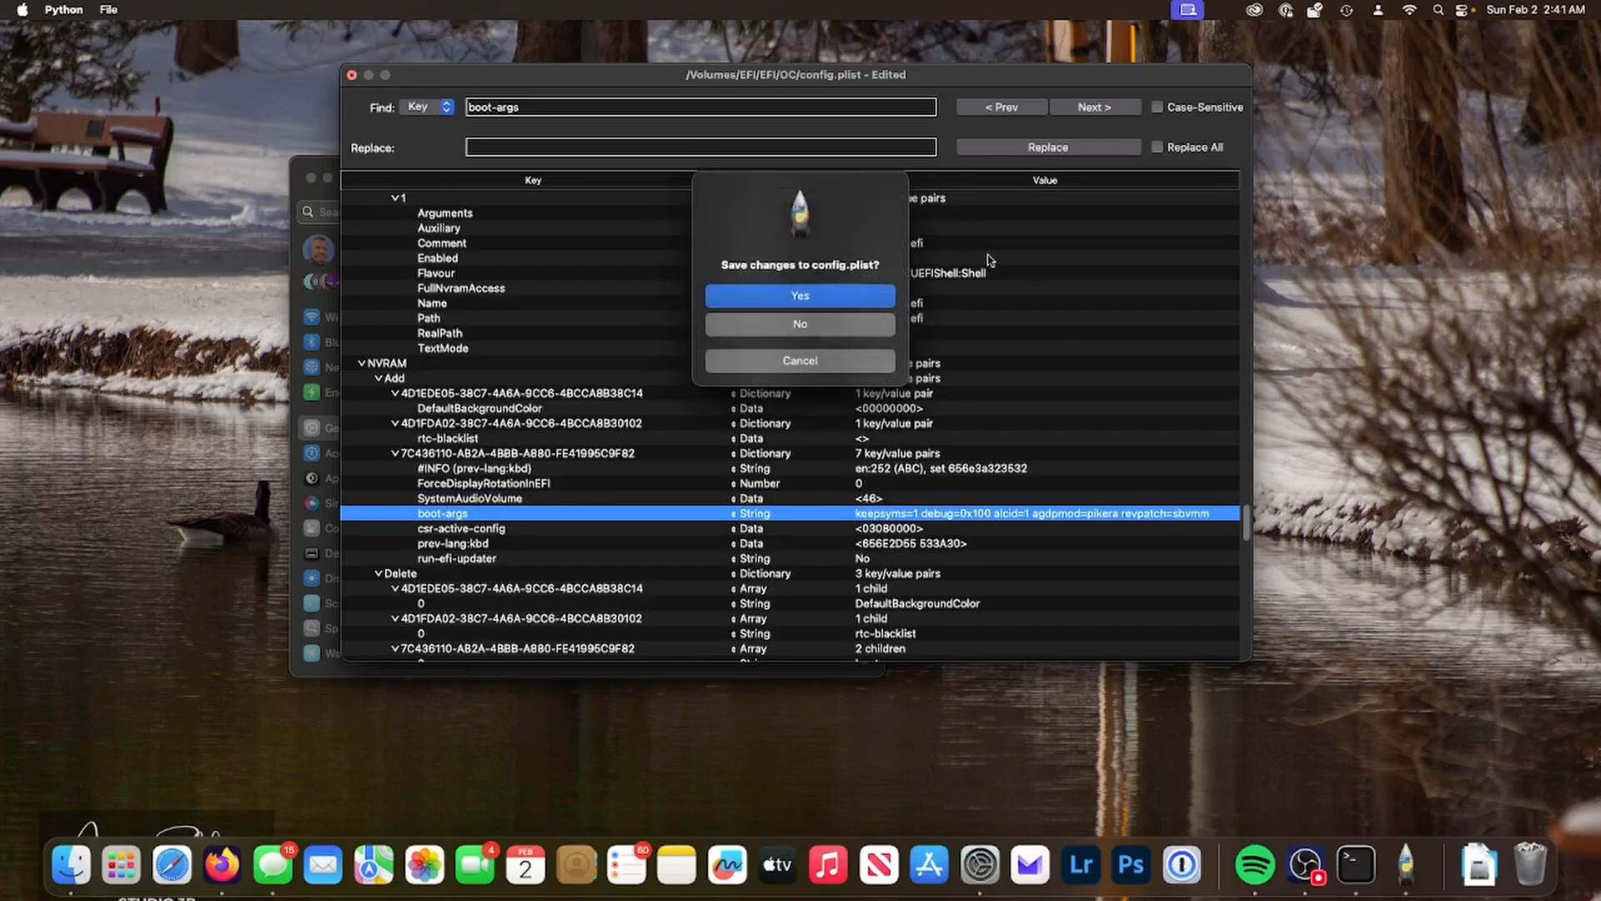
Save config.plist, then close the MountEFI Terminal window and terminate its processes.
click(799, 295)
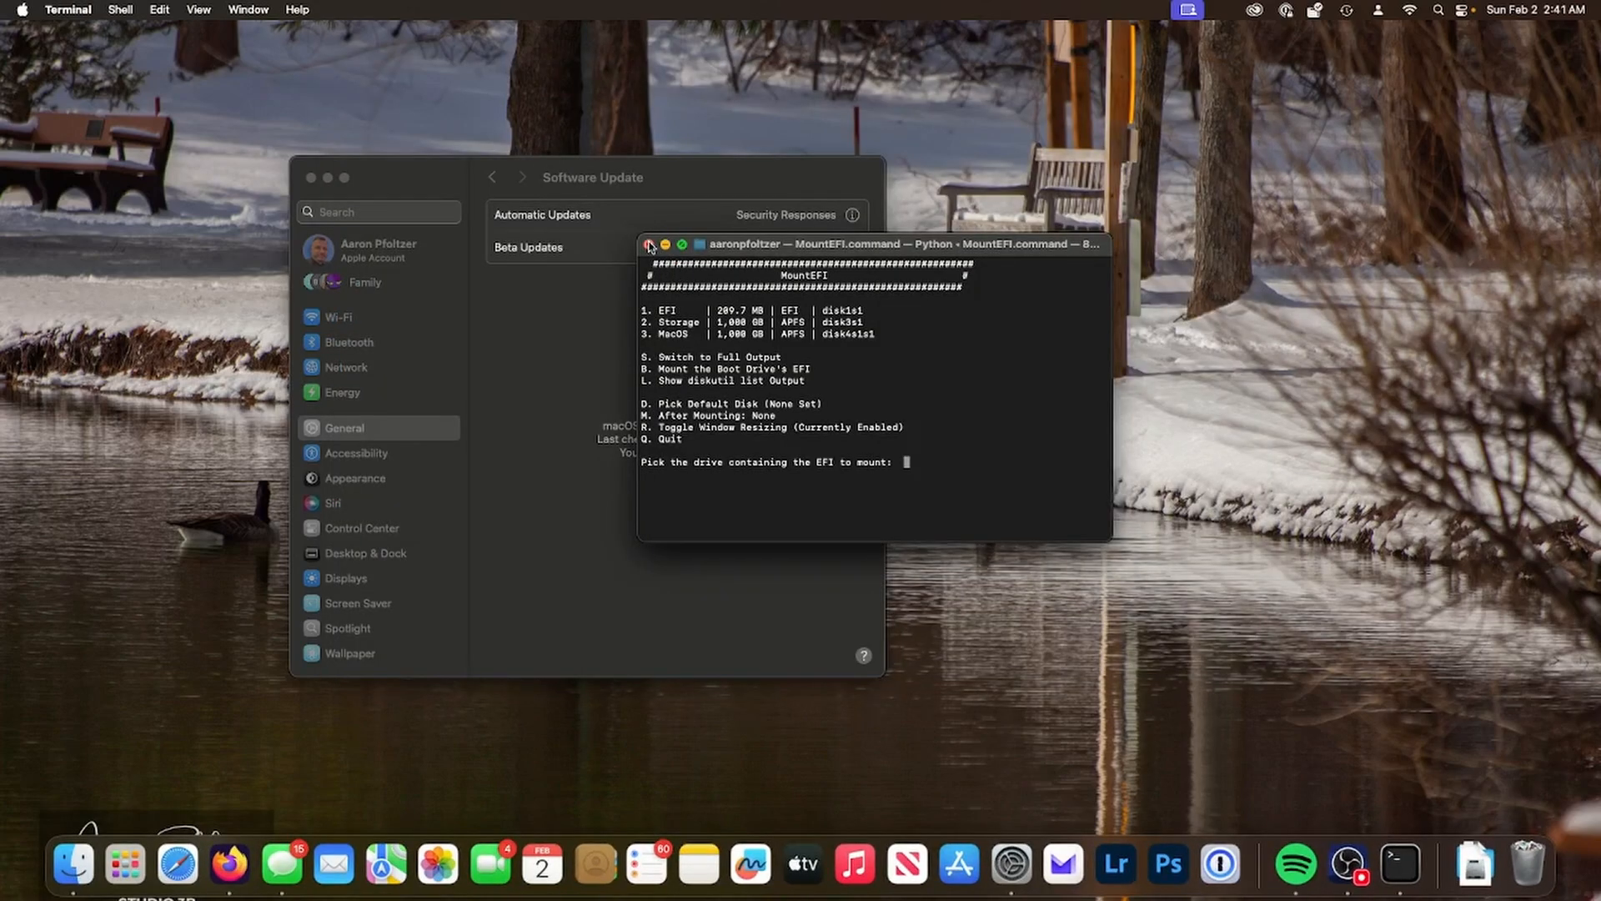
click(649, 244)
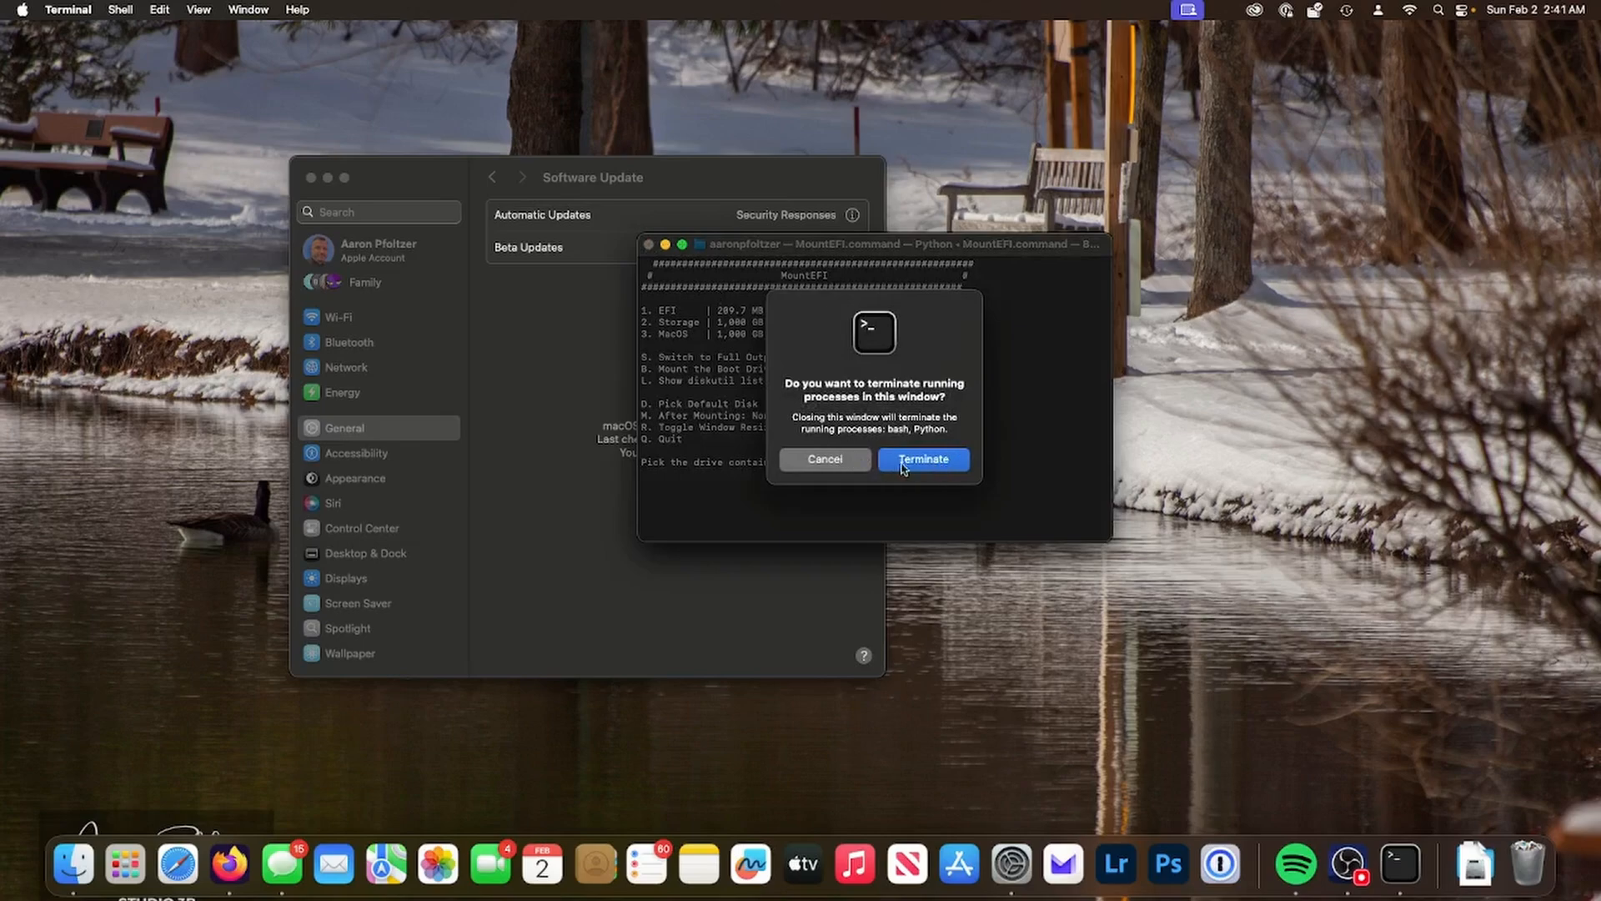
click(921, 459)
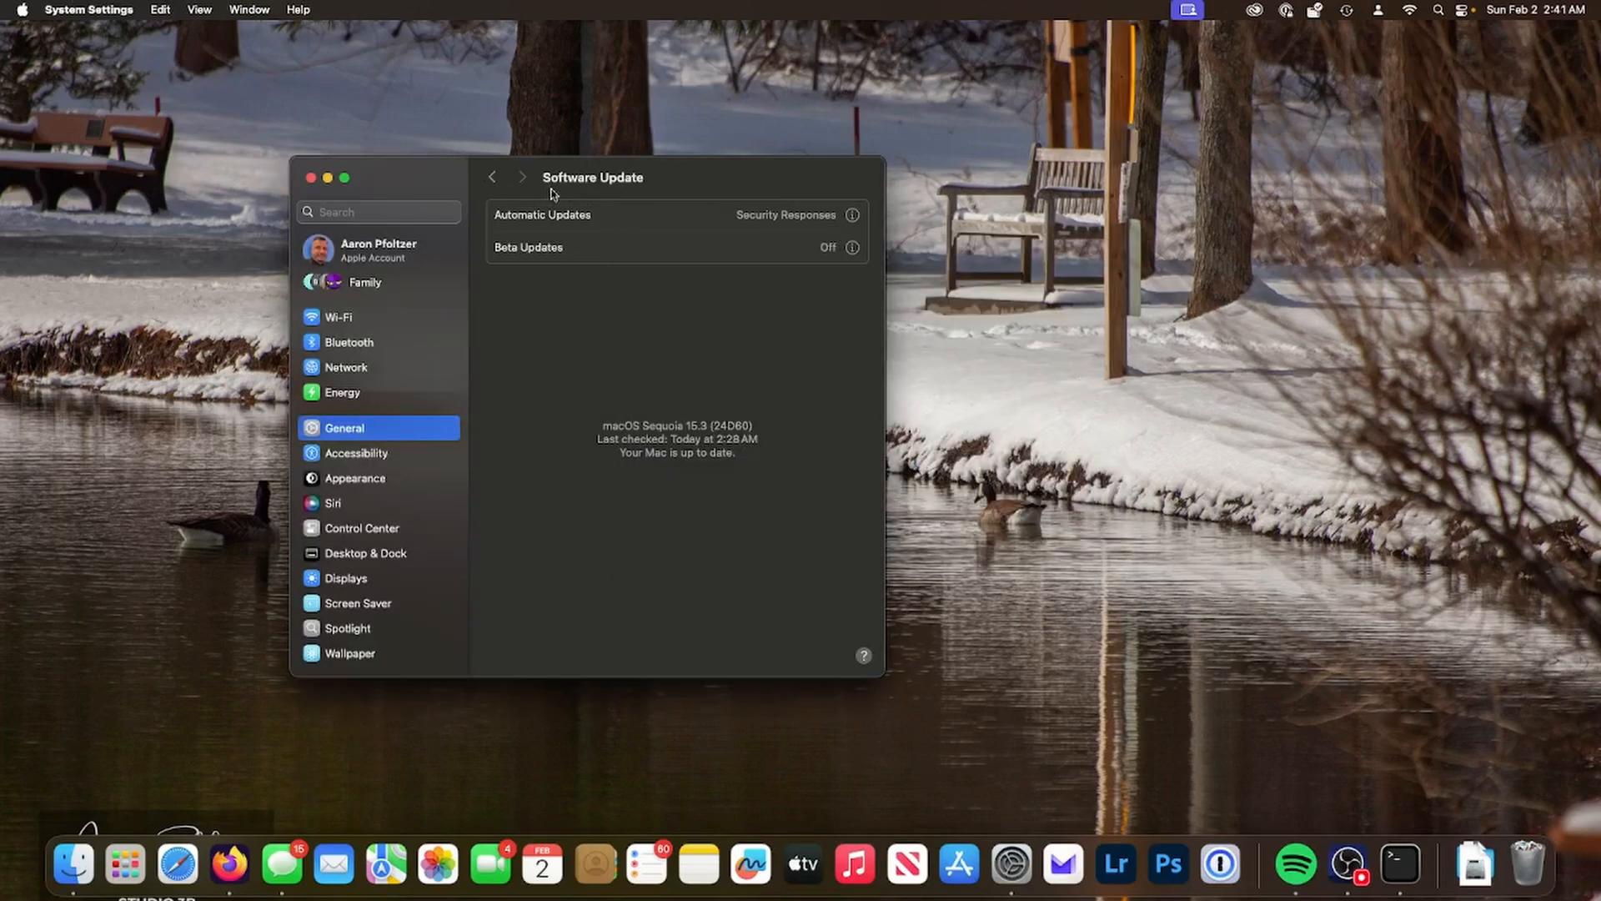
drag(592, 177, 715, 154)
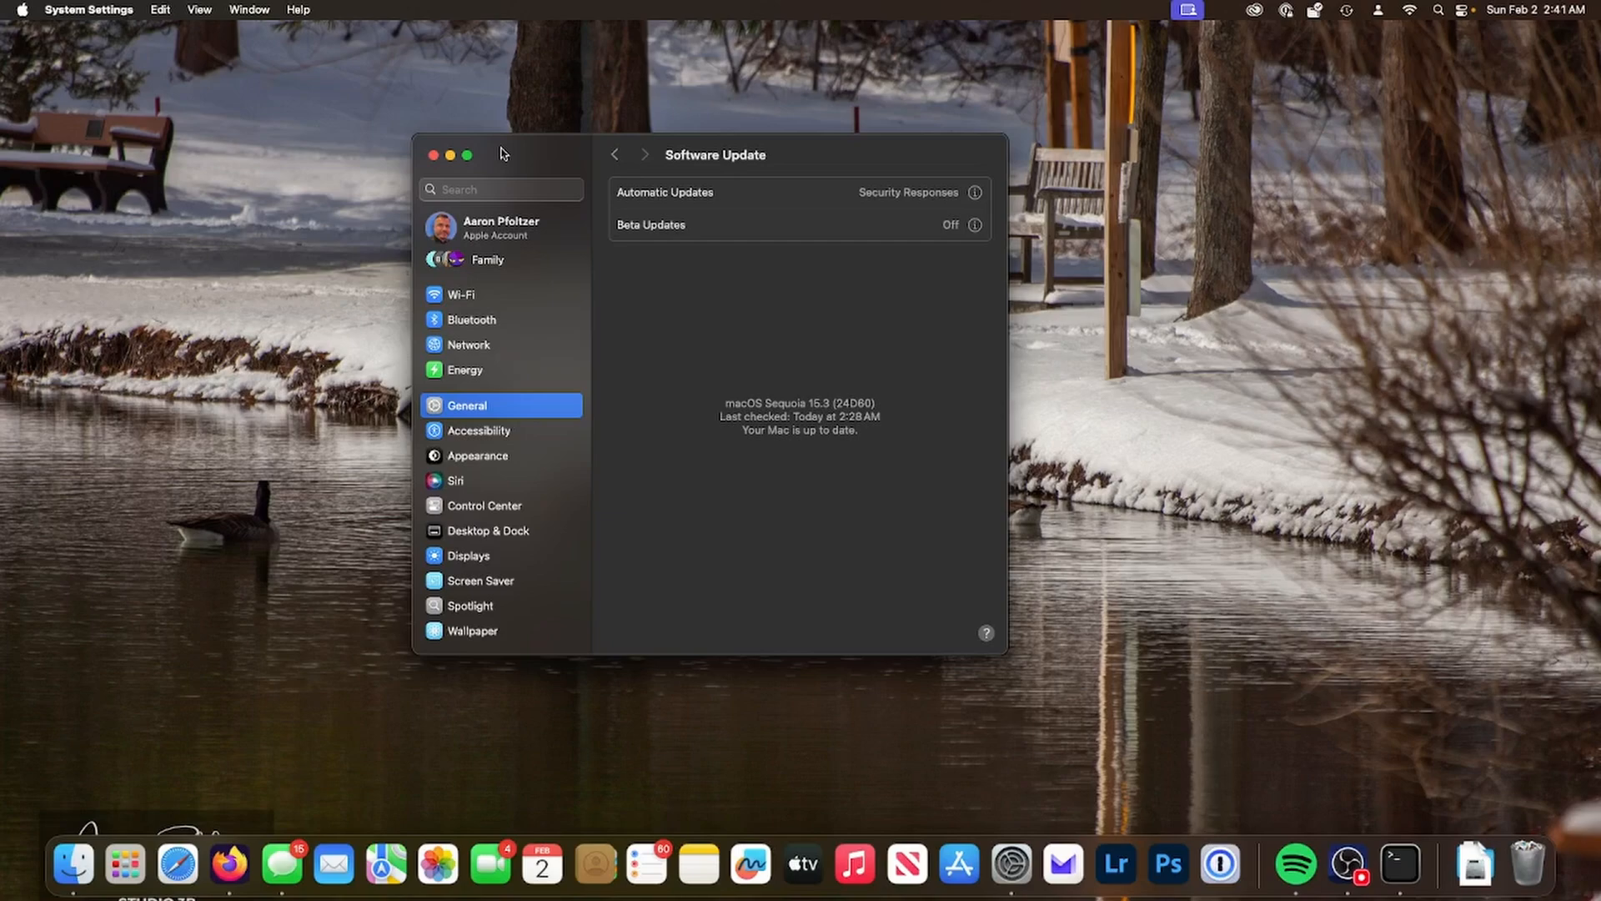
mouse_move(372, 622)
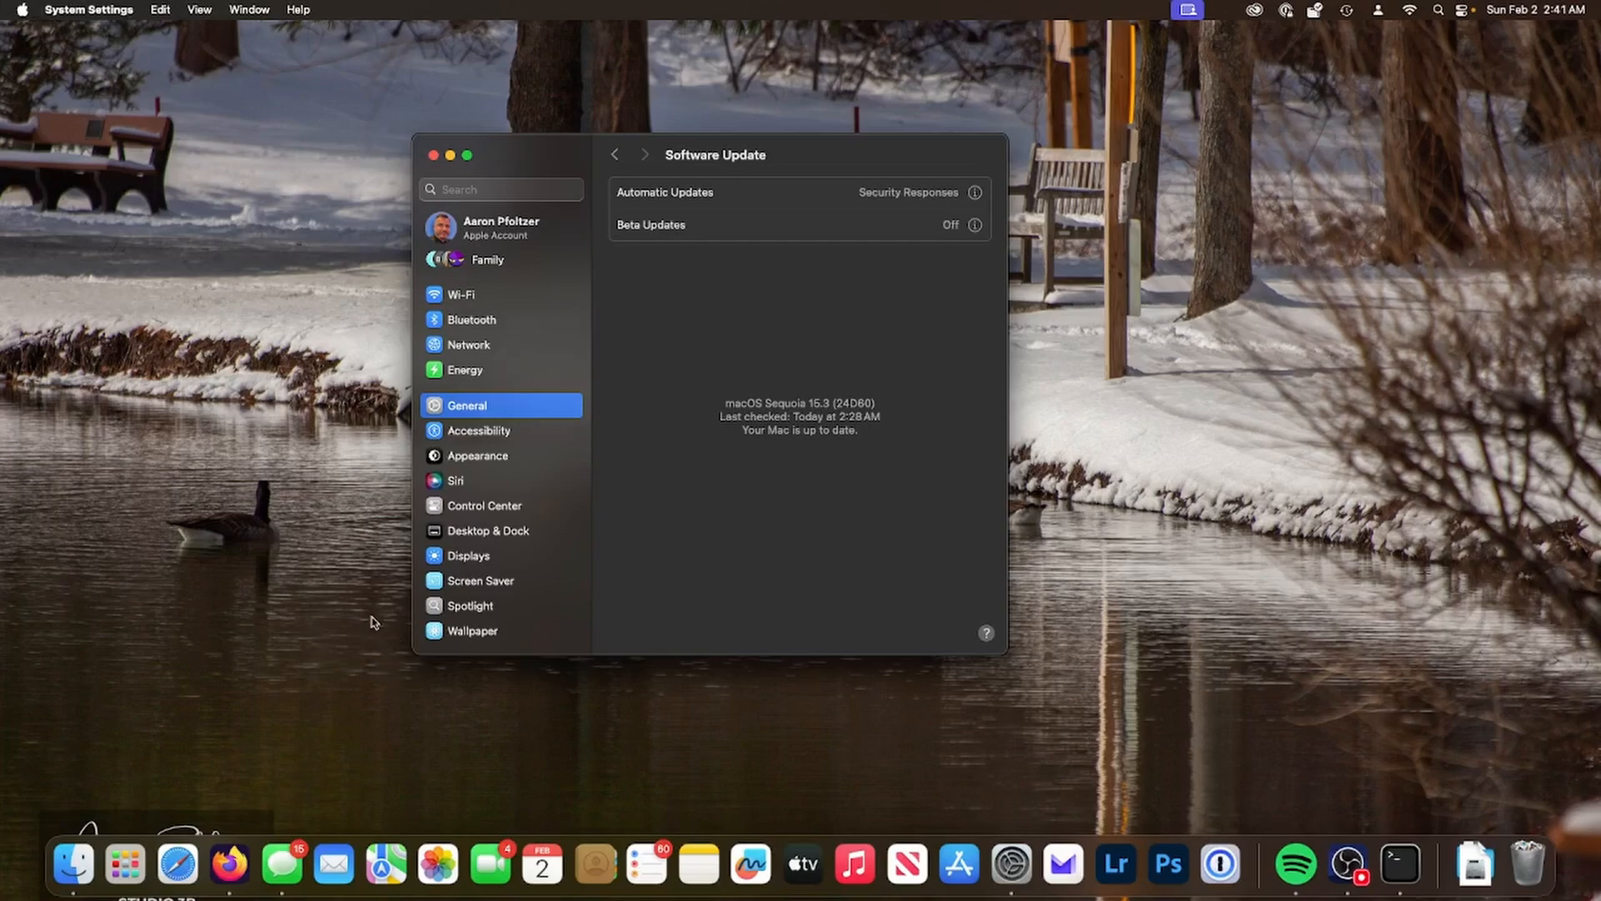
mouse_move(325, 47)
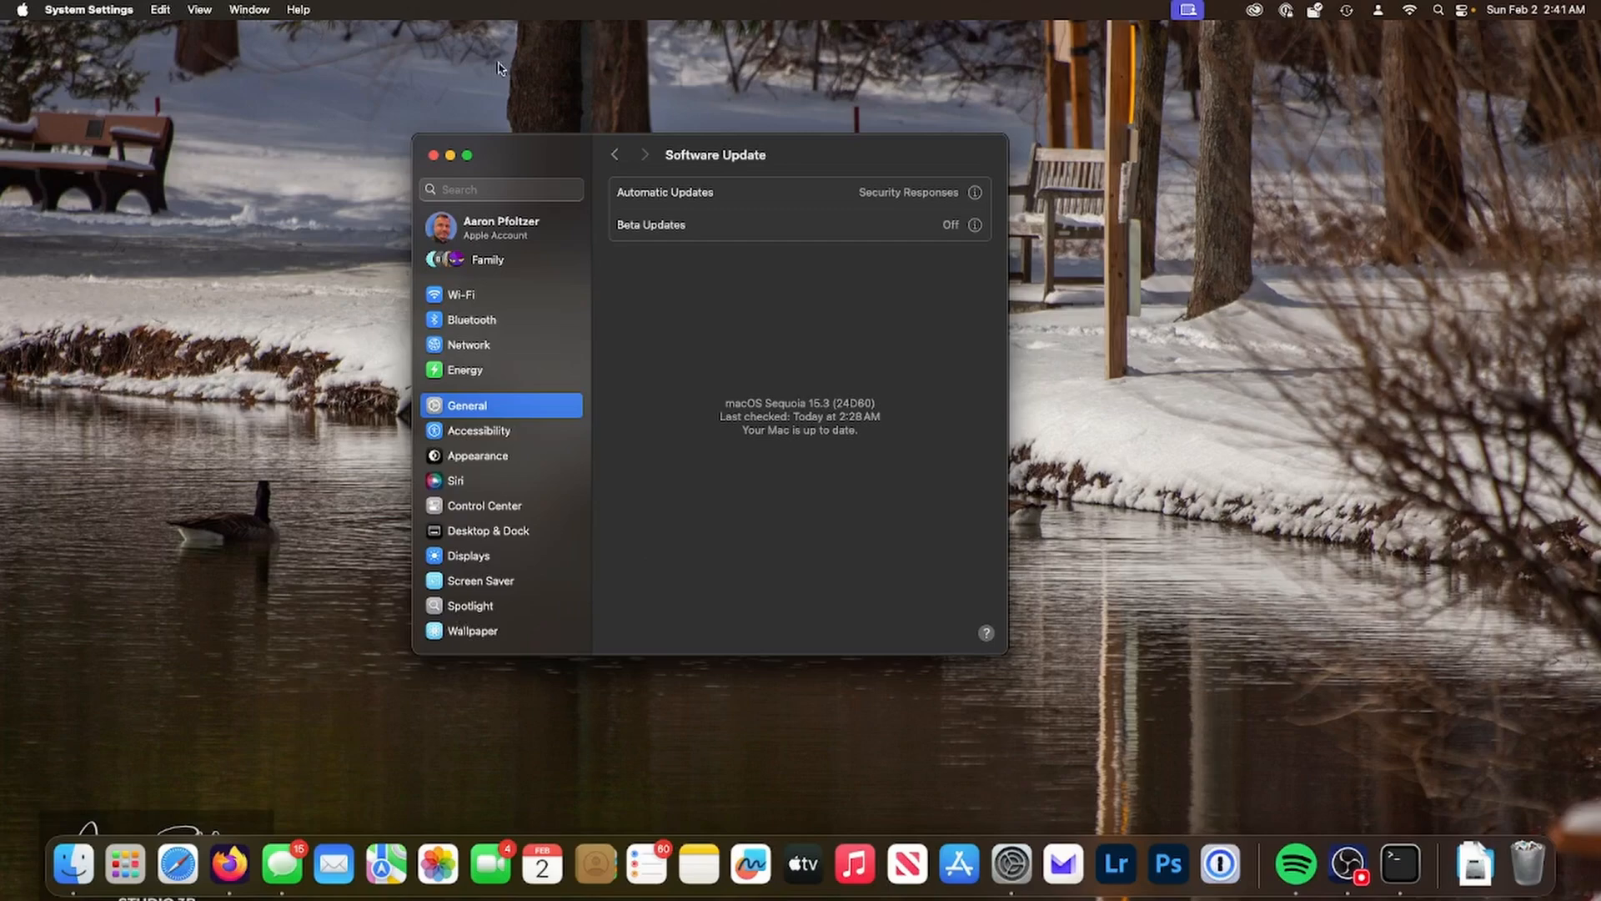
mouse_move(280, 866)
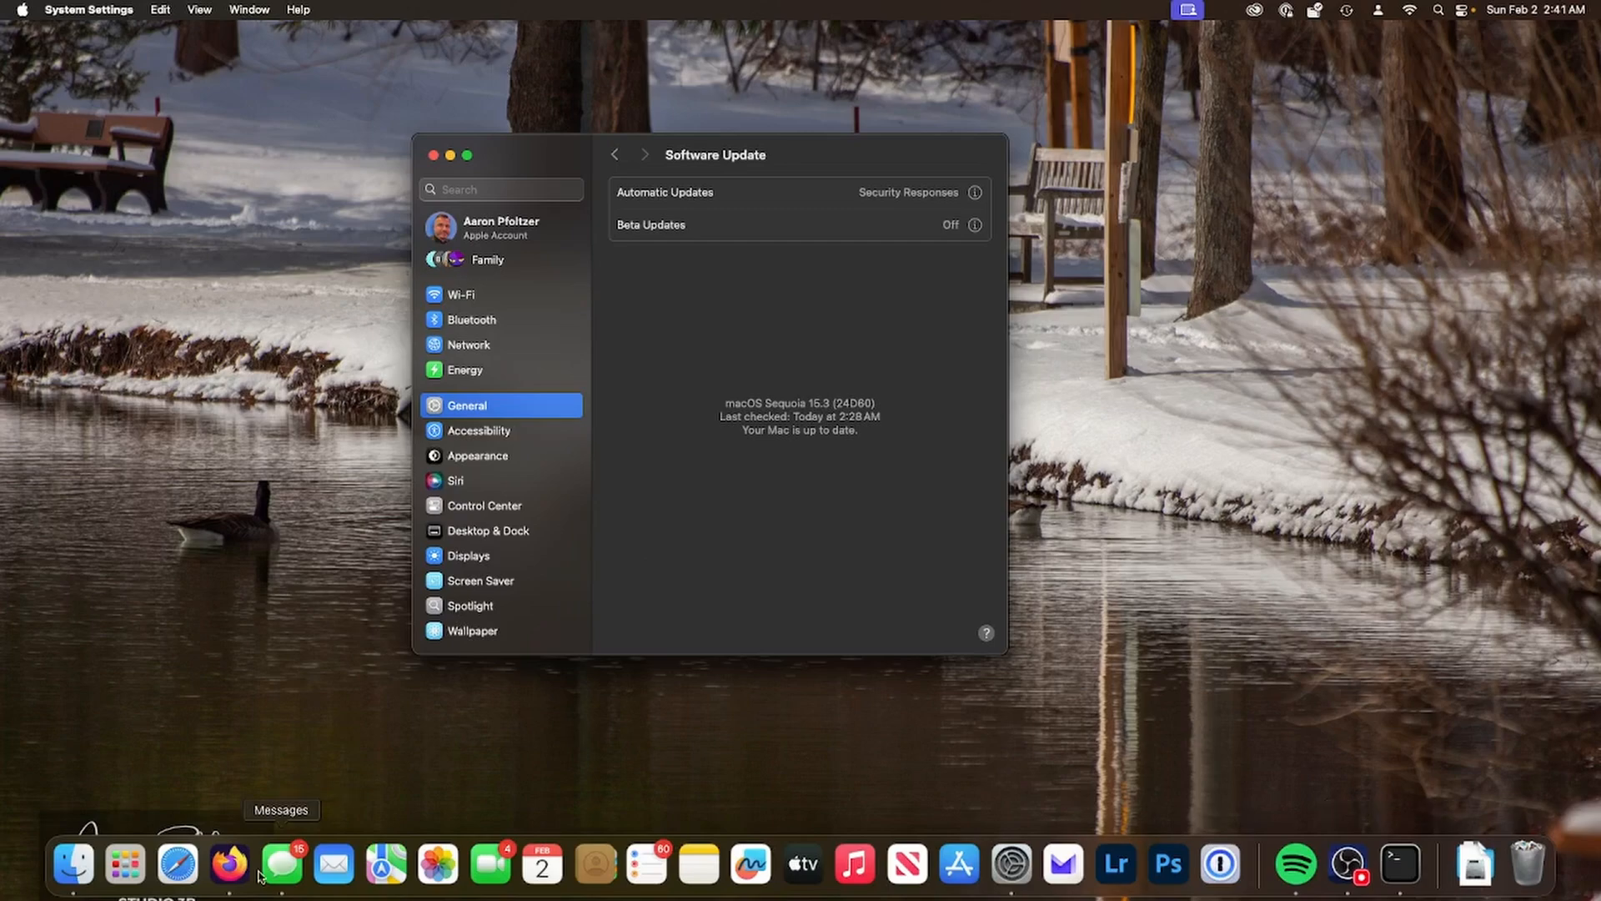
mouse_move(72, 864)
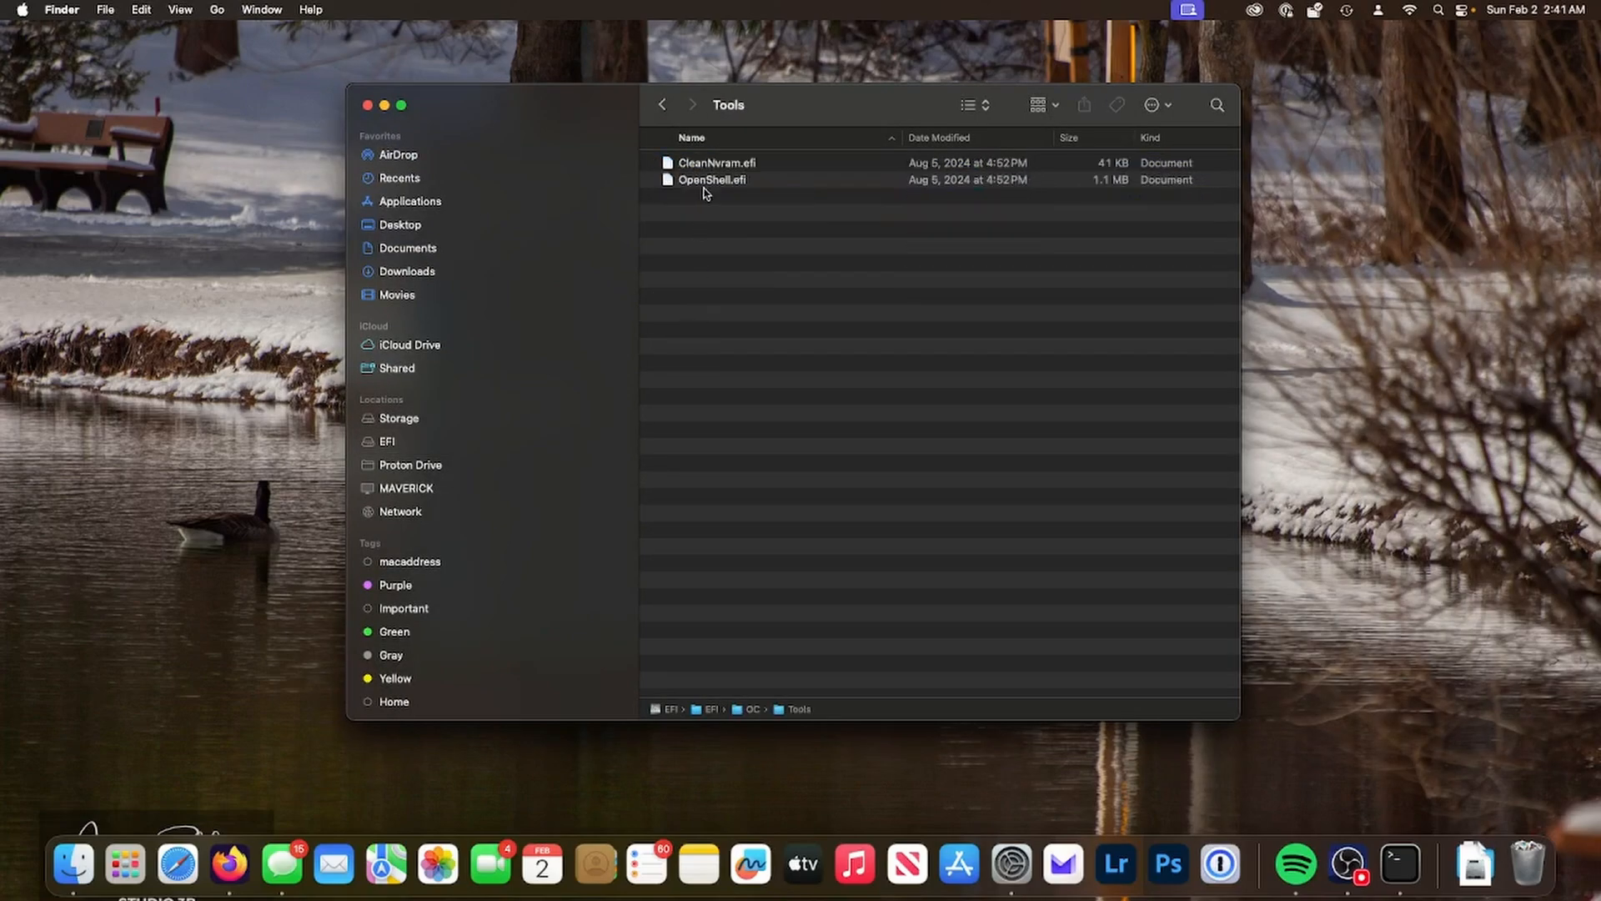
click(717, 162)
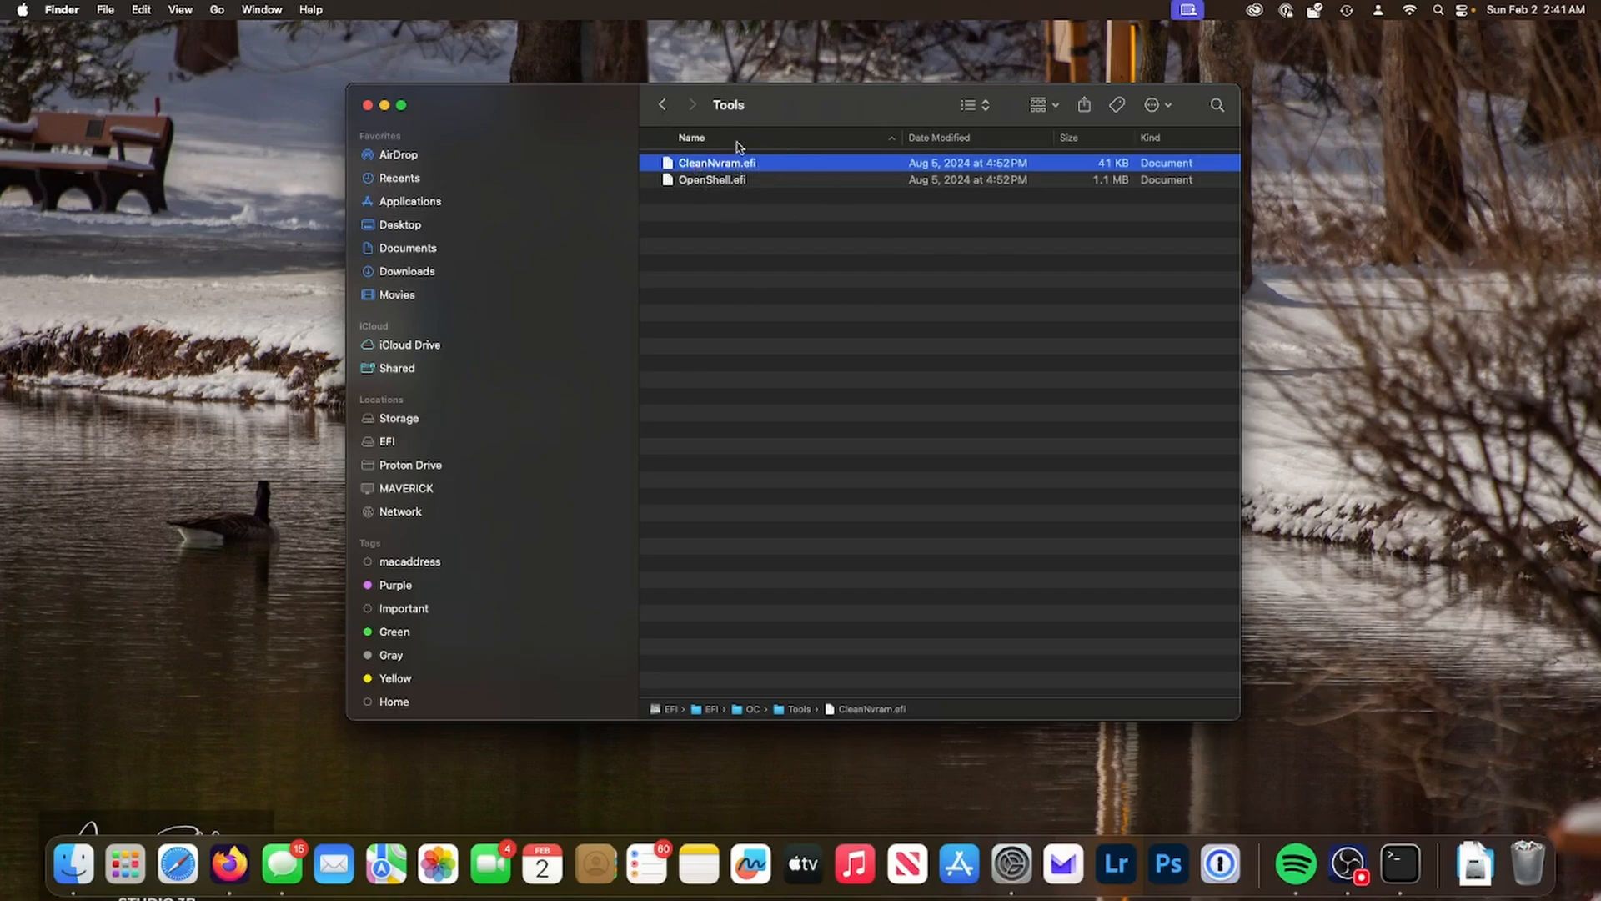
mouse_move(434, 102)
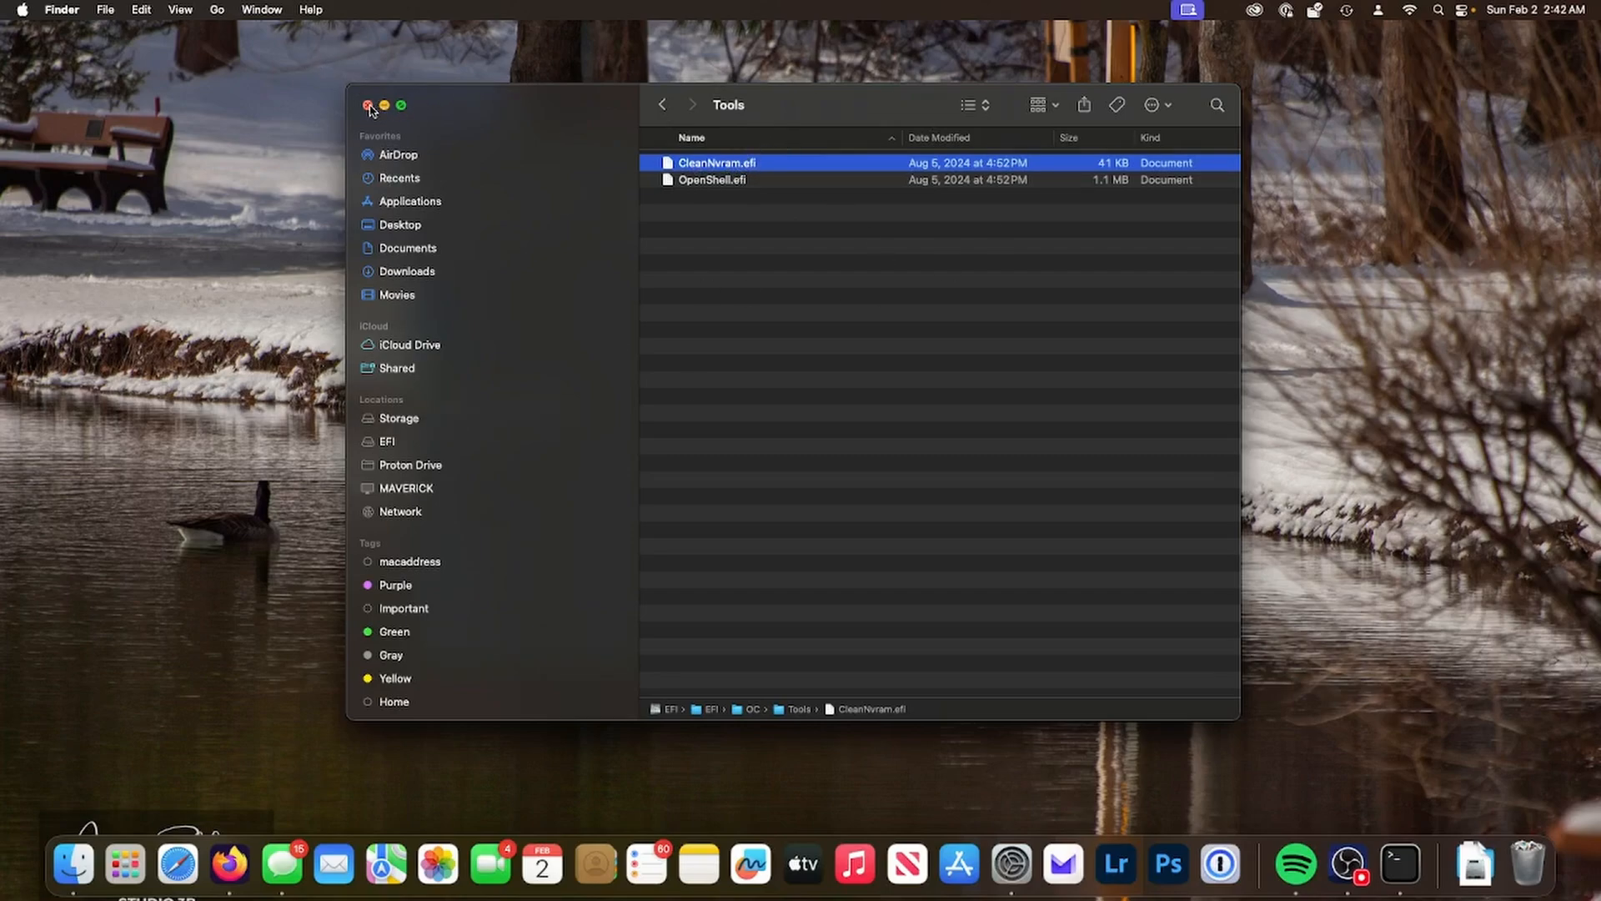
click(20, 10)
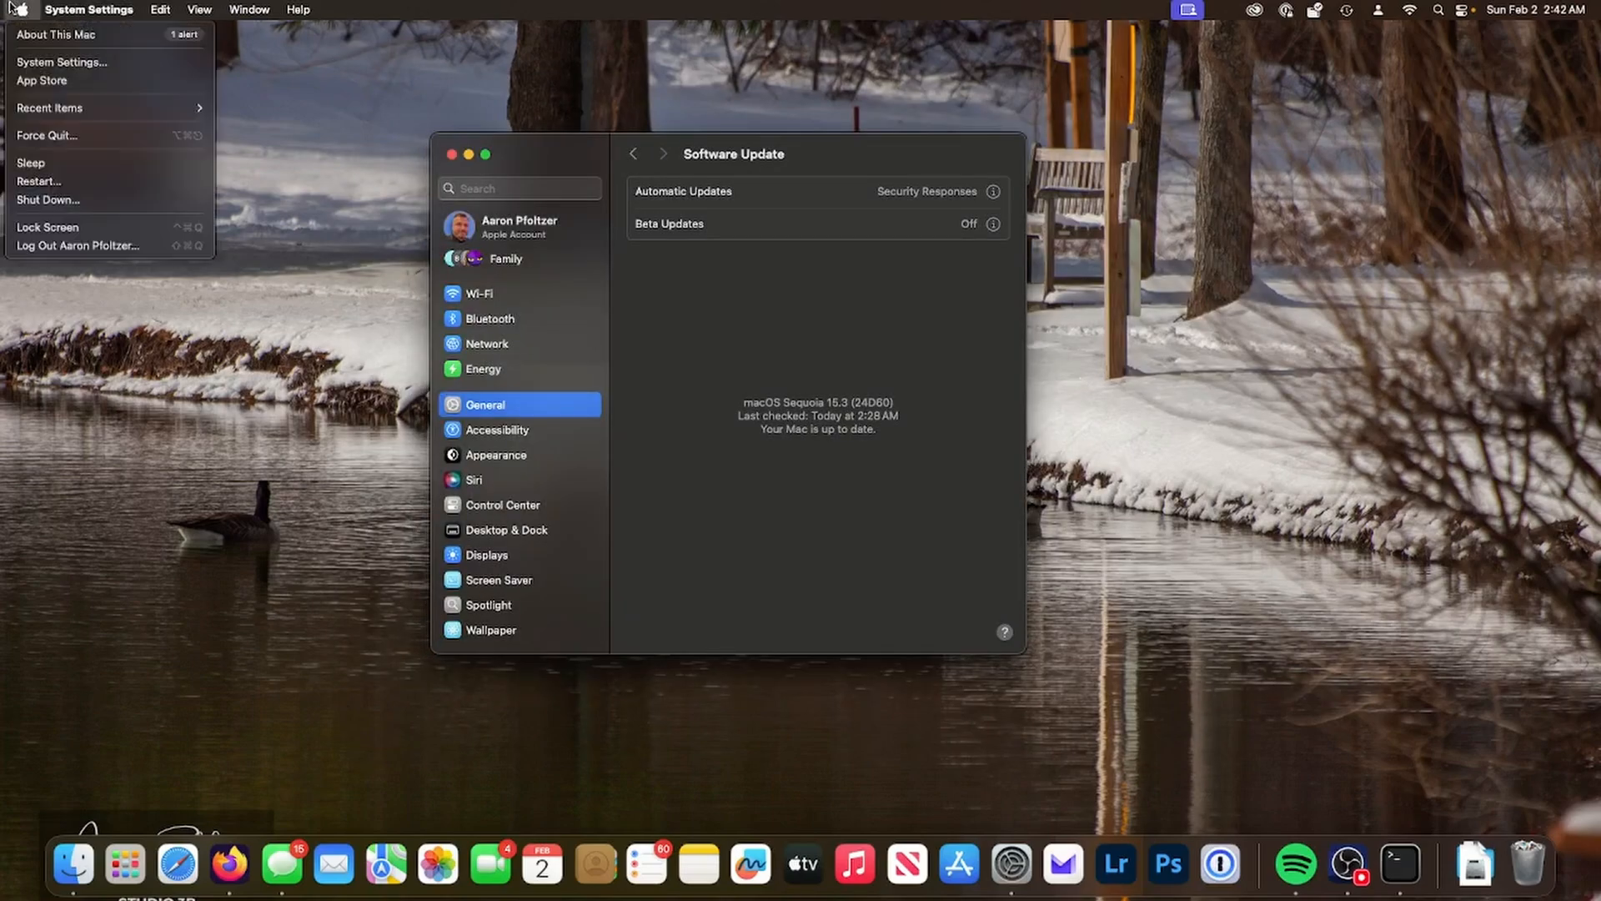
mouse_move(42, 80)
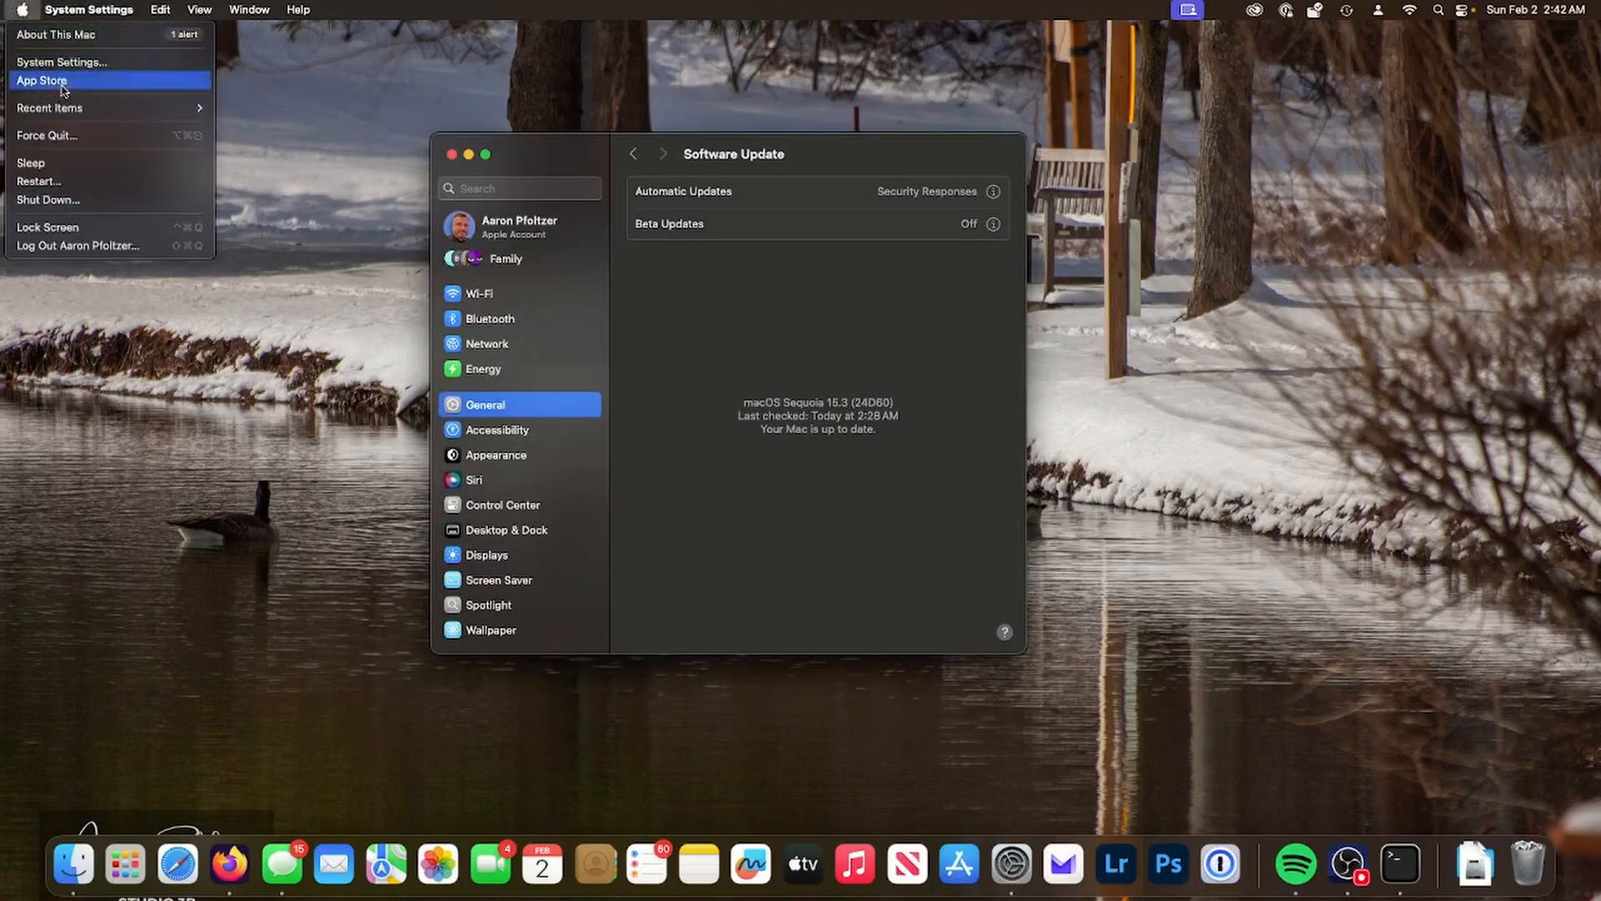
click(372, 134)
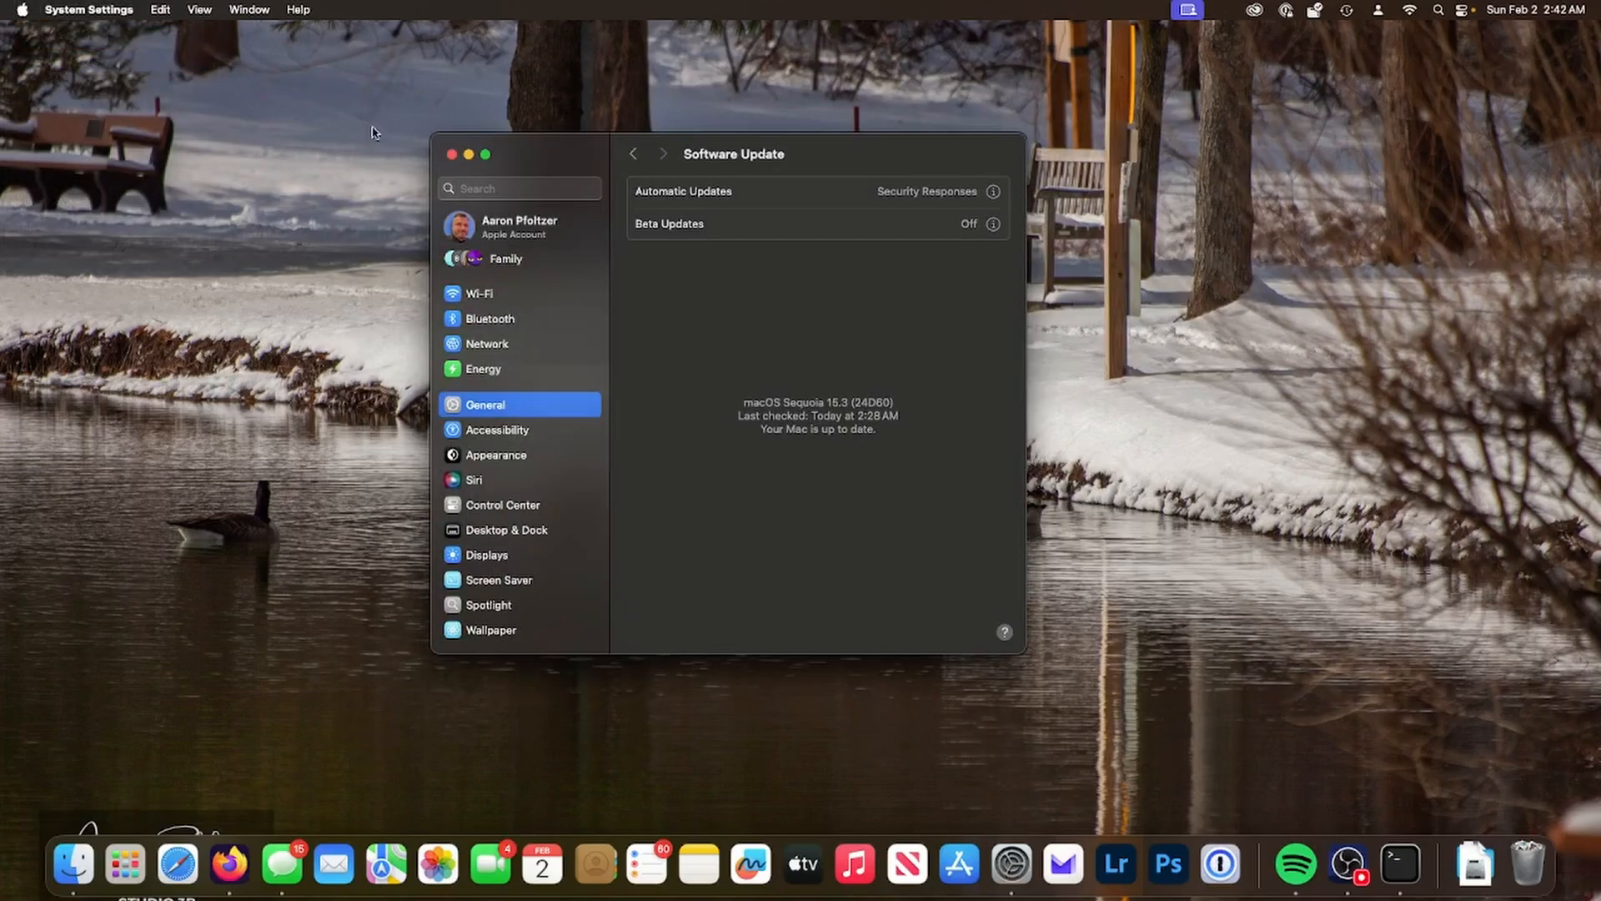
mouse_move(716, 189)
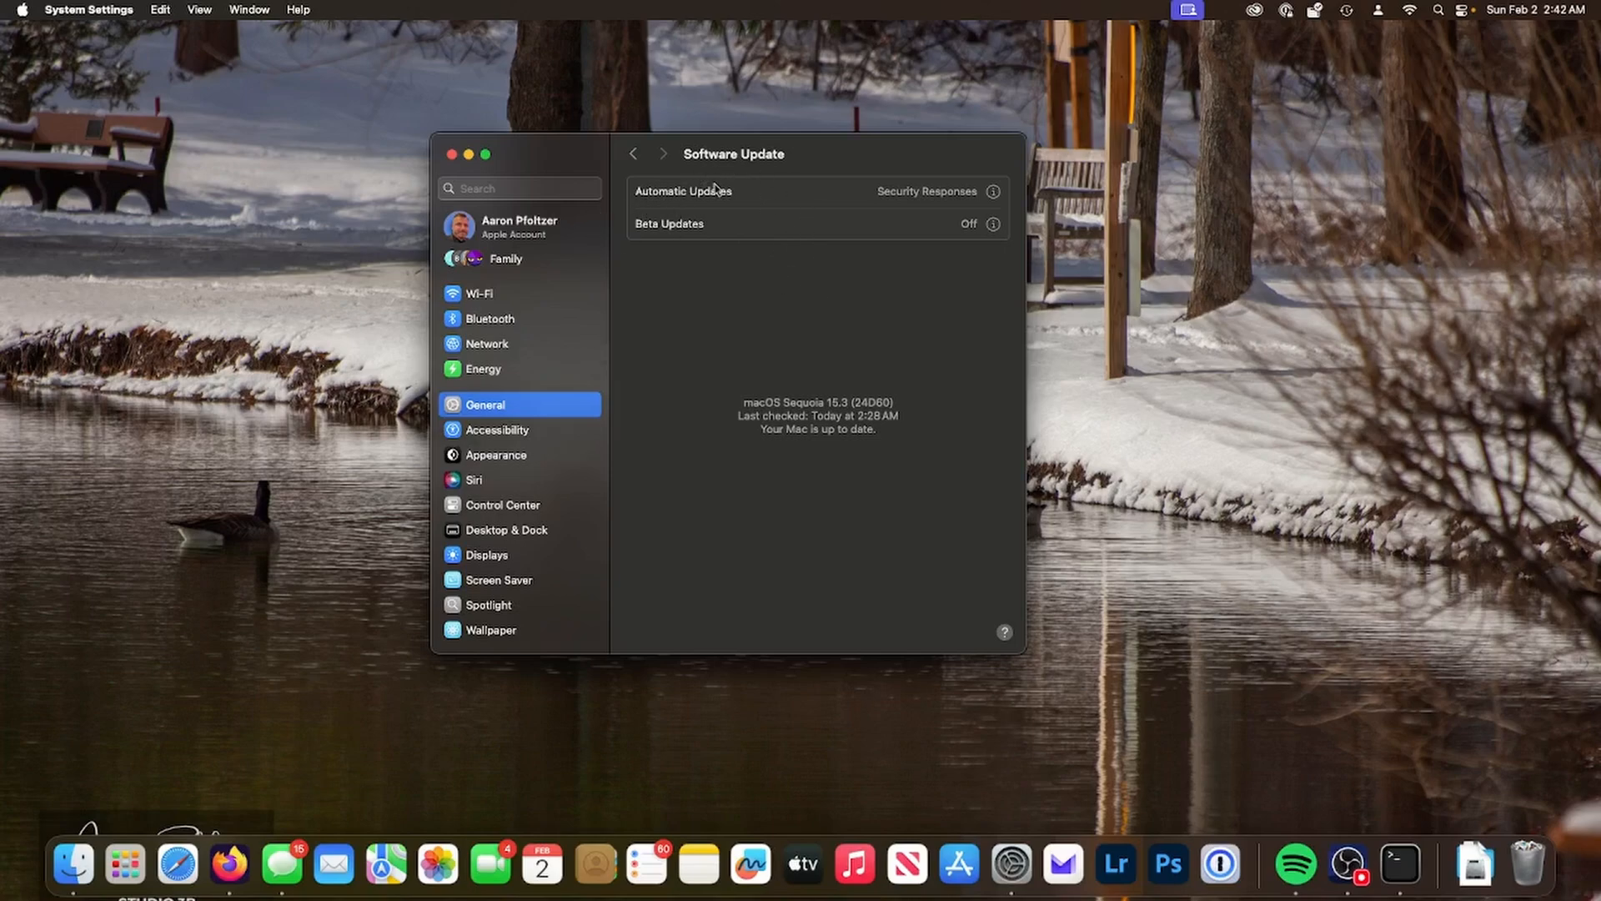
mouse_move(971, 210)
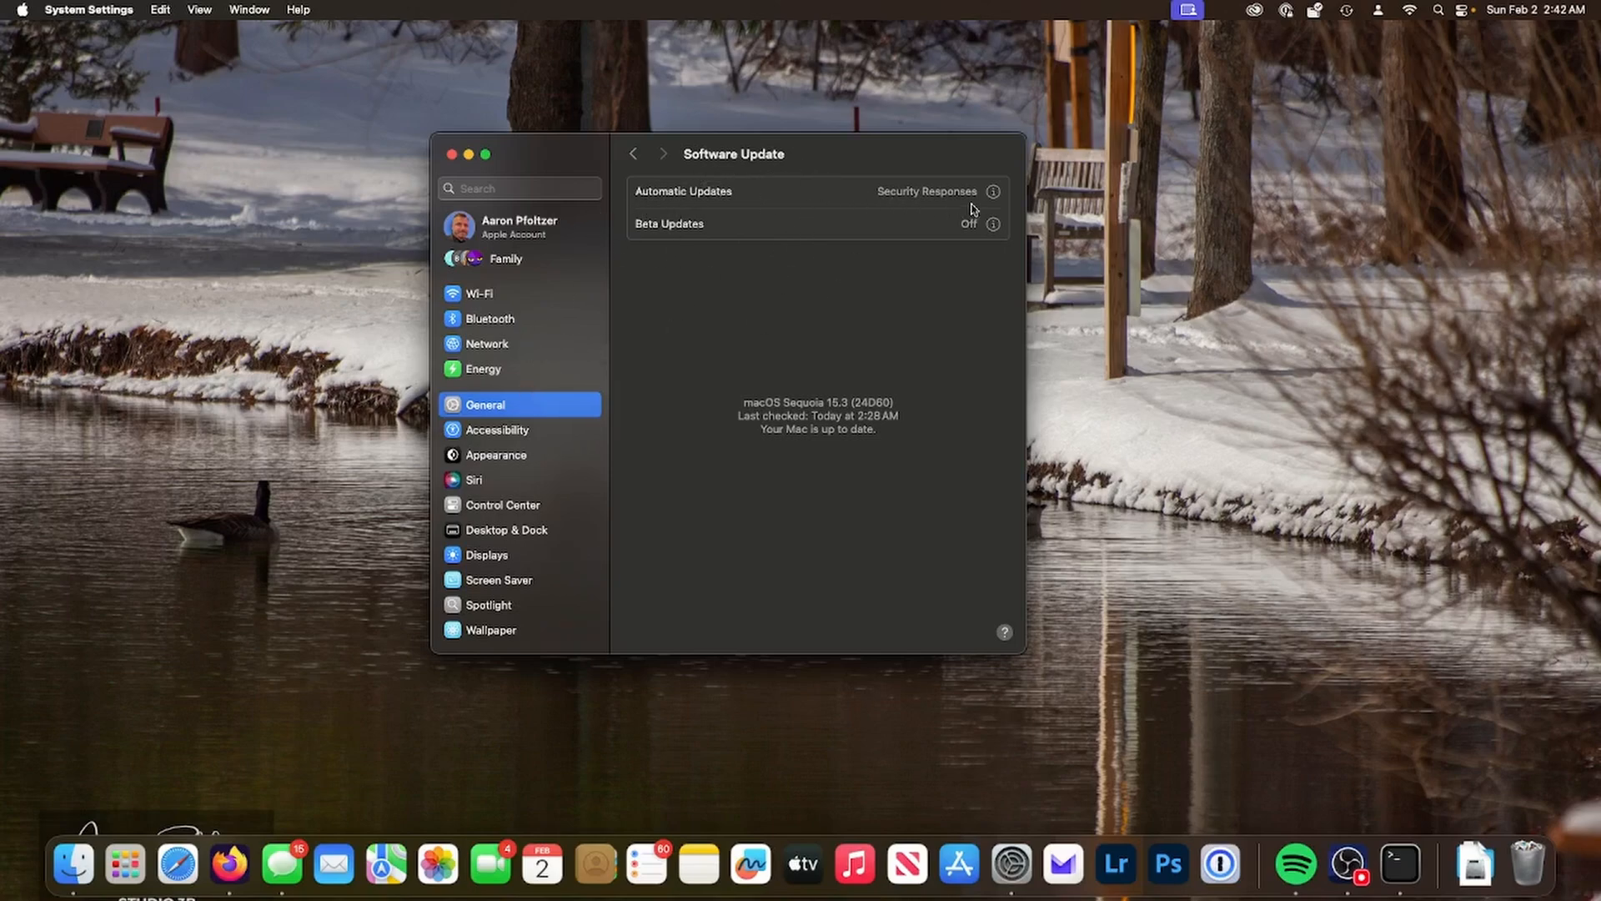
mouse_move(903, 349)
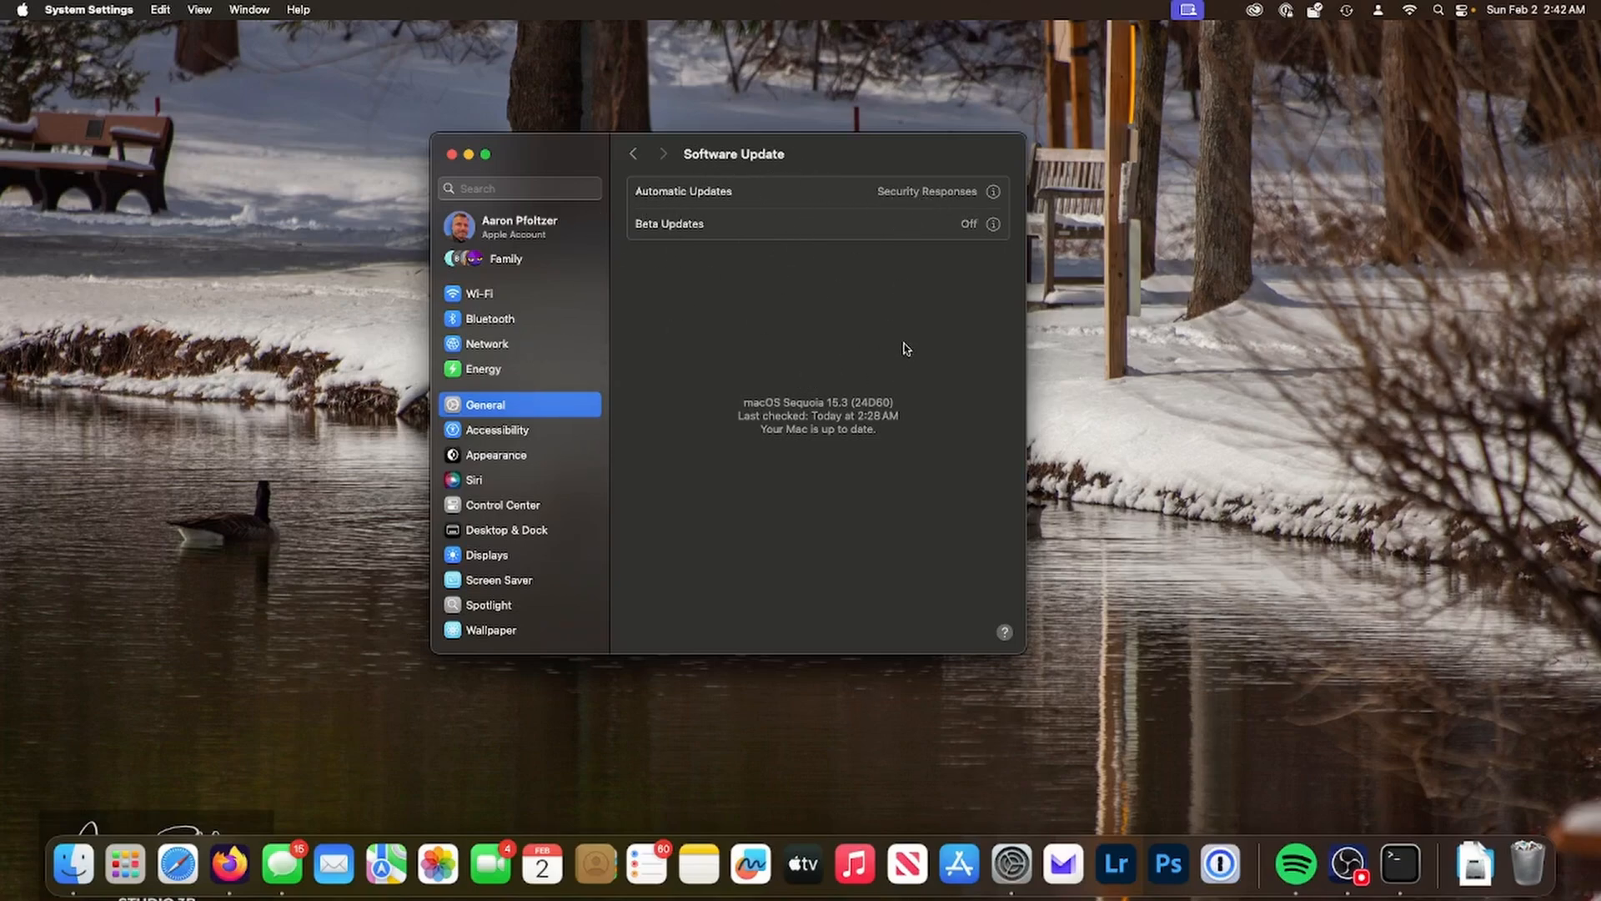
mouse_move(886, 398)
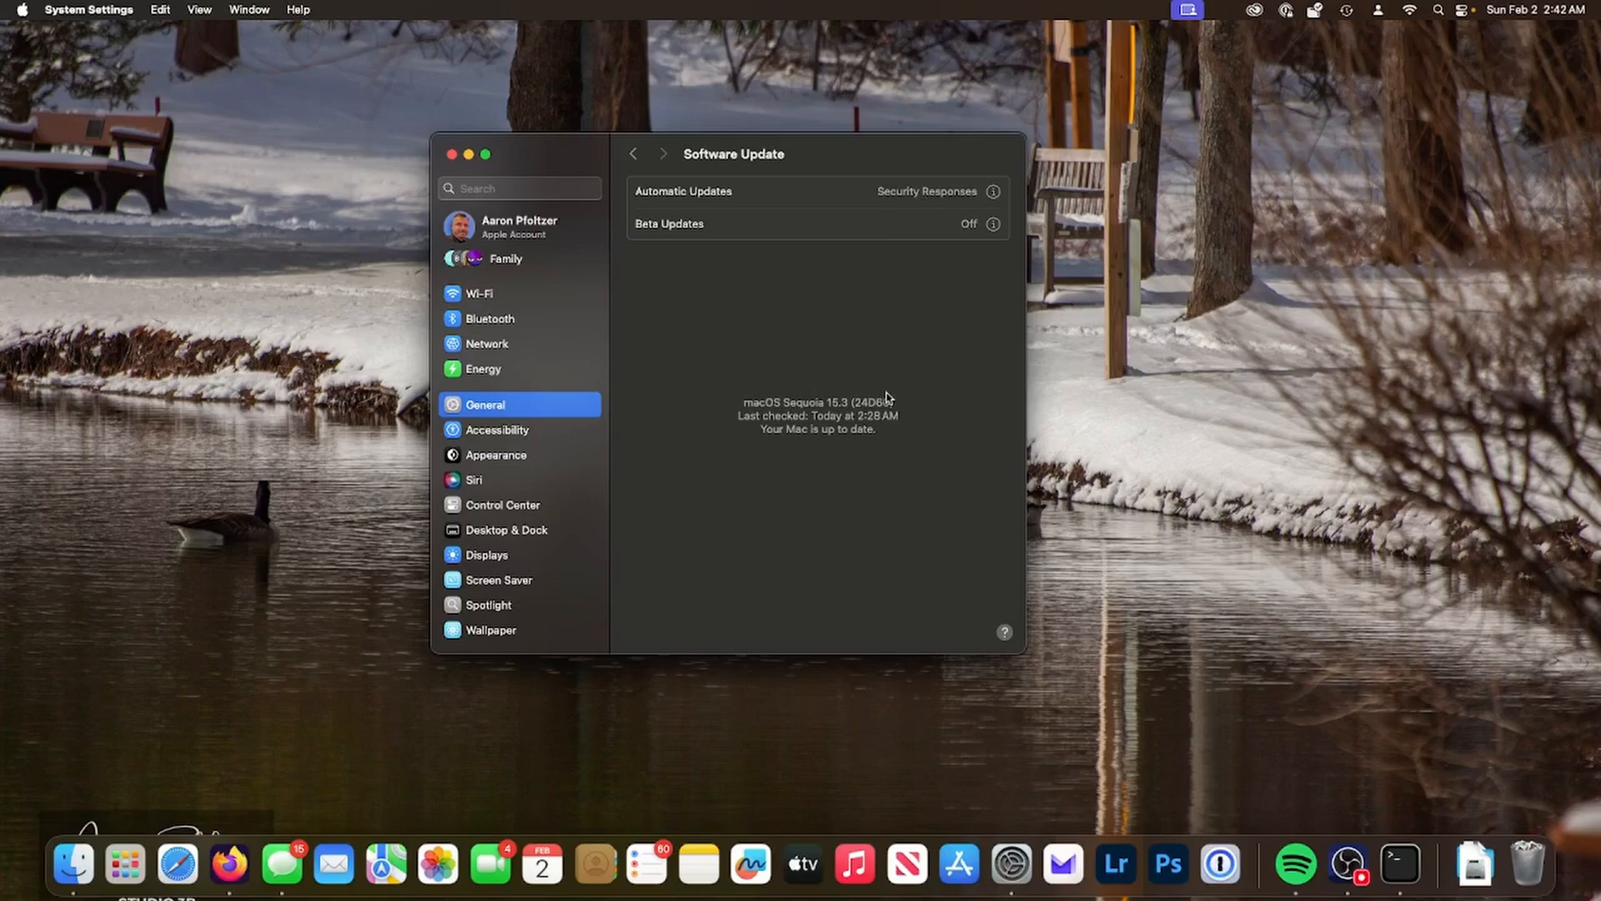
mouse_move(891, 403)
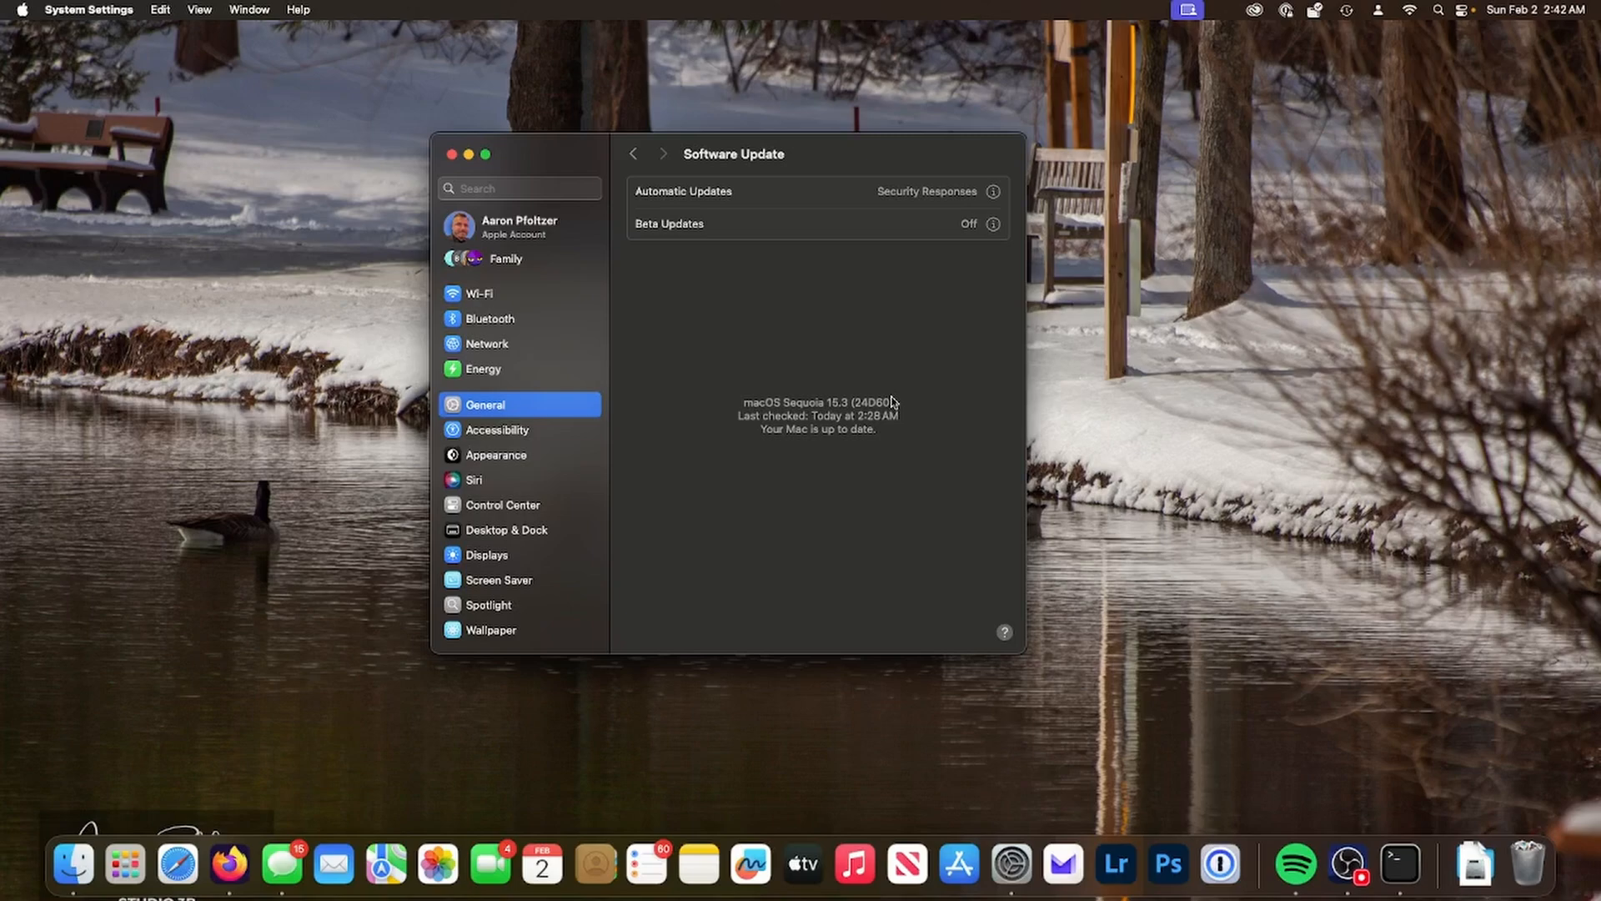
mouse_move(909, 419)
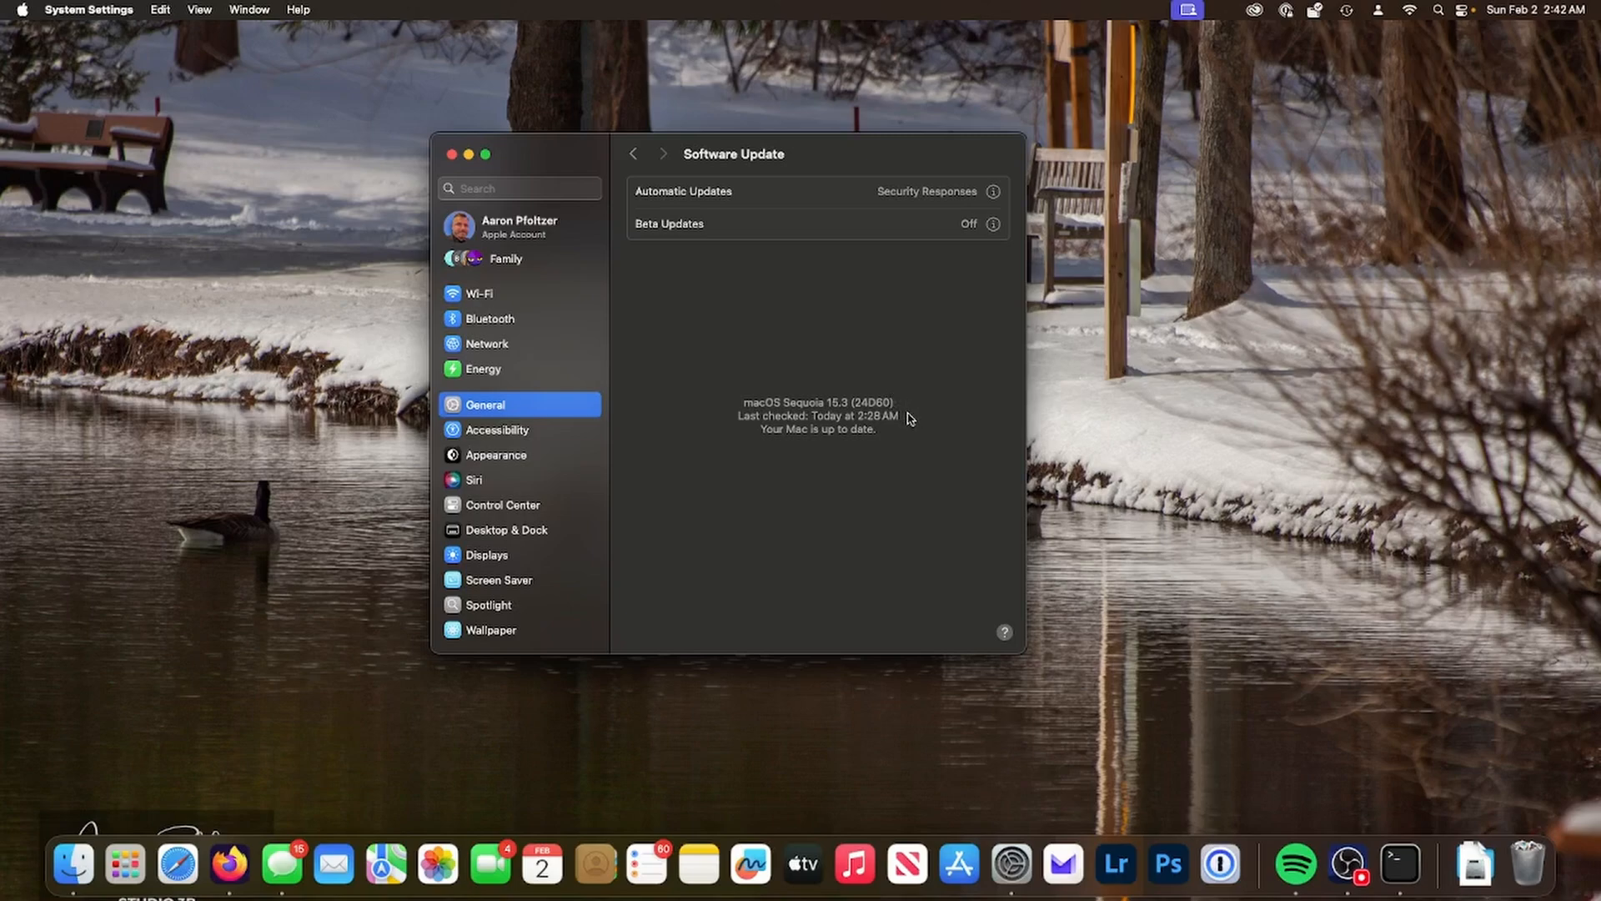
mouse_move(897, 443)
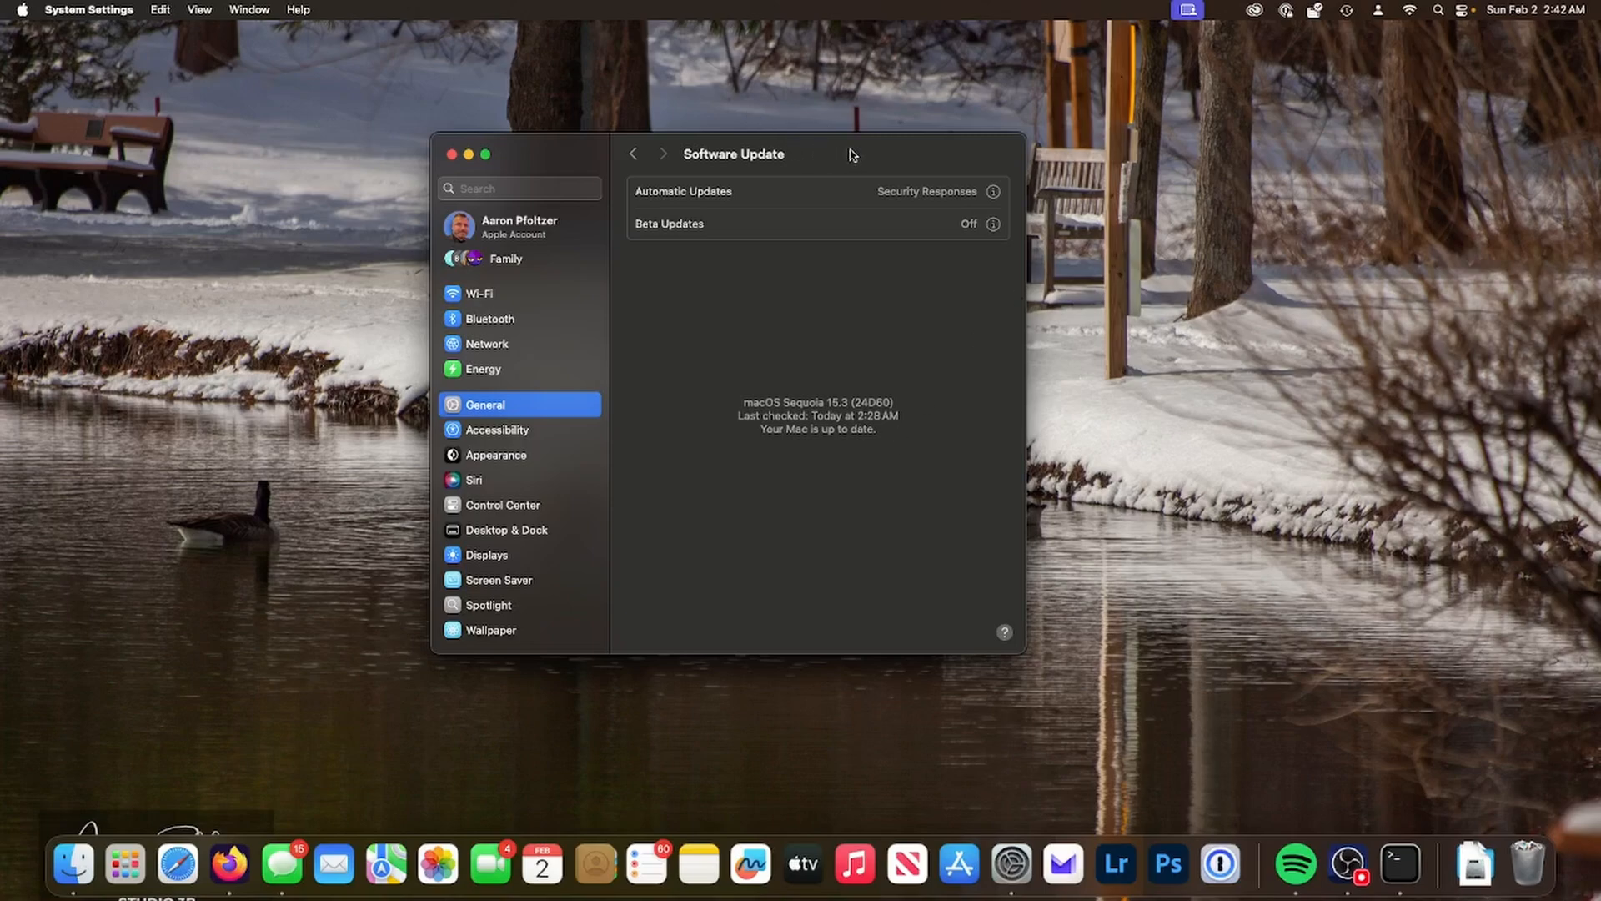
mouse_move(1390, 33)
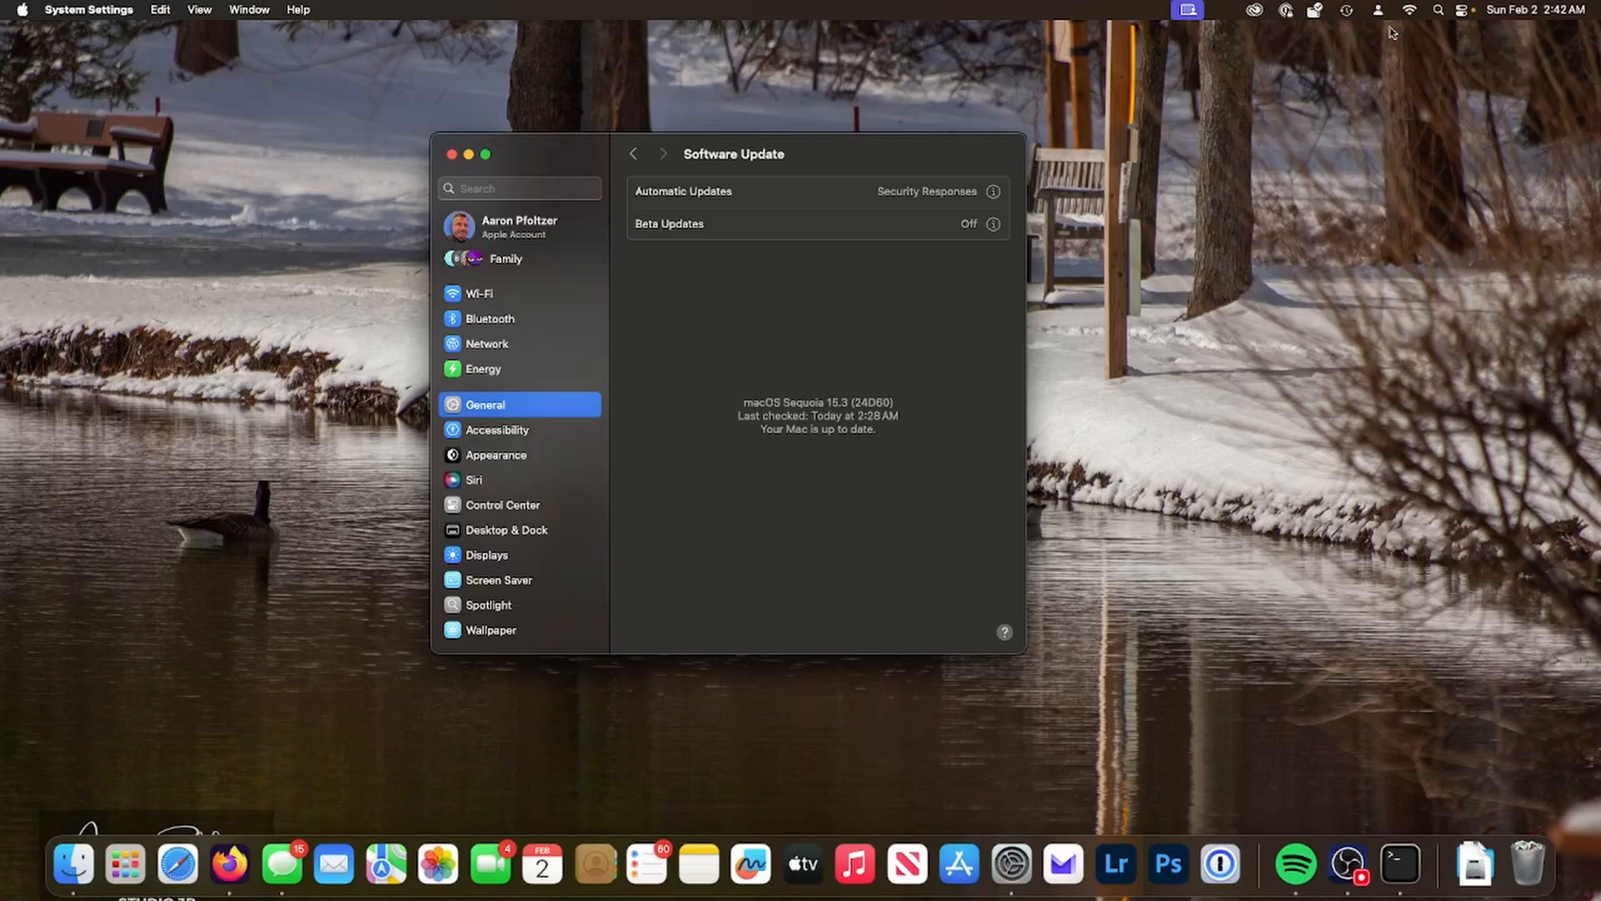
mouse_move(802, 7)
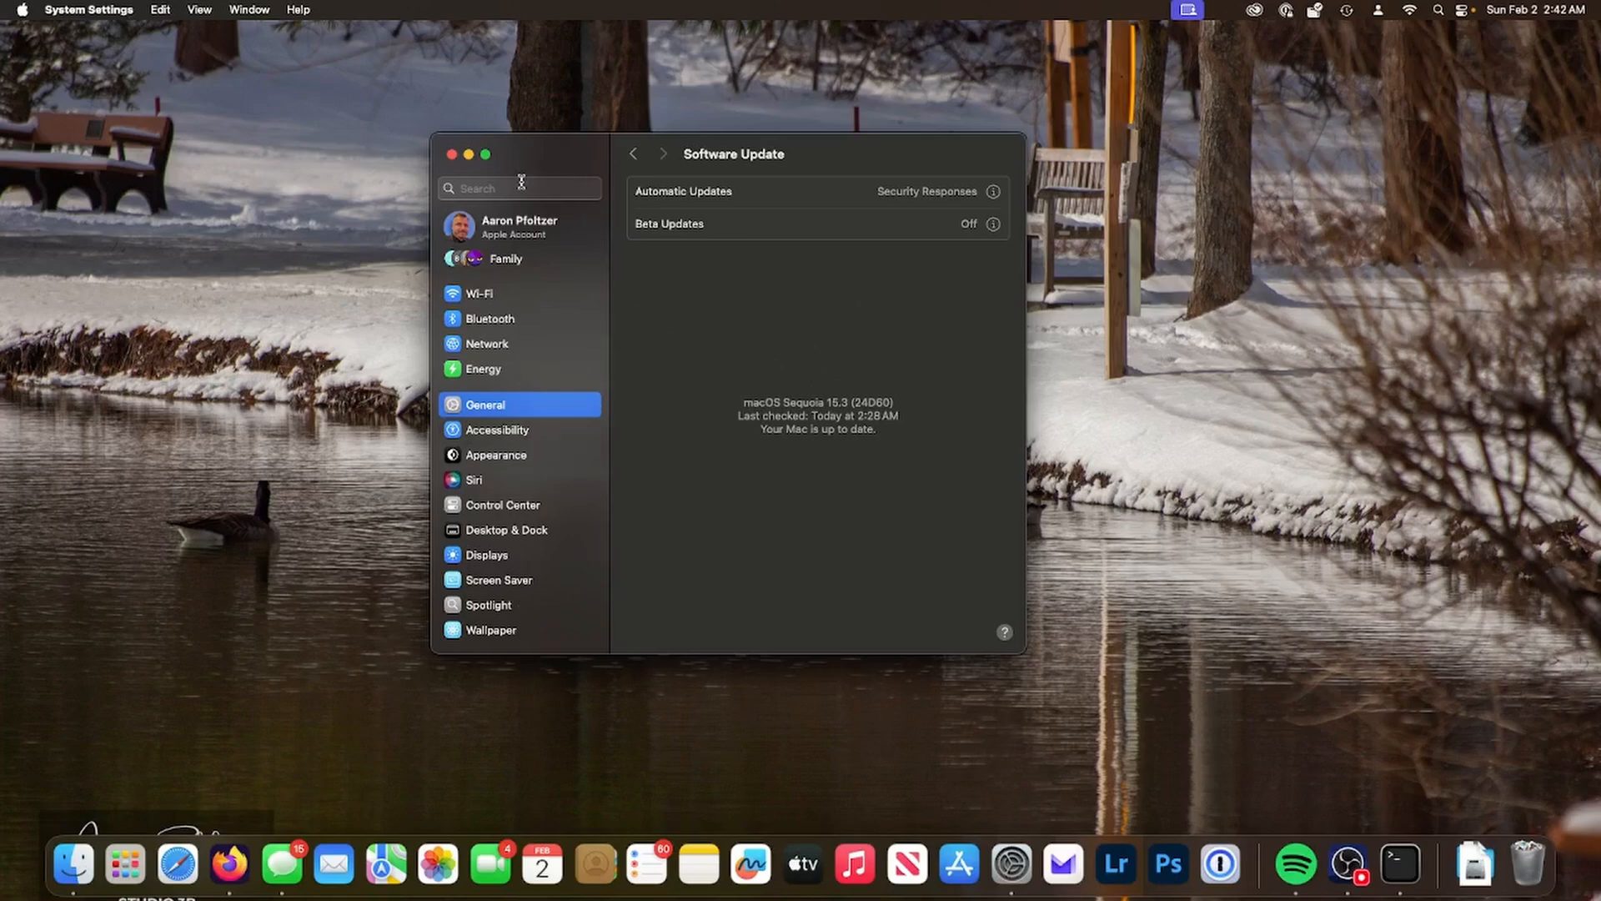
click(521, 189)
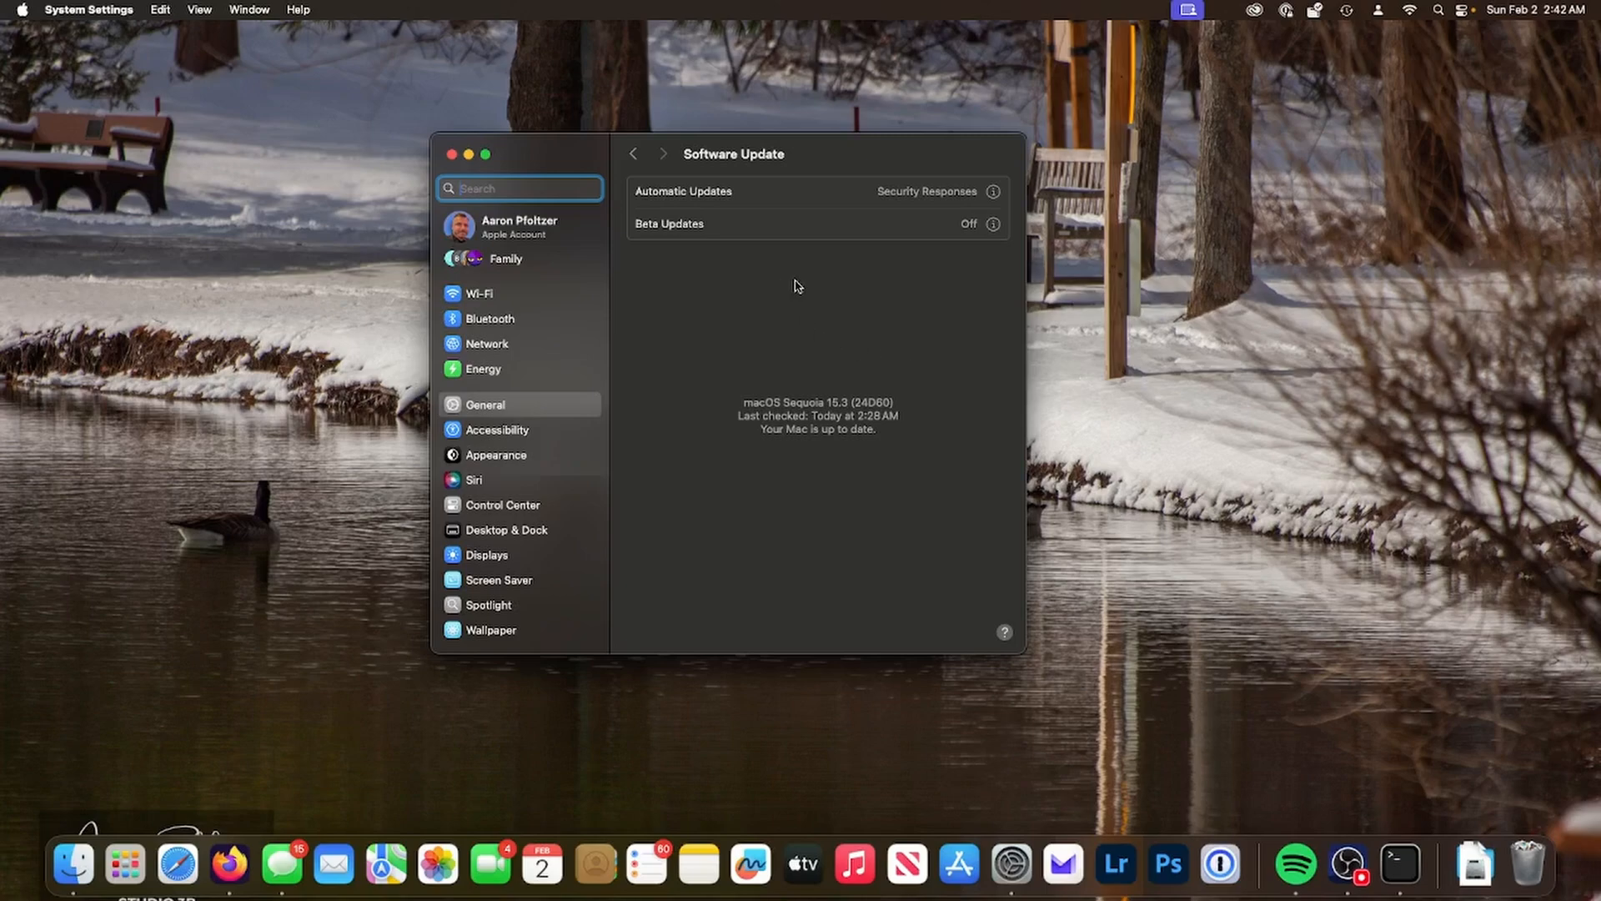
mouse_move(817, 413)
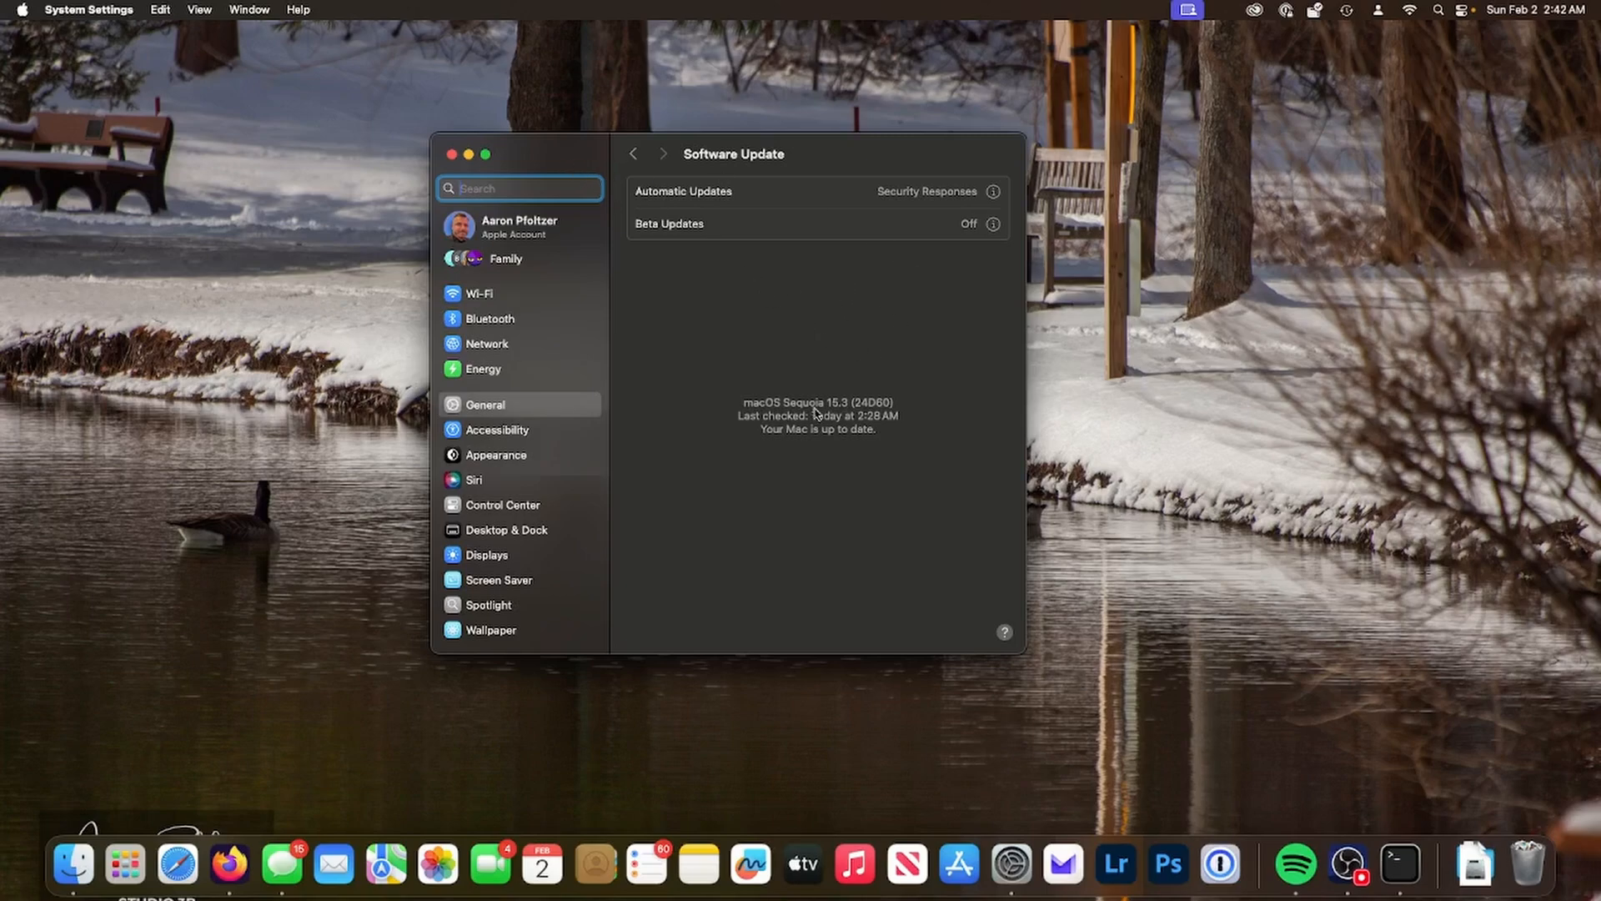
mouse_move(937, 407)
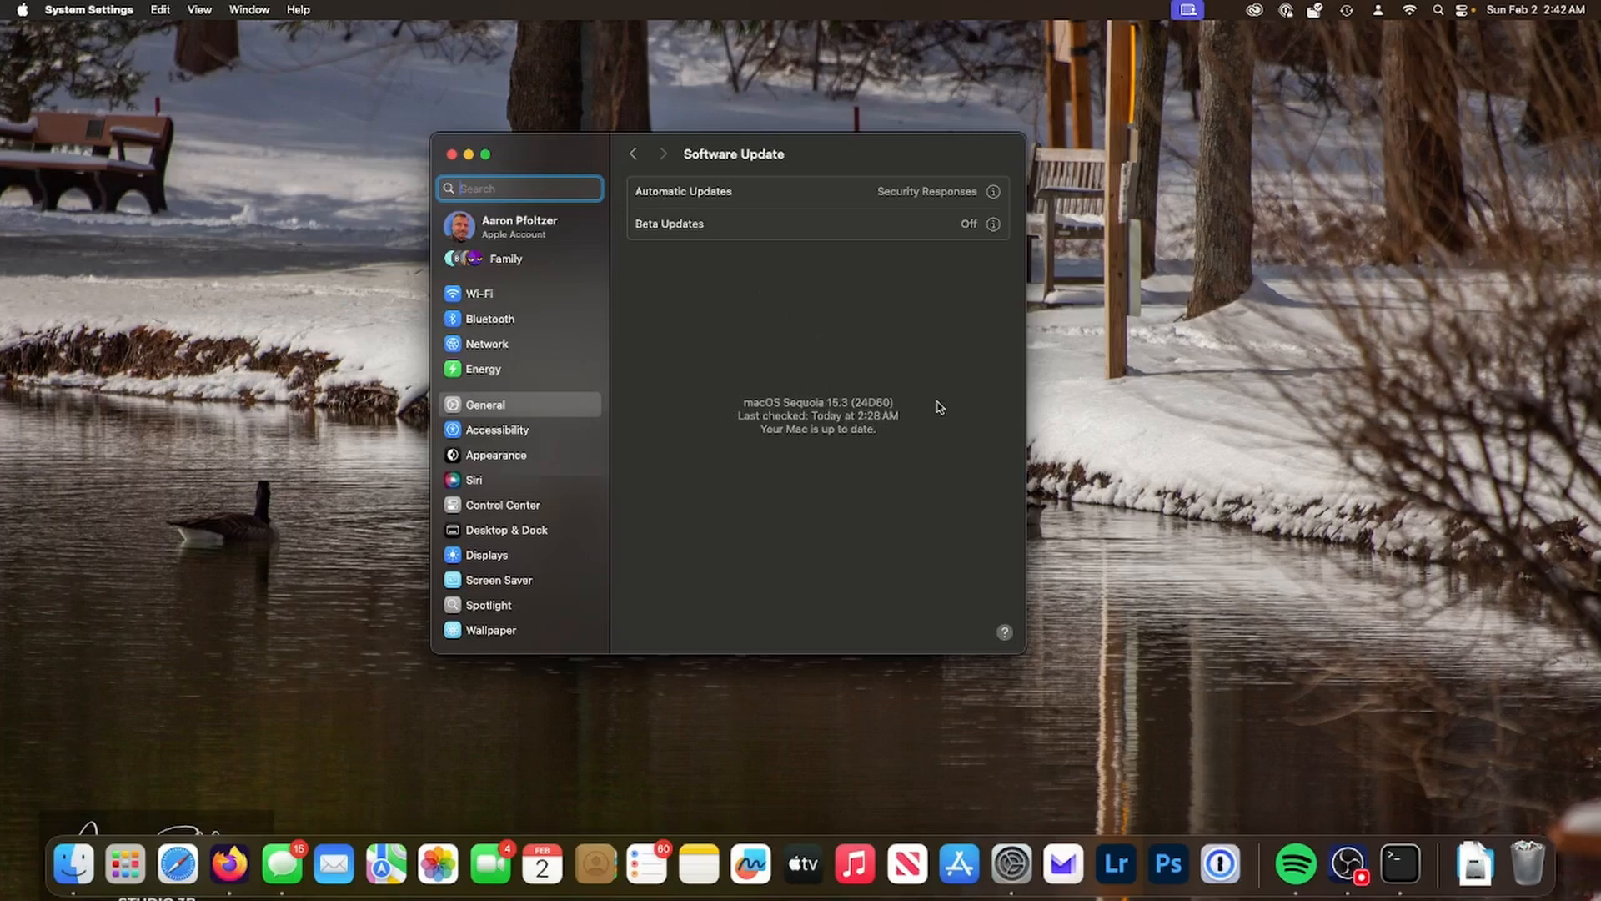
mouse_move(720, 112)
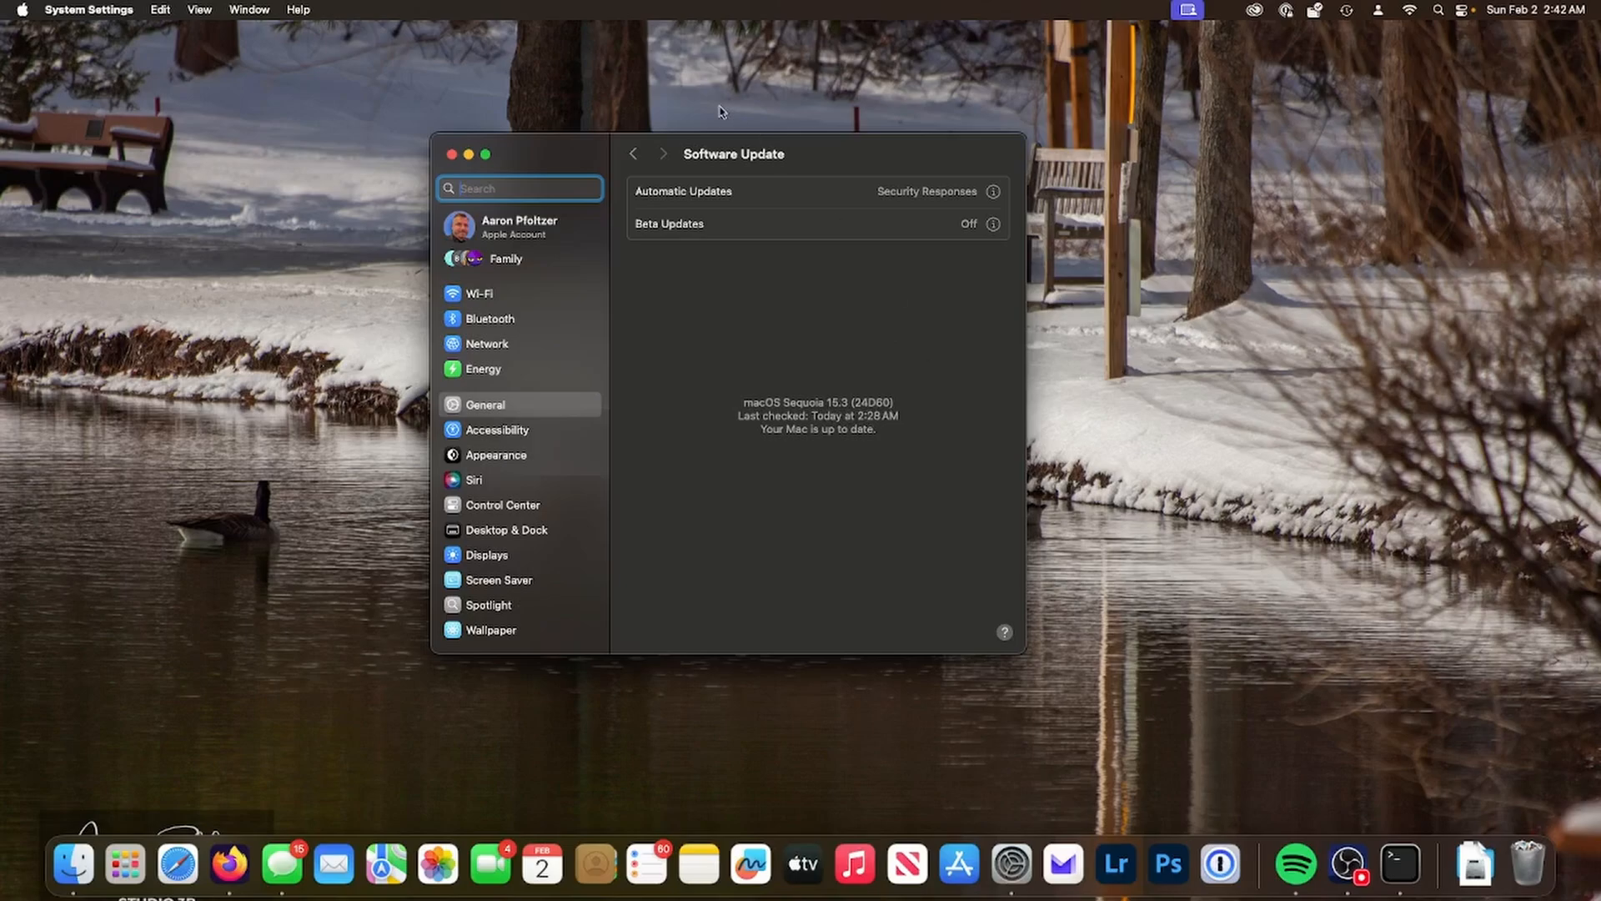
mouse_move(125, 864)
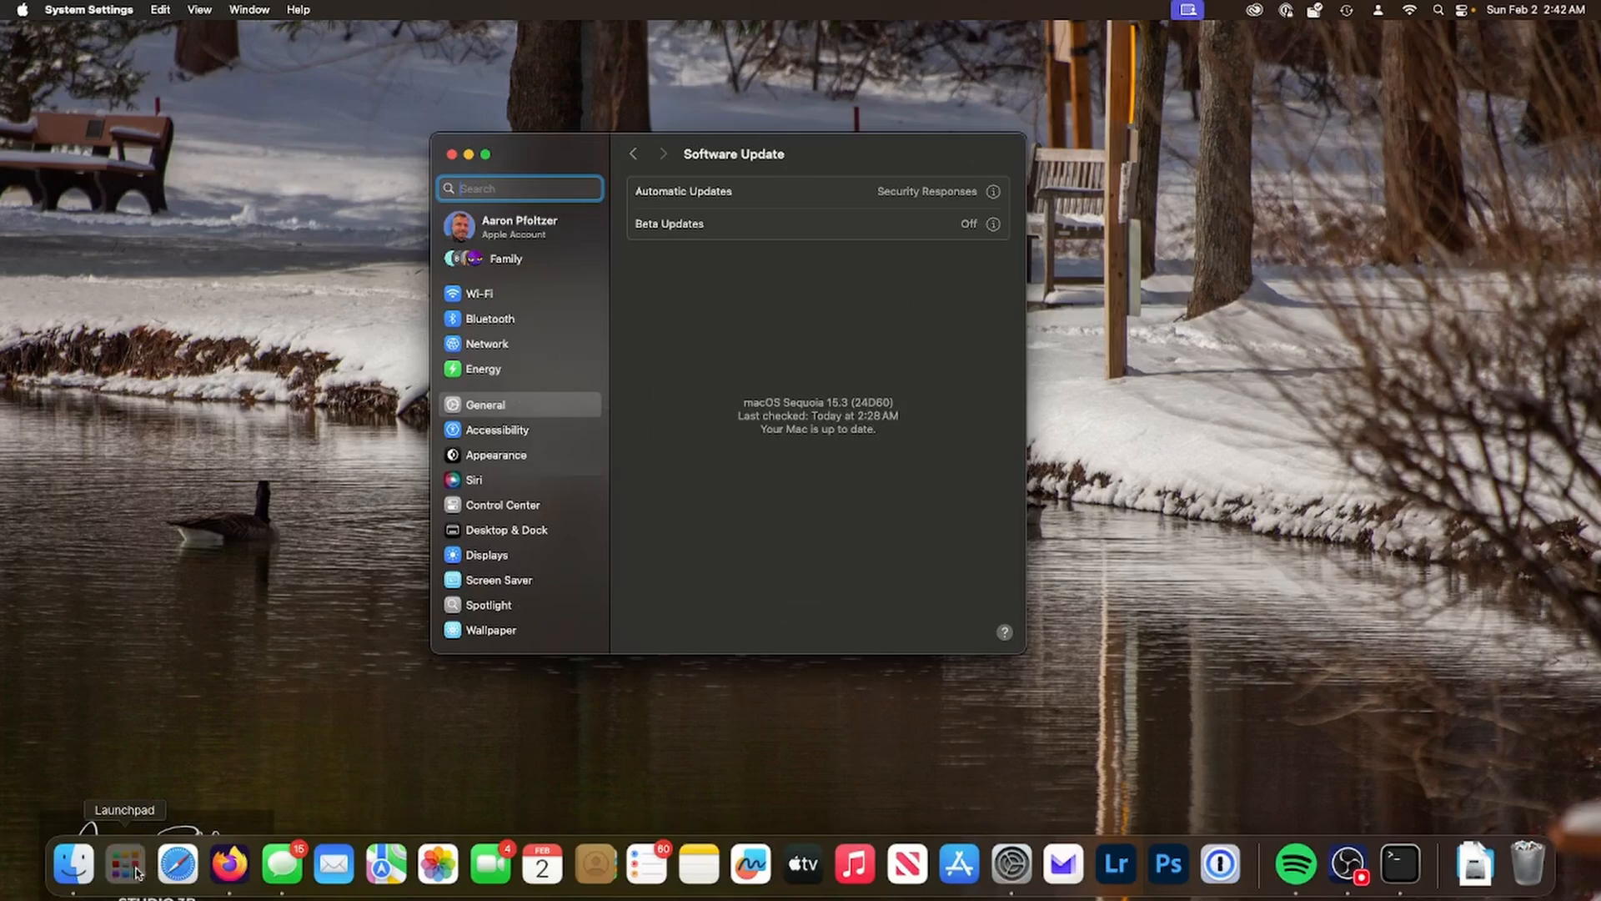
Launch OpenCore Legacy Patcher from Launchpad by searching 'oc'.
click(122, 864)
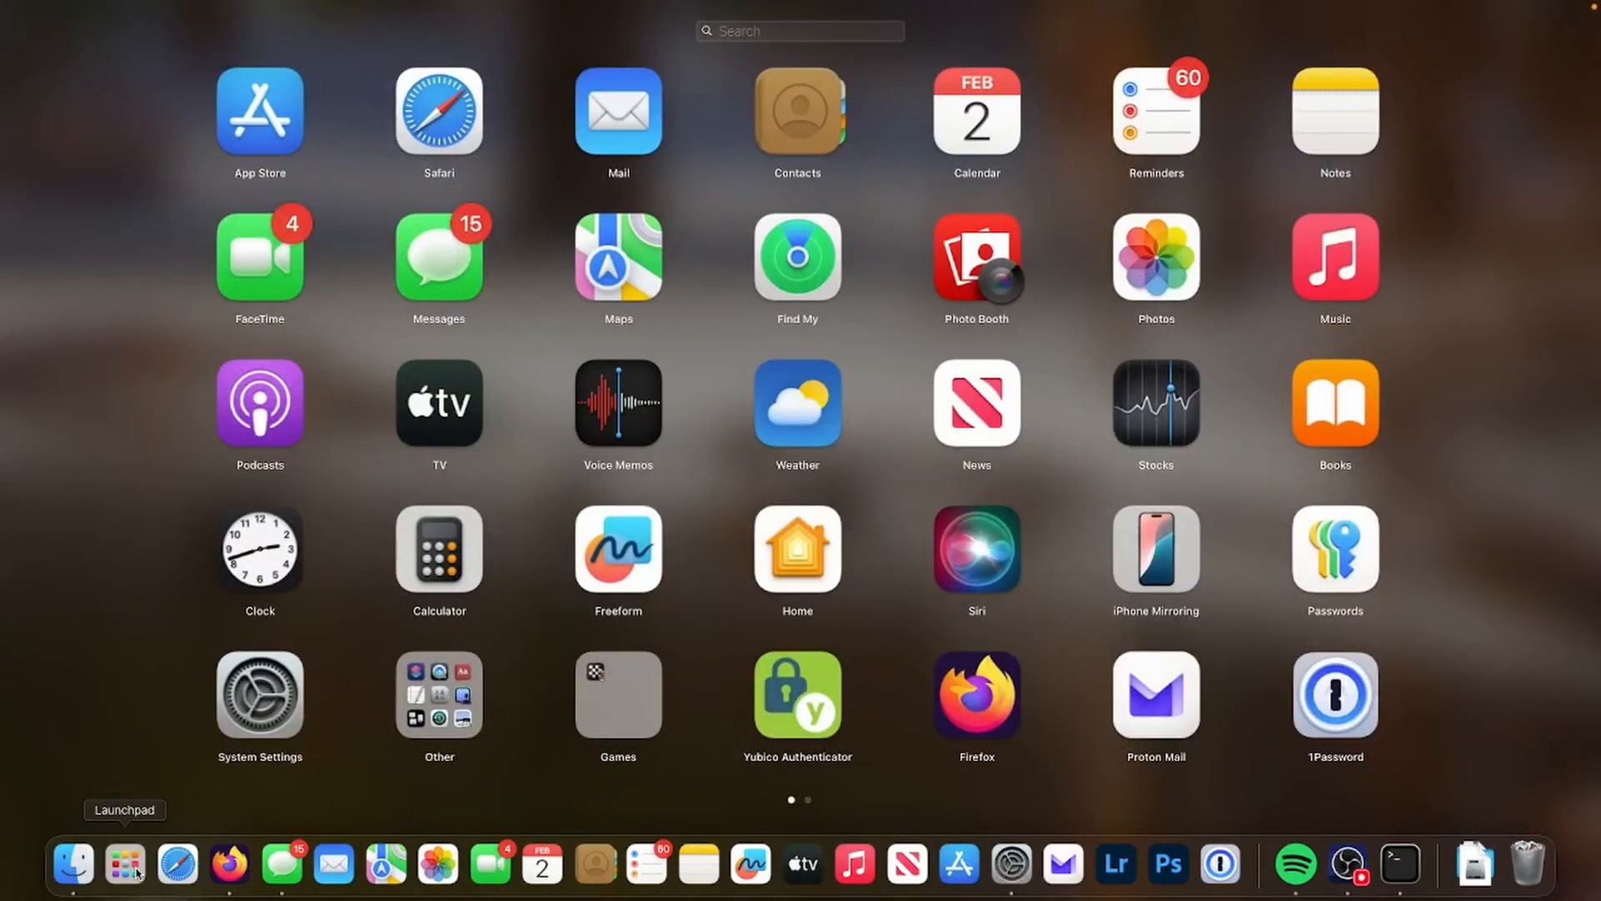
text(oc)
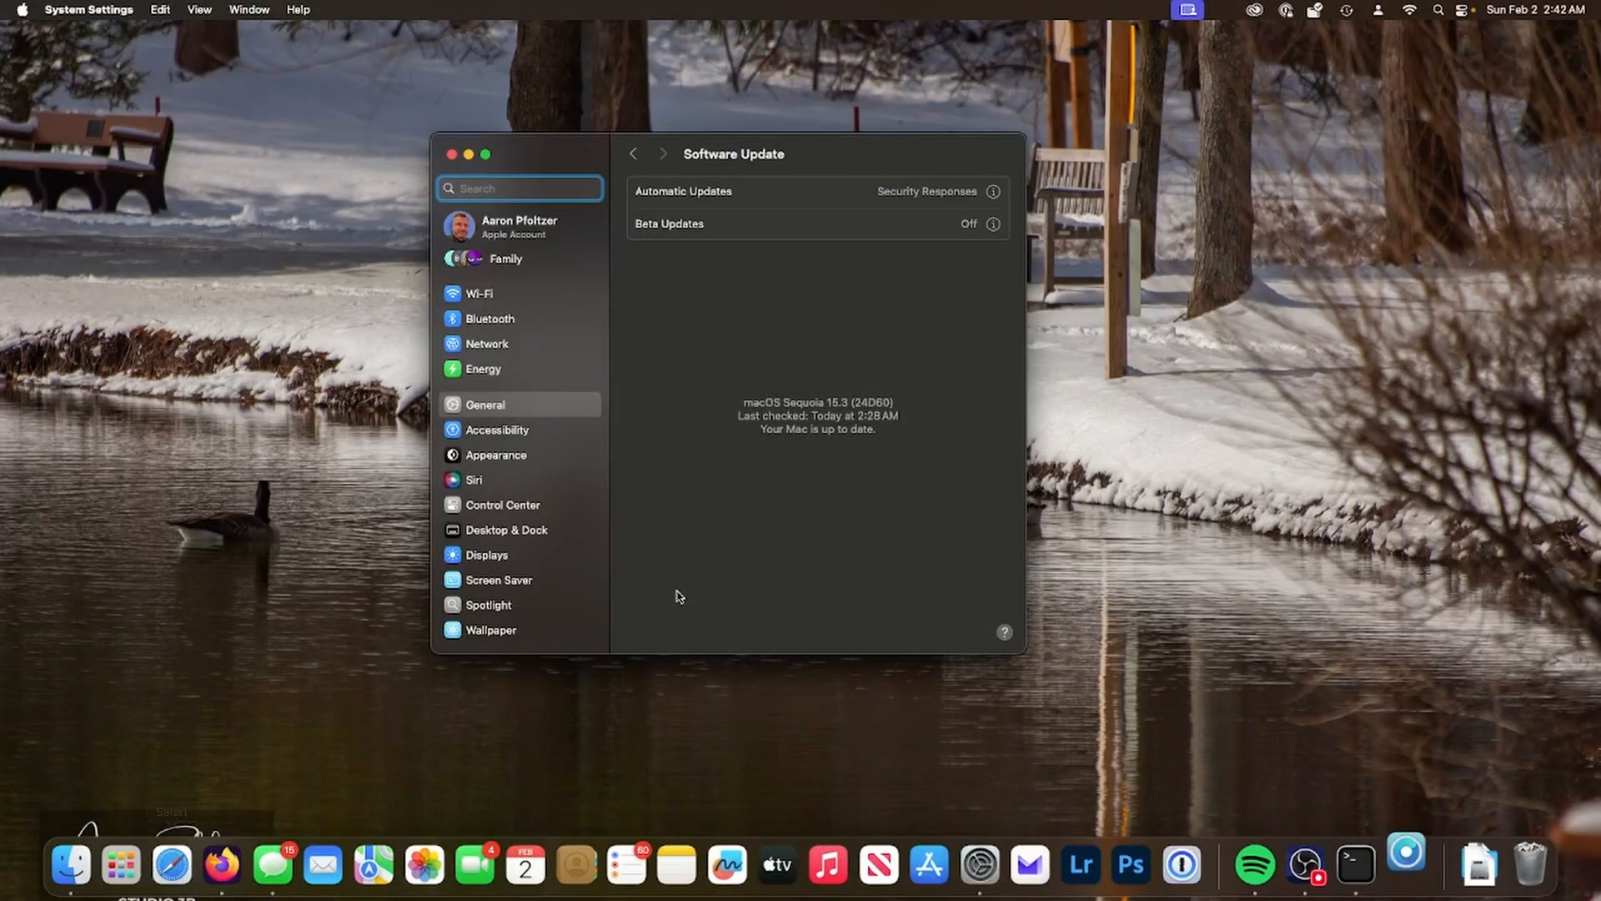
click(1405, 866)
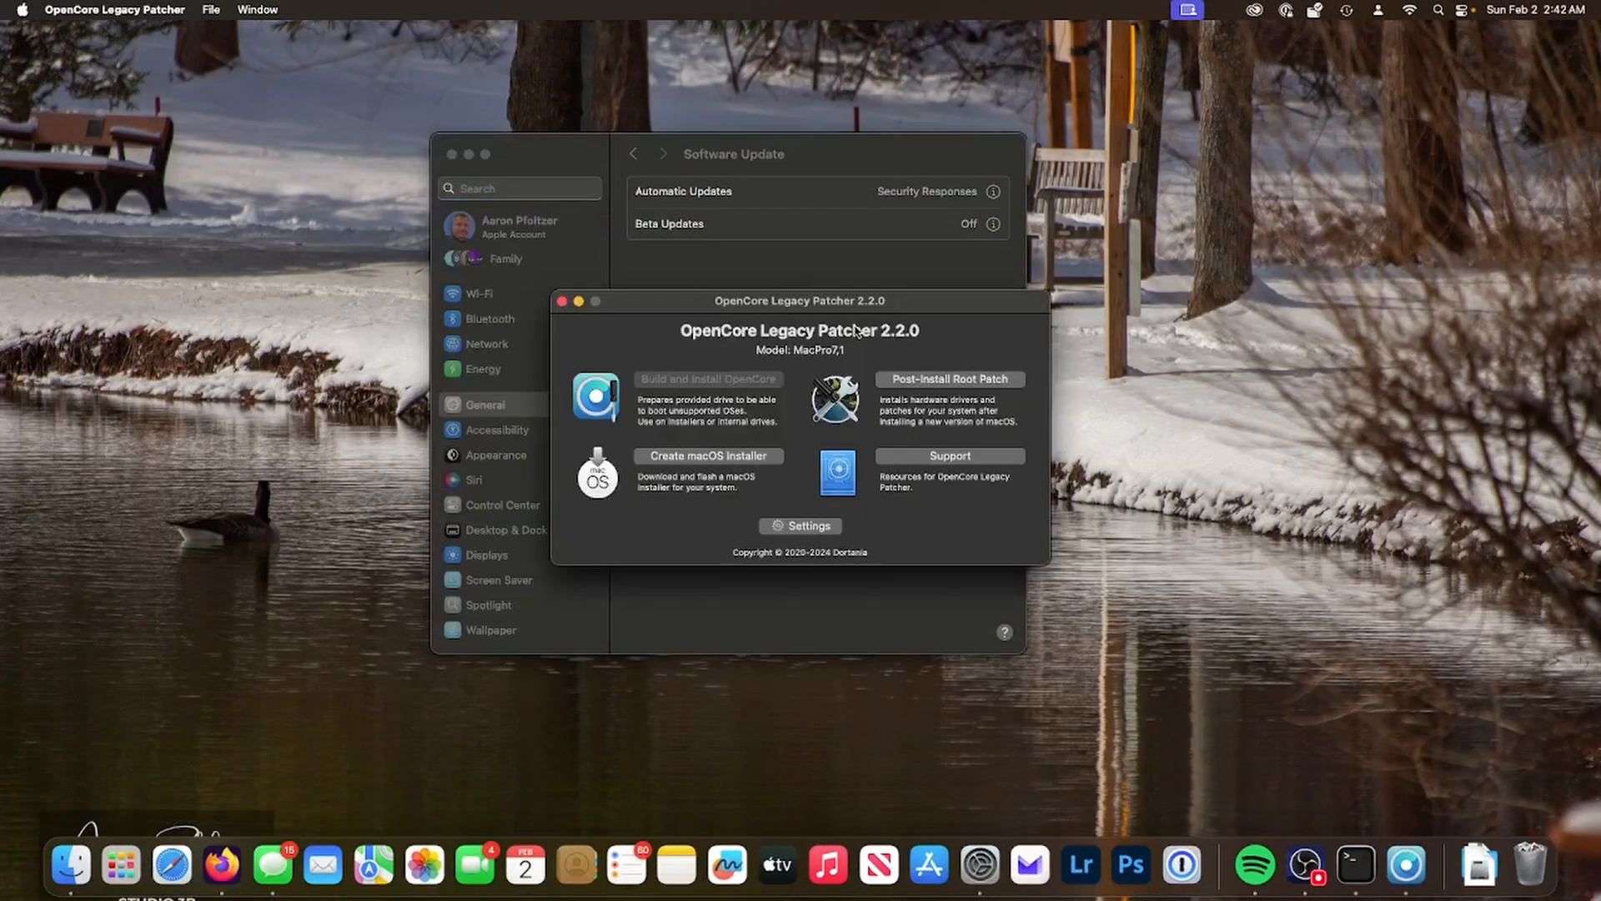
mouse_move(971, 389)
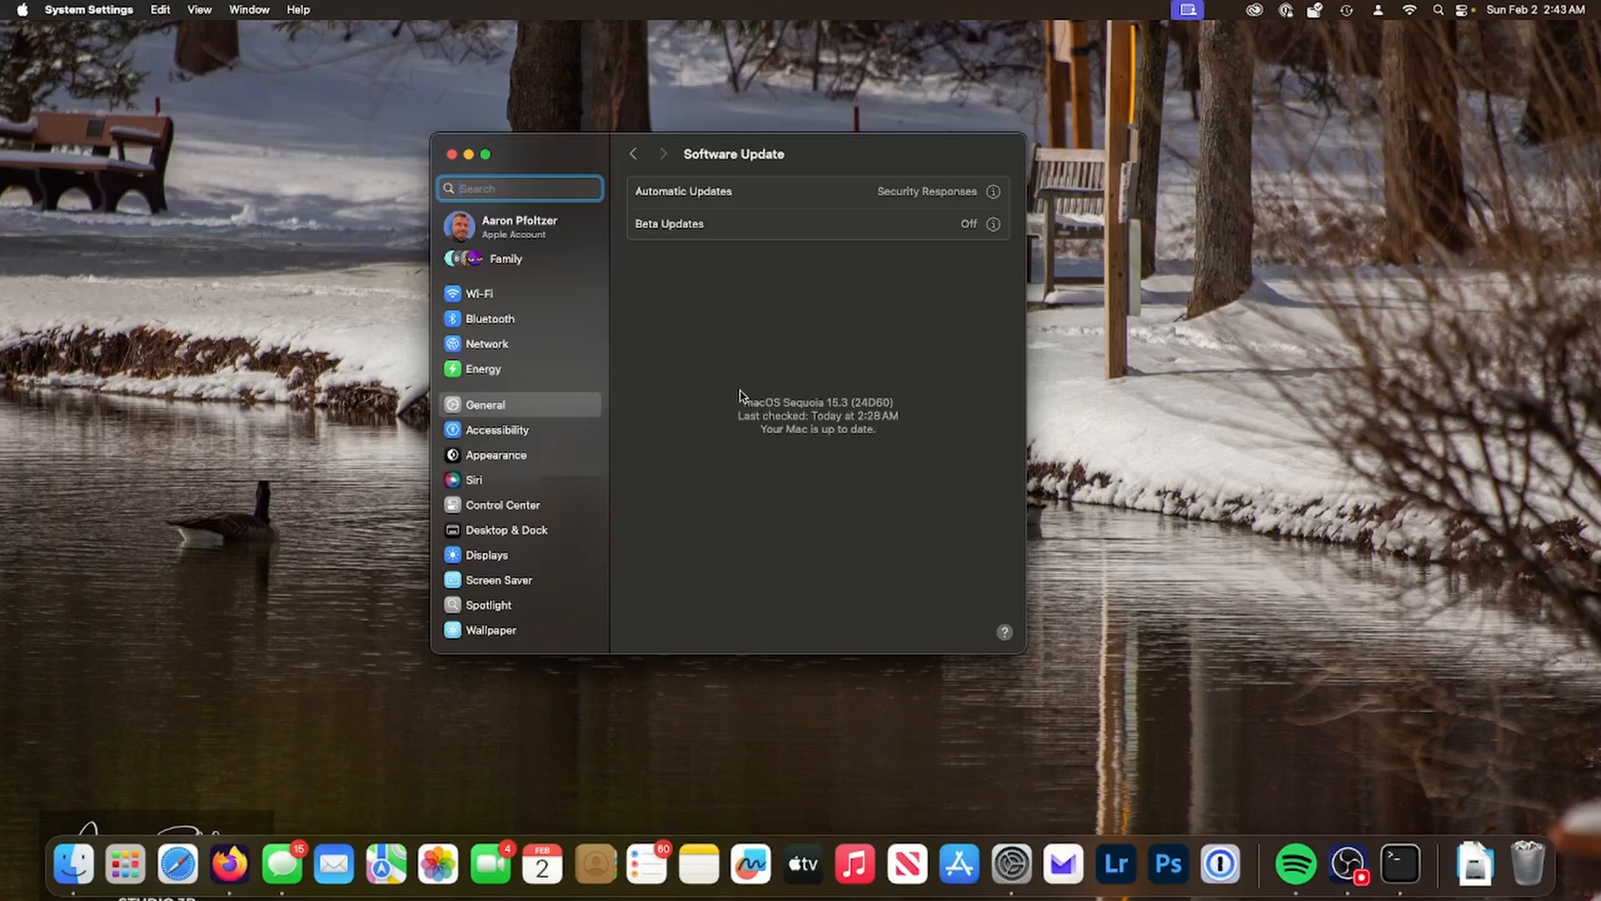
mouse_move(902, 412)
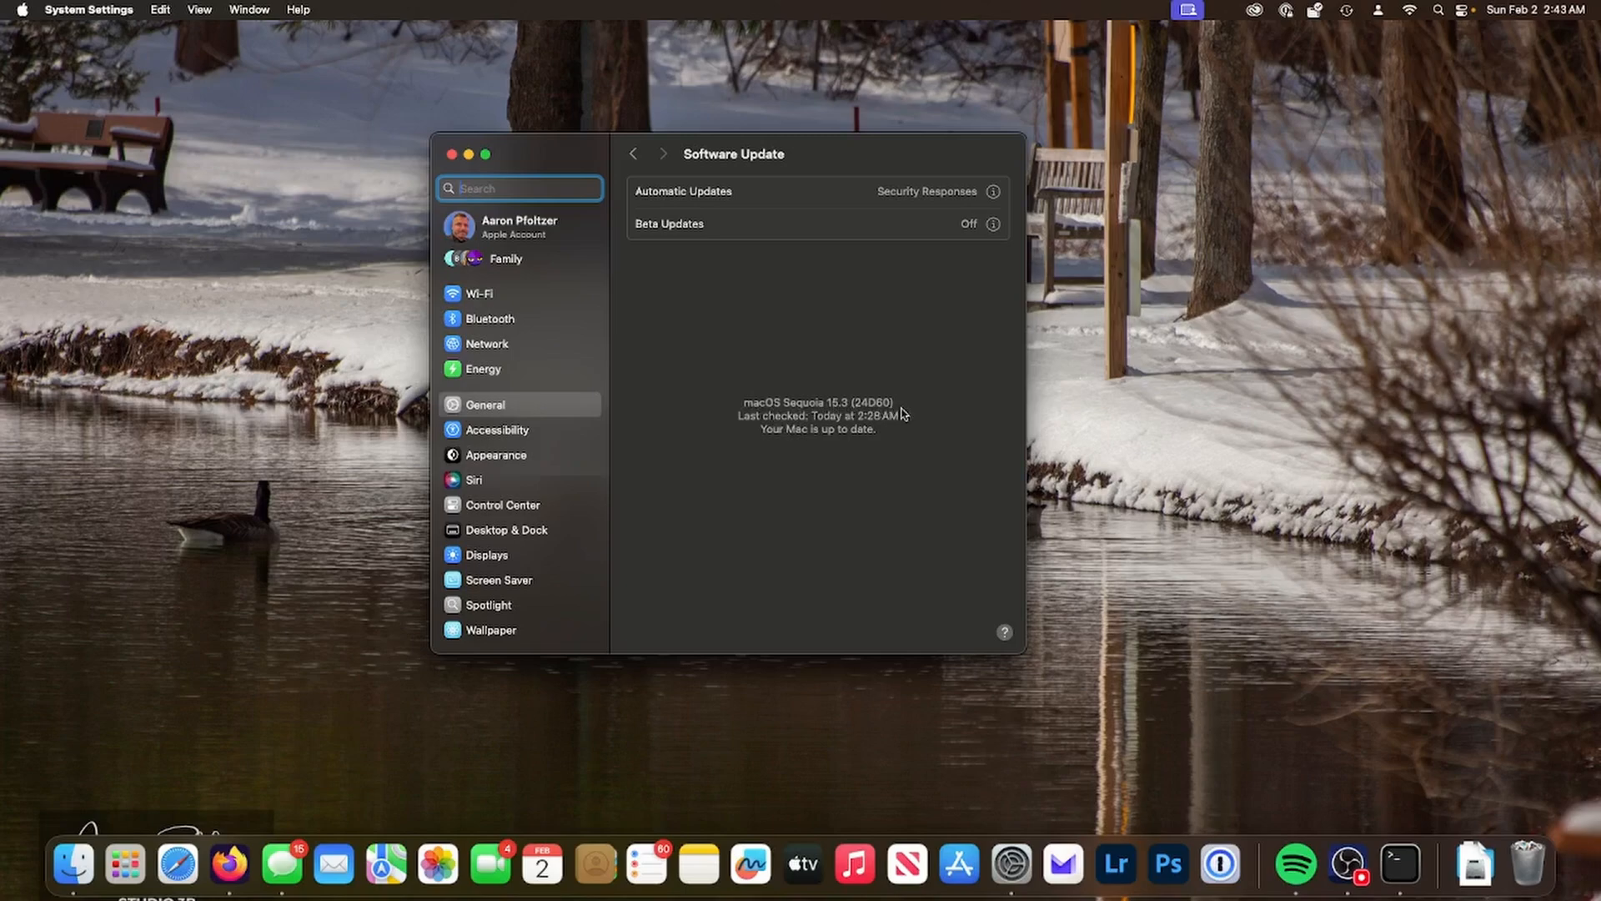
mouse_move(911, 412)
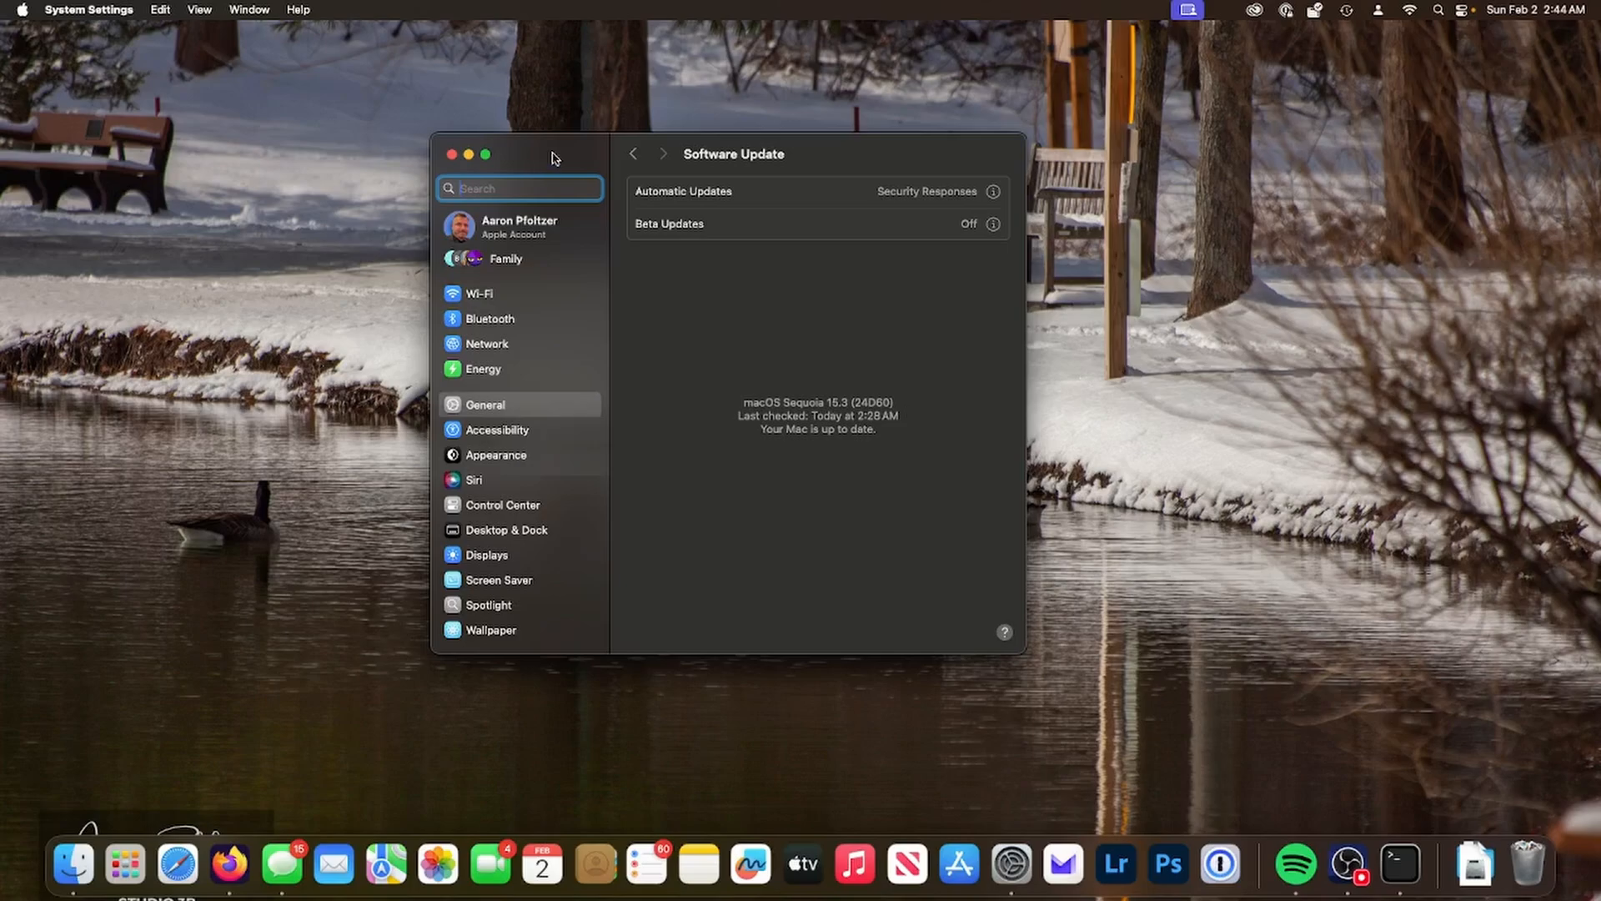
mouse_move(511, 149)
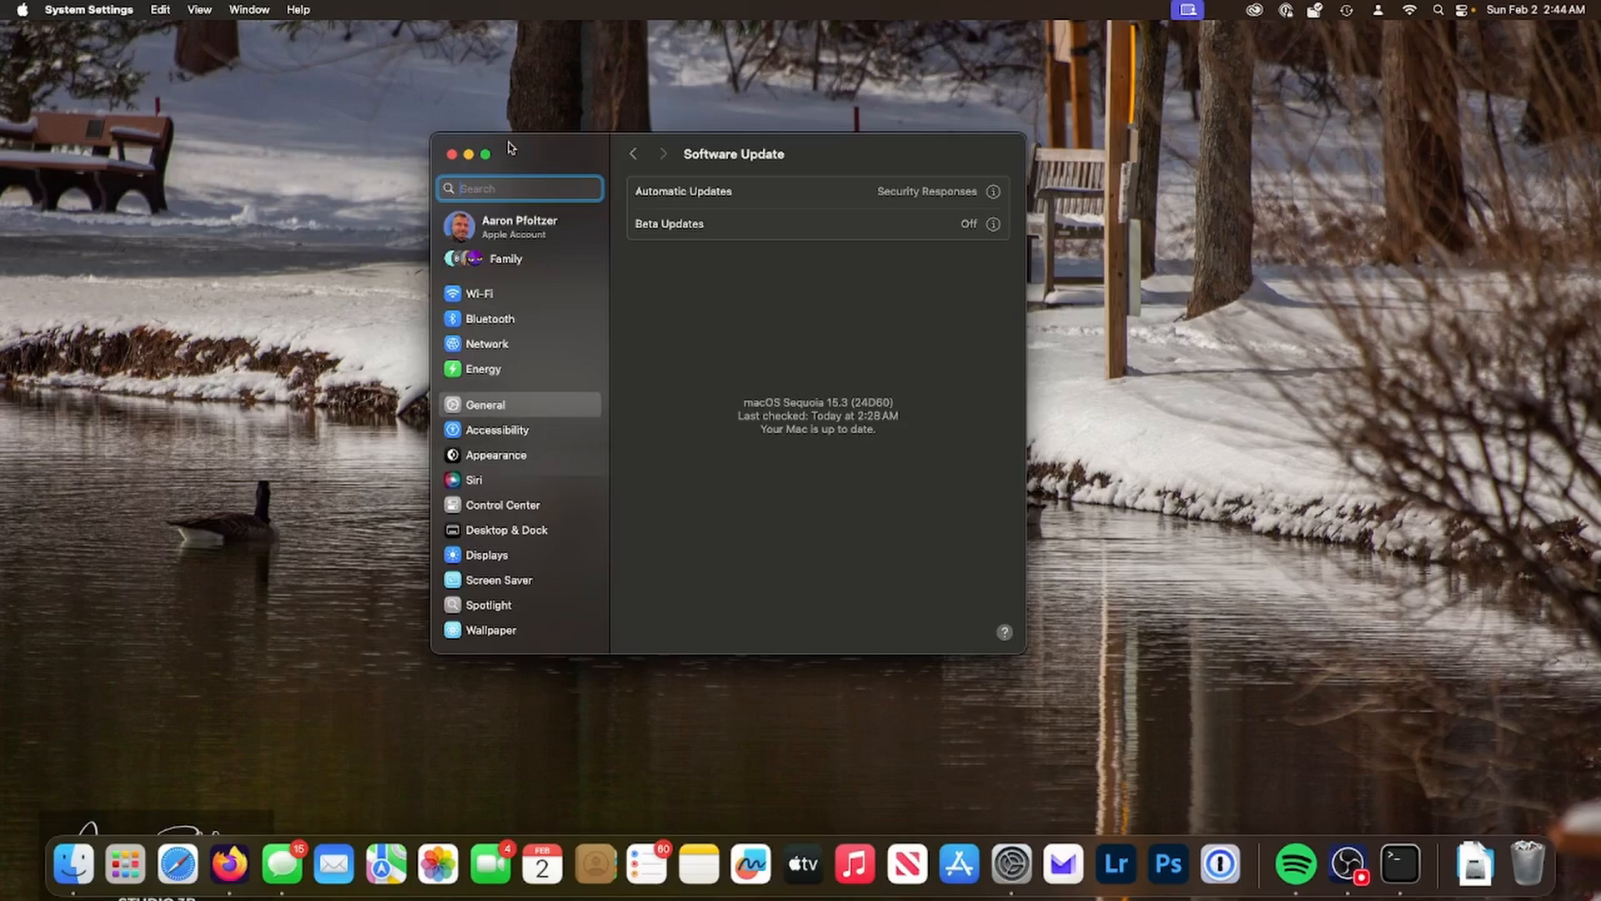